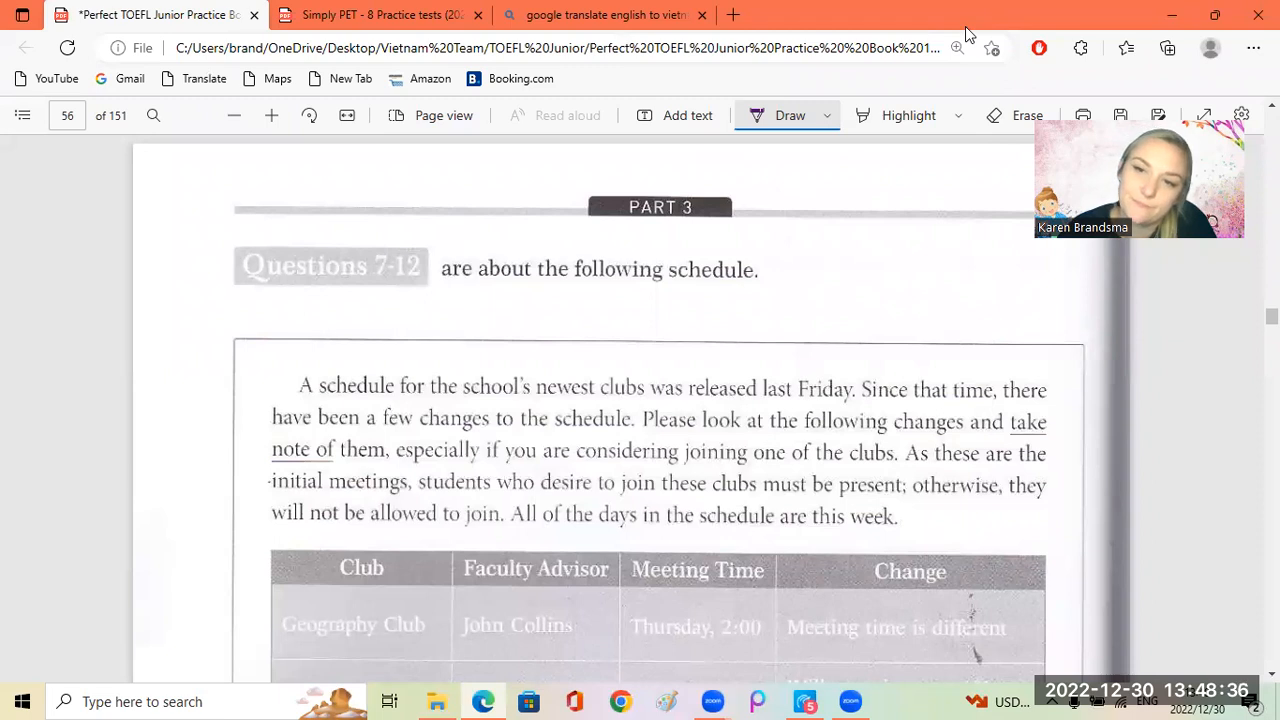
pyautogui.moveTo(910, 244)
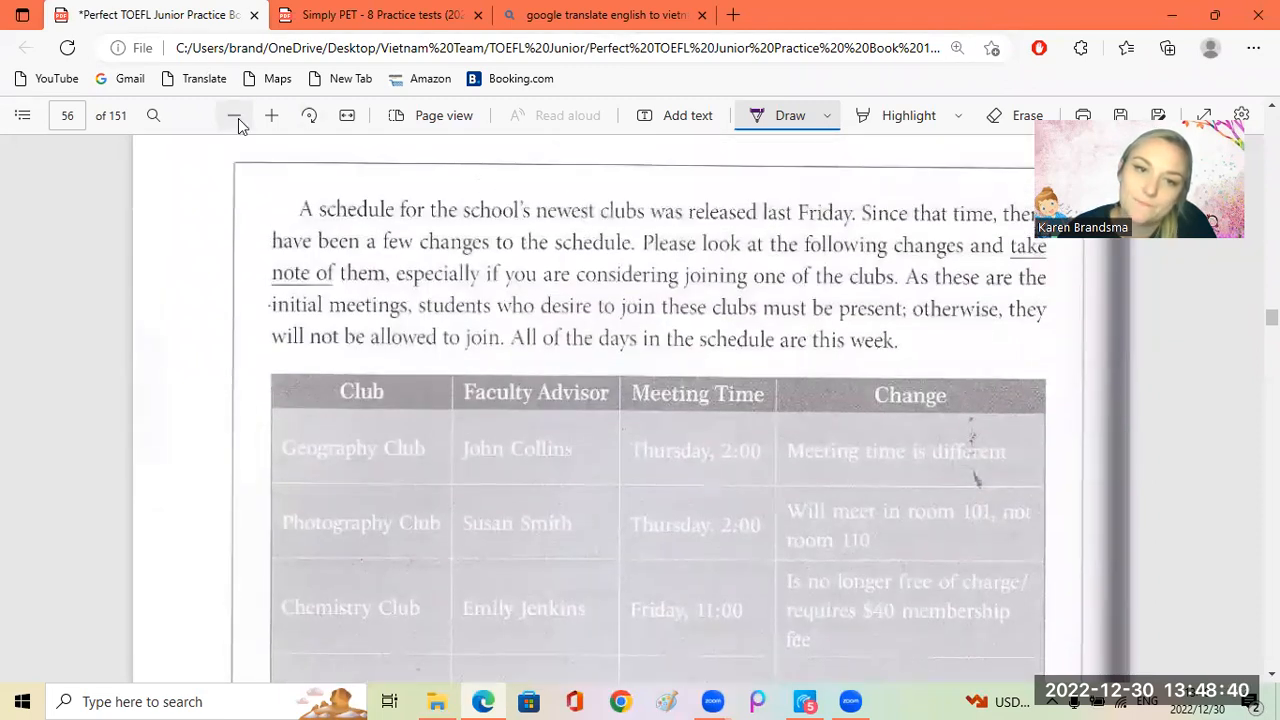
# Zoom out, underline 'will' in the not-allowed-to-join line, then zoom back in twice
pyautogui.click(234, 114)
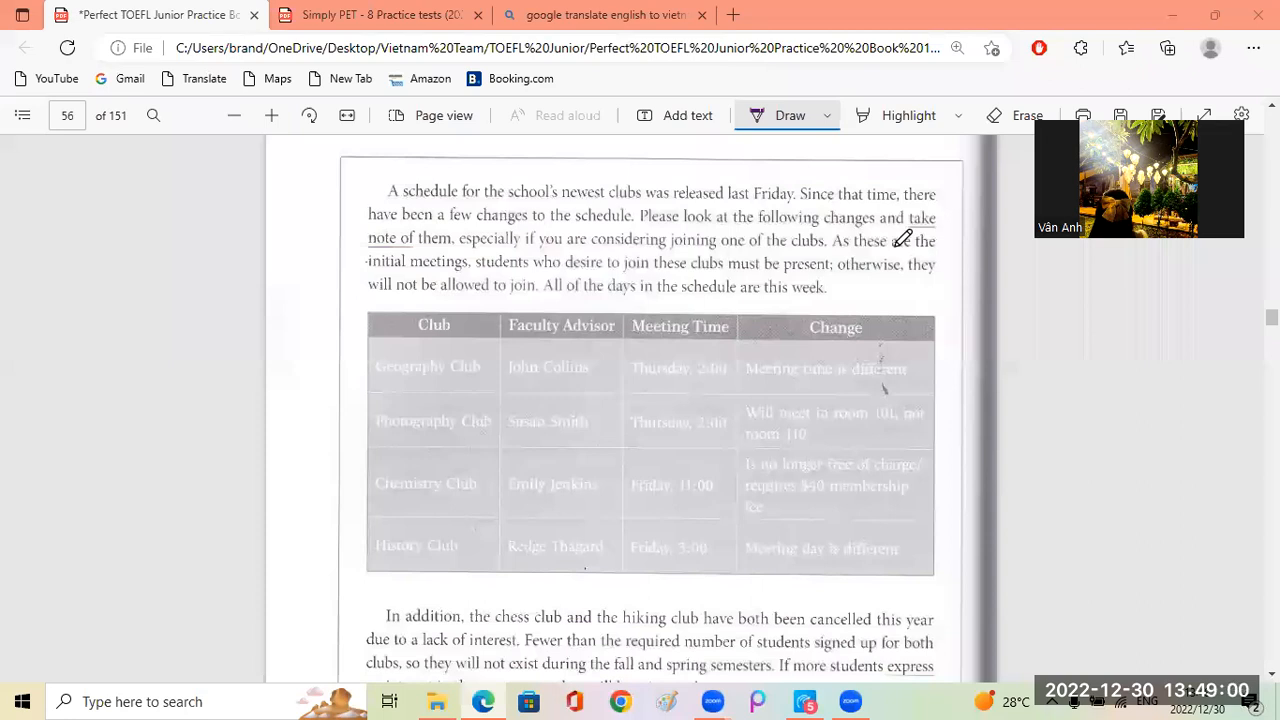
pyautogui.moveTo(960, 156)
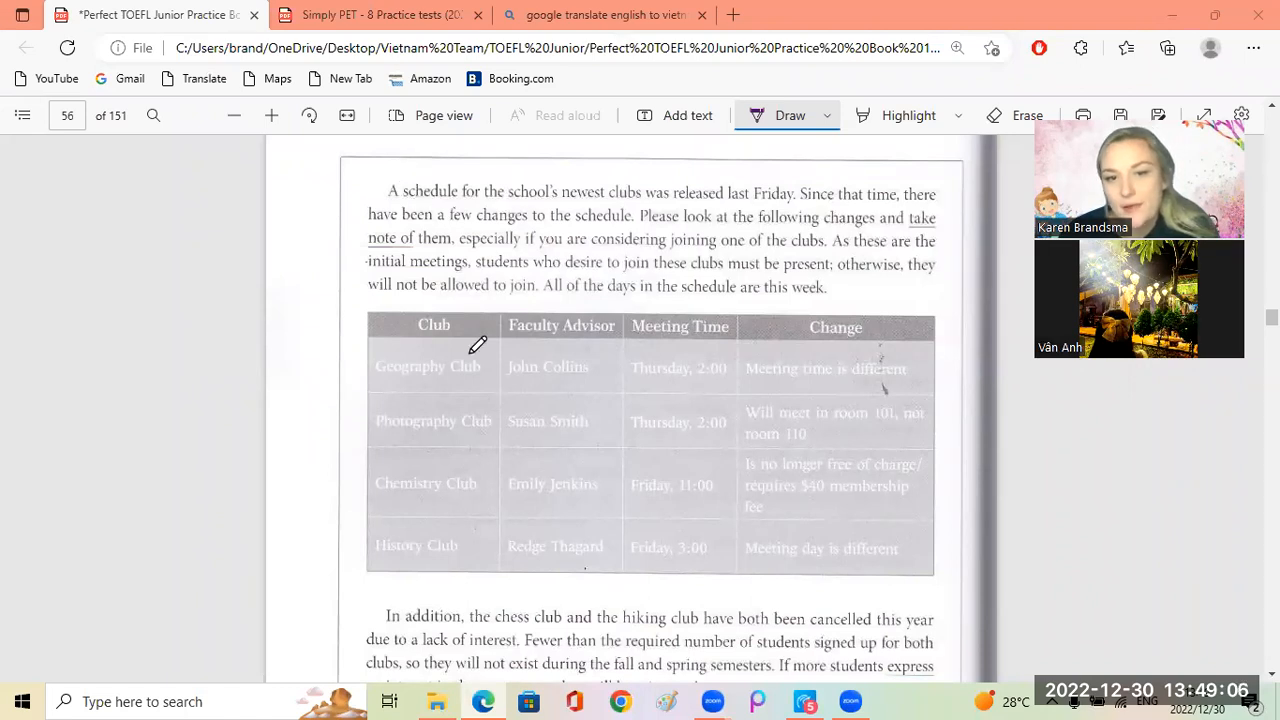
pyautogui.moveTo(764, 382)
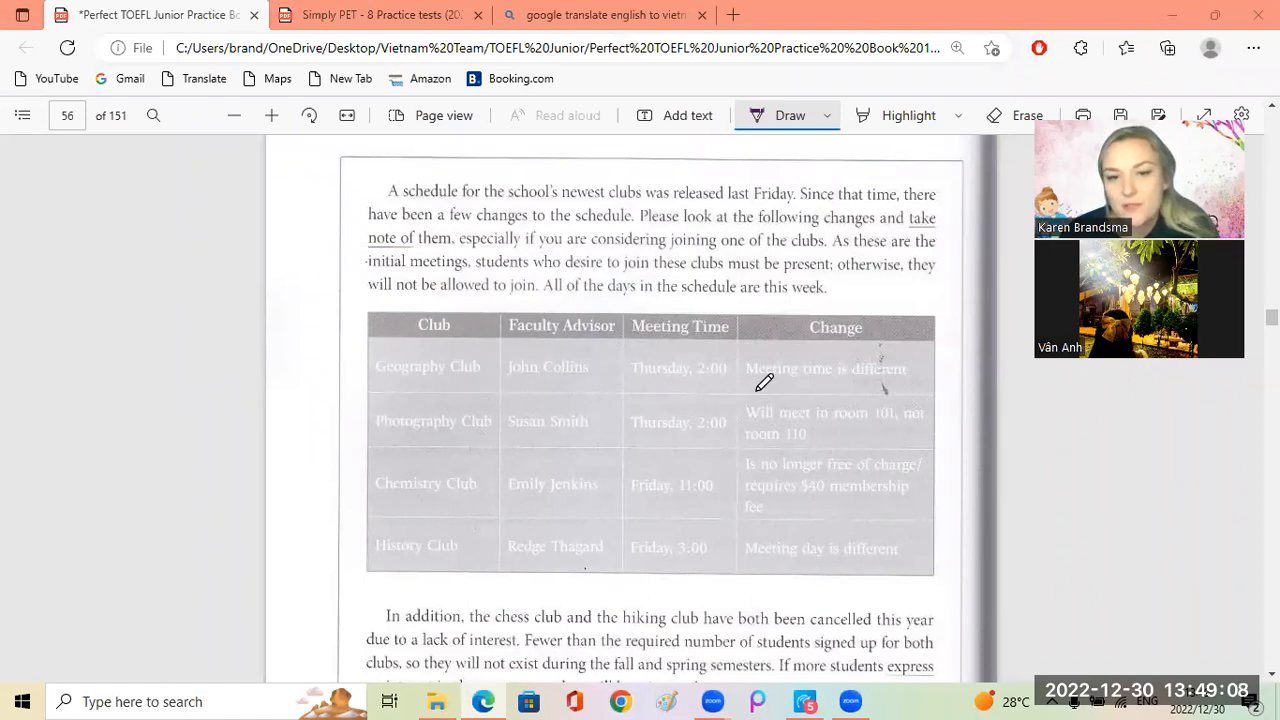
pyautogui.moveTo(396, 344)
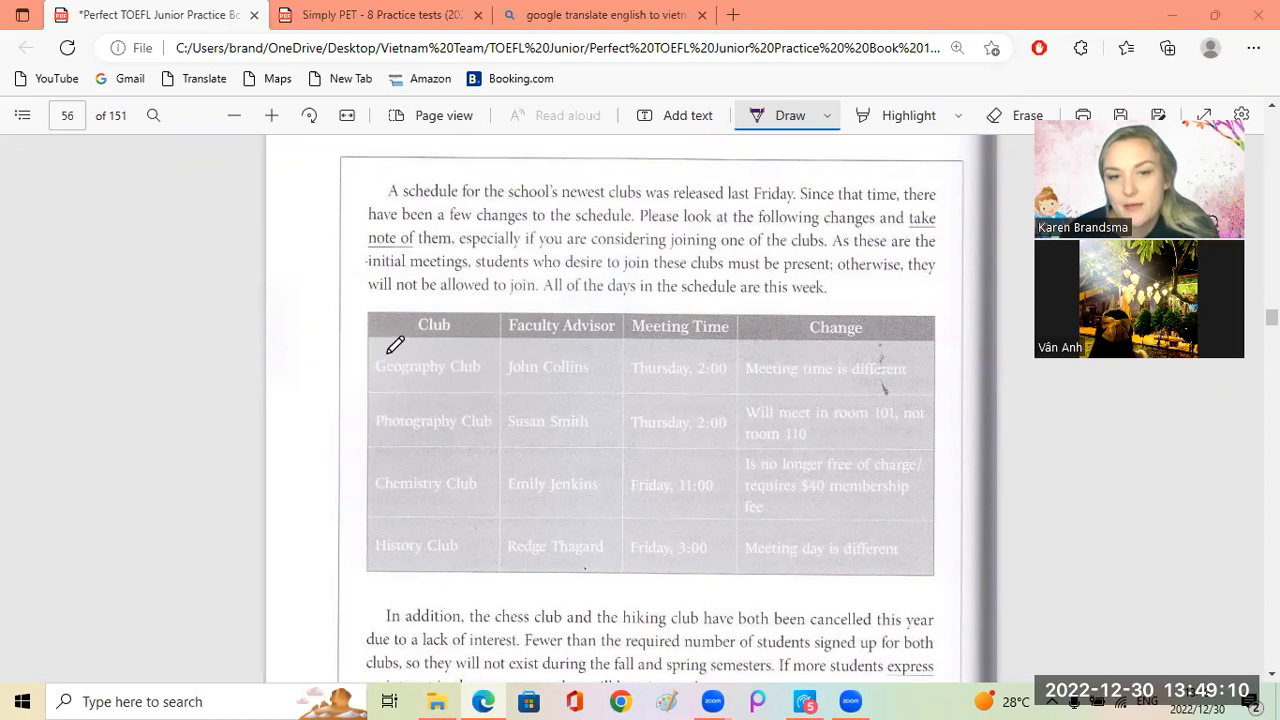
pyautogui.moveTo(392, 402)
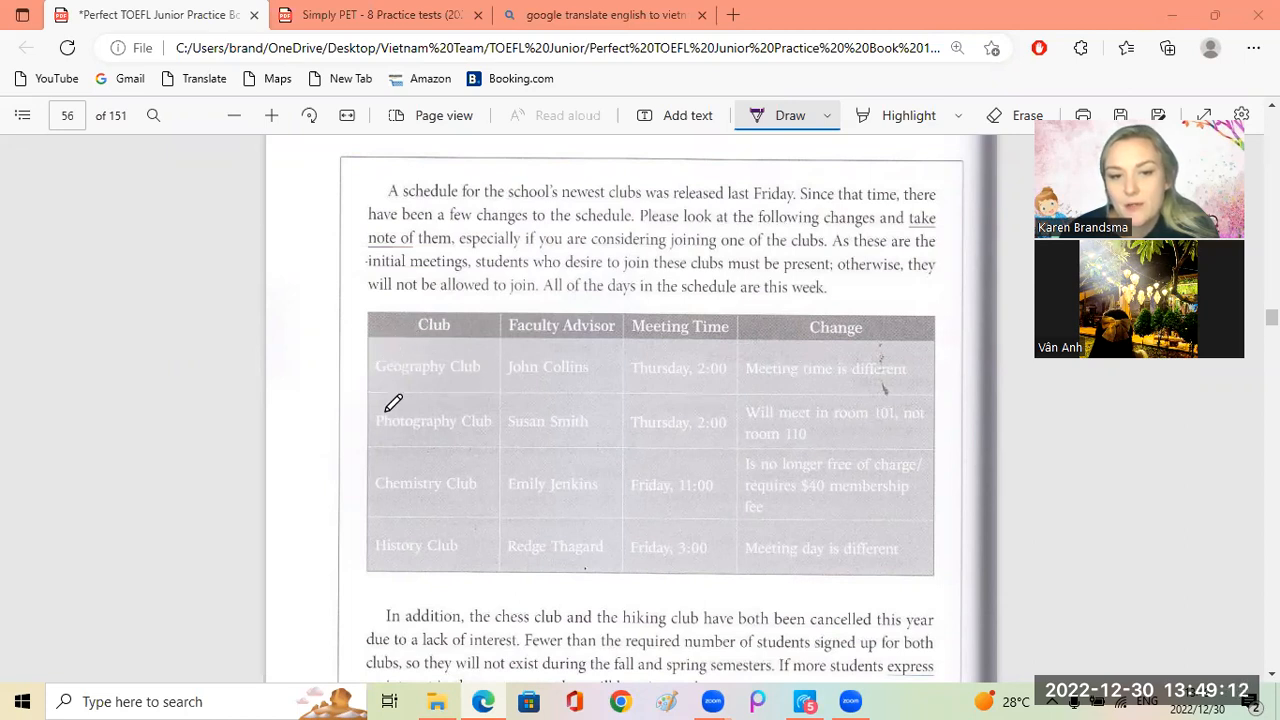
pyautogui.moveTo(502, 400)
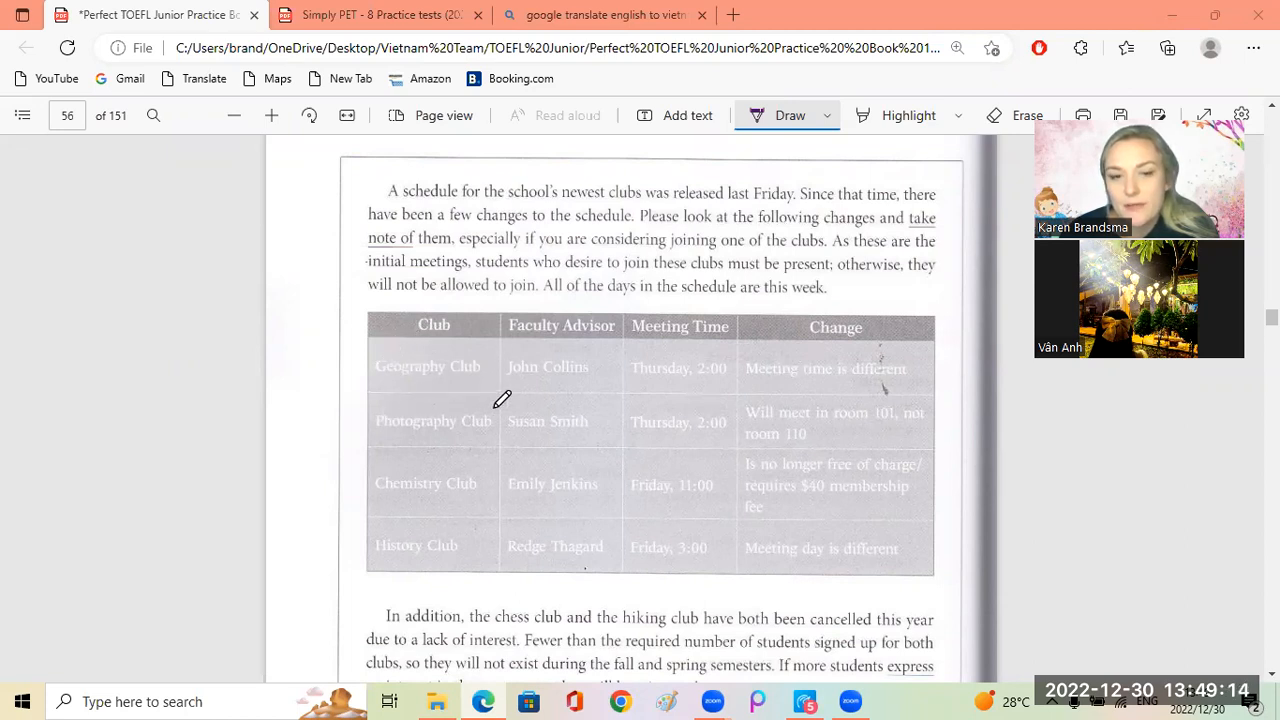
pyautogui.moveTo(384, 532)
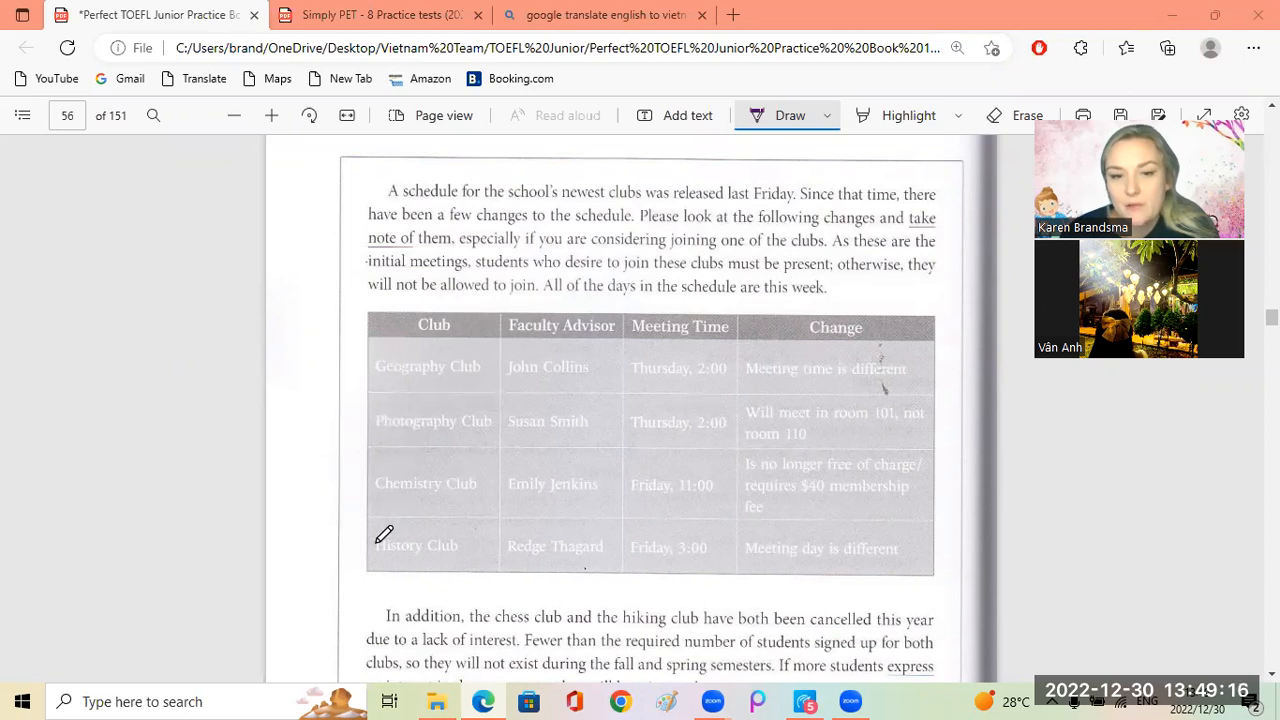
pyautogui.moveTo(696, 378)
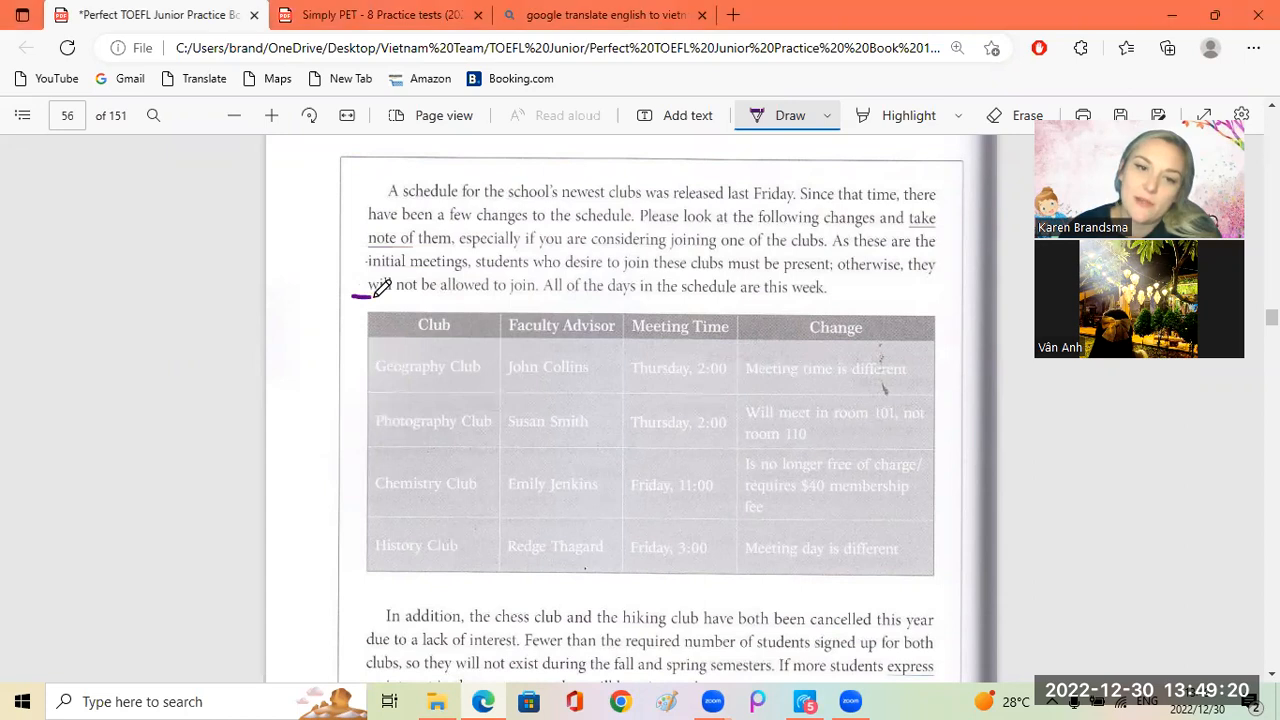
pyautogui.click(272, 114)
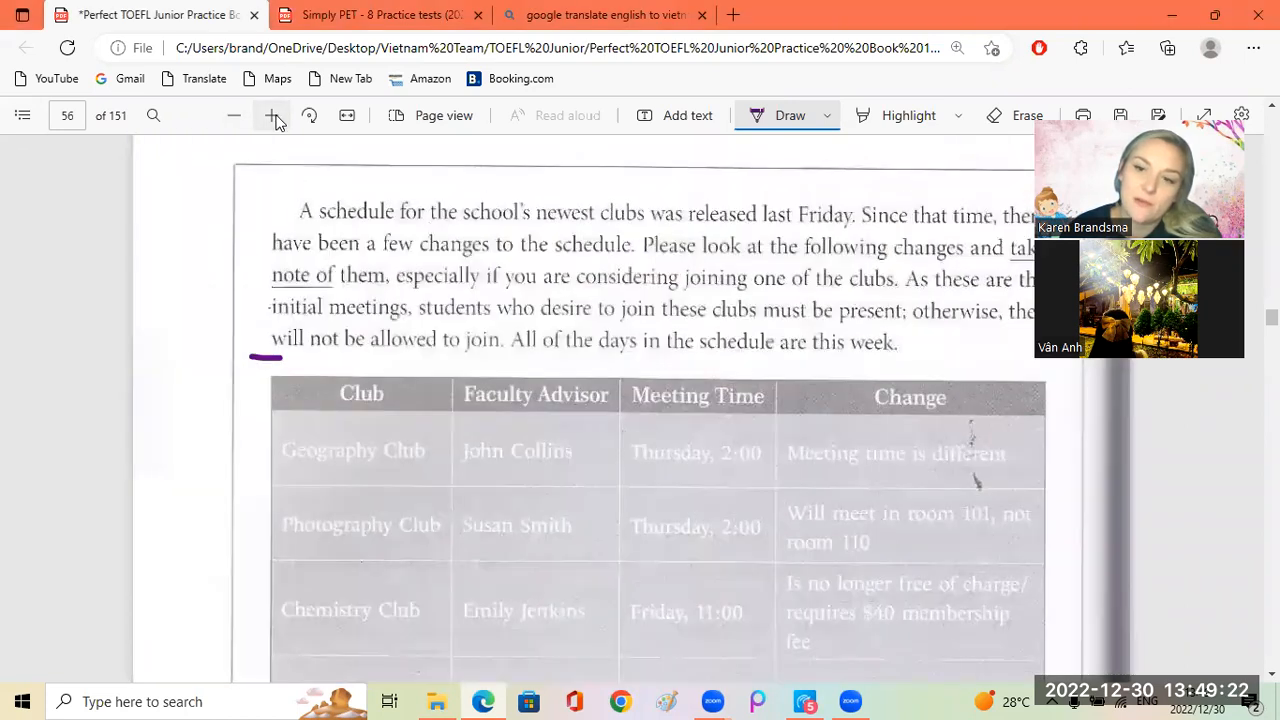
pyautogui.click(272, 114)
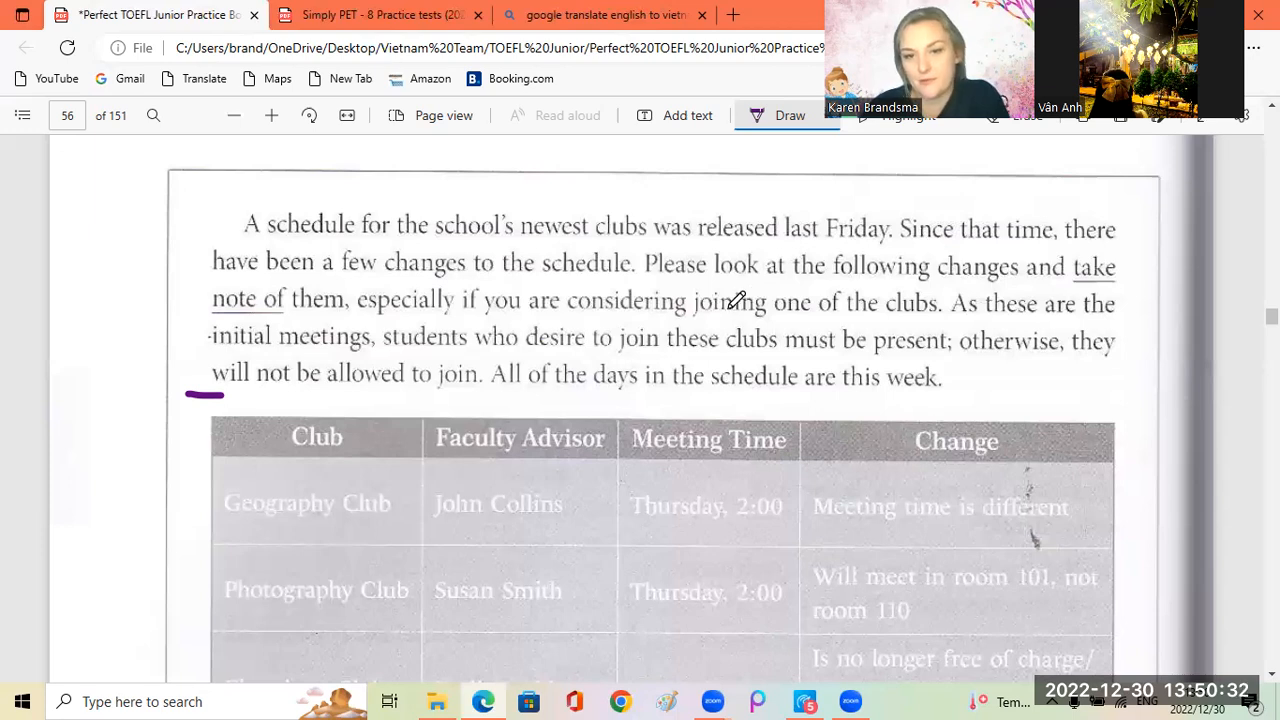
# Review the table and paragraph, zoom out, and underline 'released' in the opening sentence
pyautogui.scroll(-3)
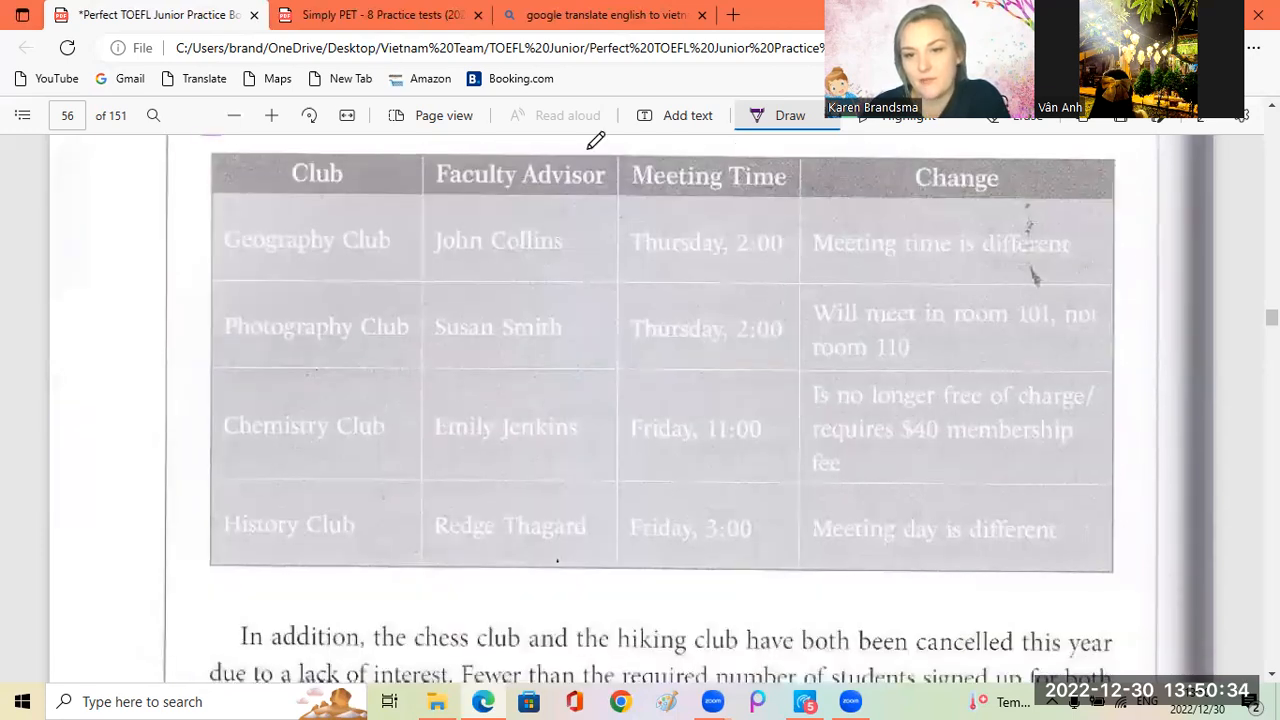
pyautogui.moveTo(1076, 360)
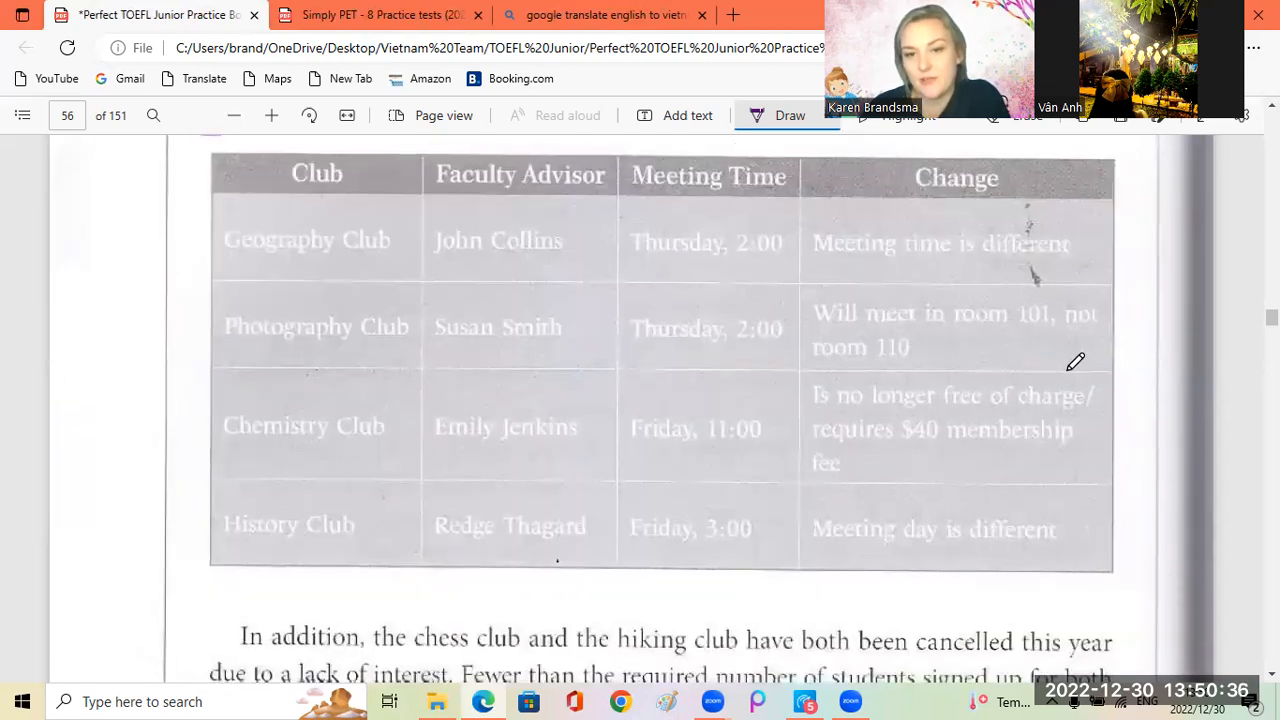
pyautogui.scroll(-3)
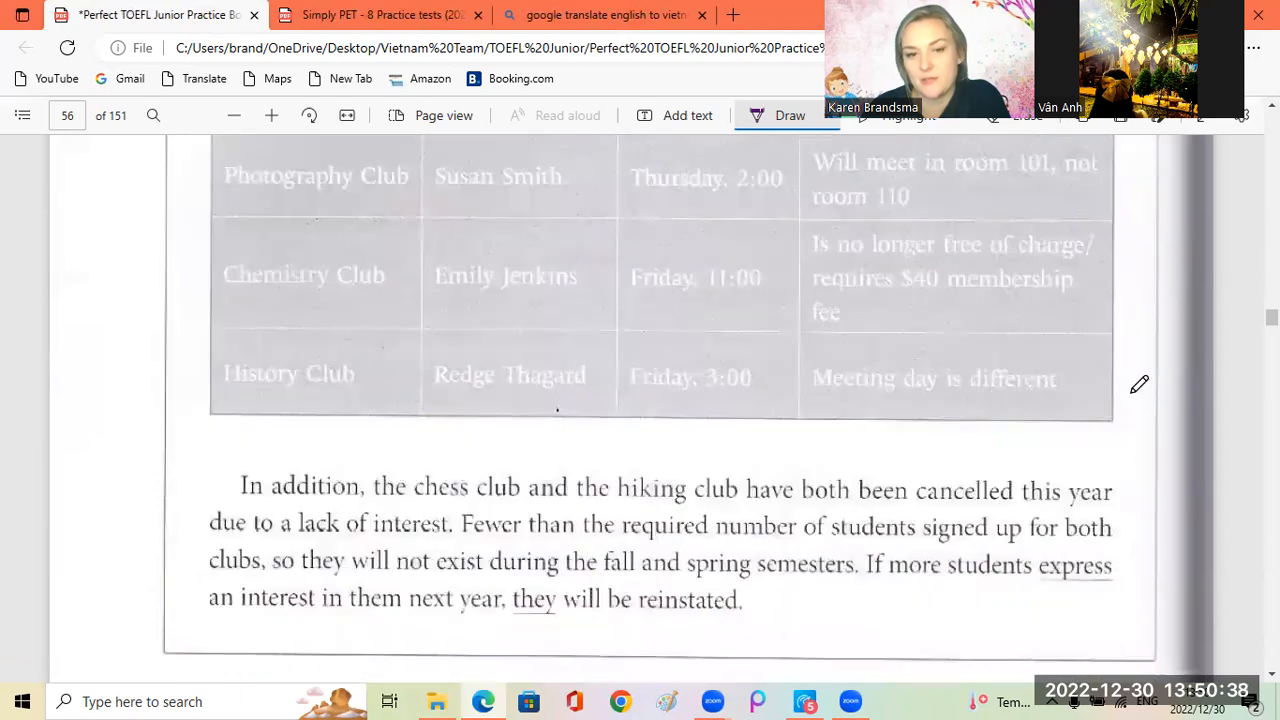
pyautogui.scroll(-3)
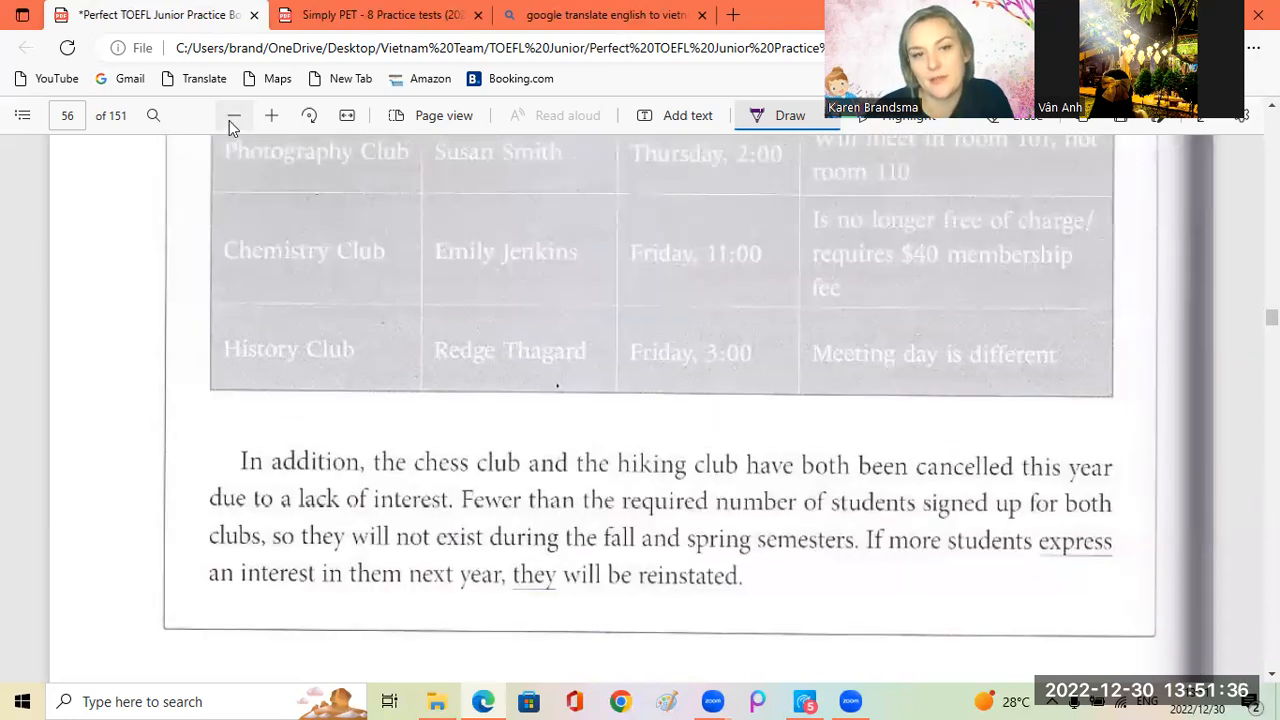
pyautogui.click(234, 114)
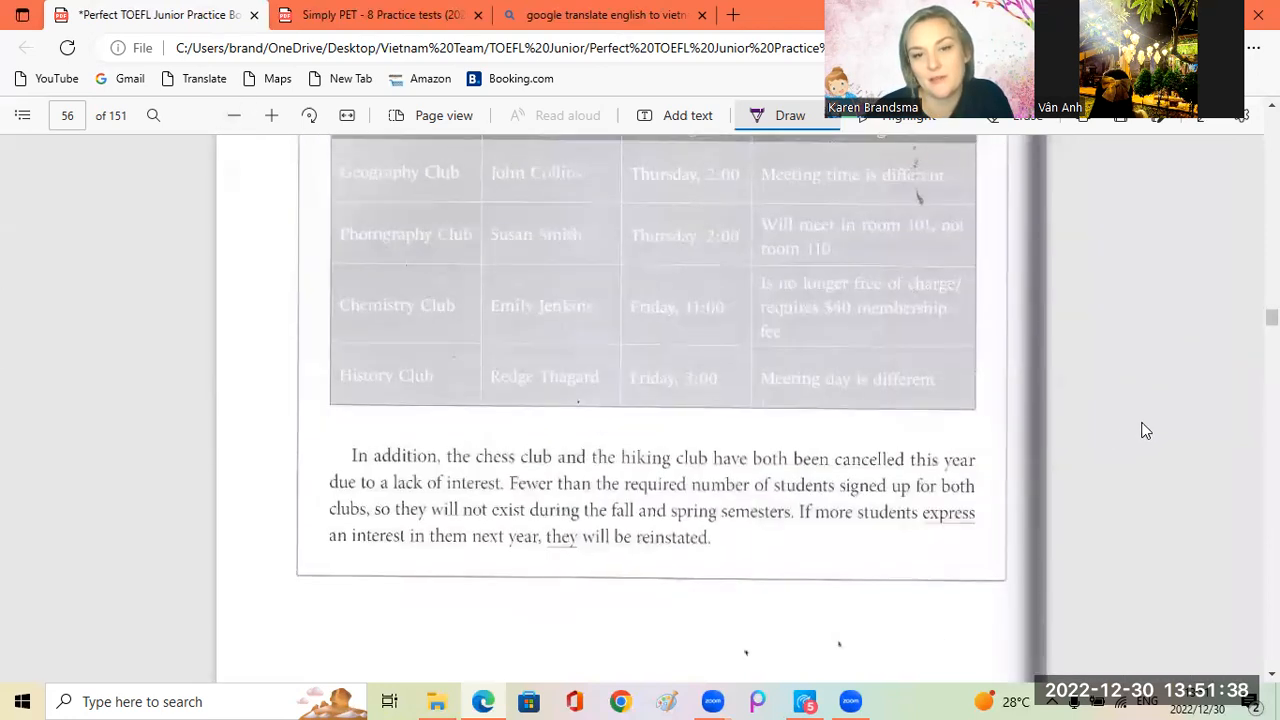
pyautogui.scroll(3)
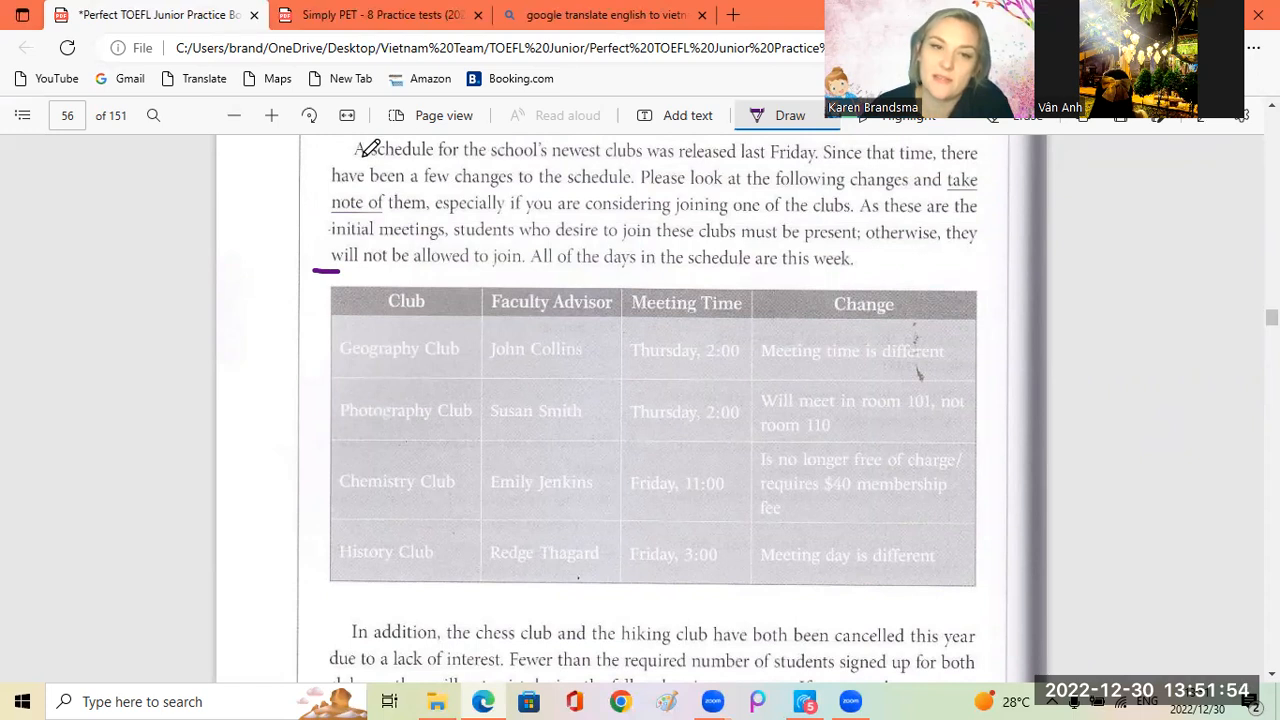
pyautogui.moveTo(690, 156)
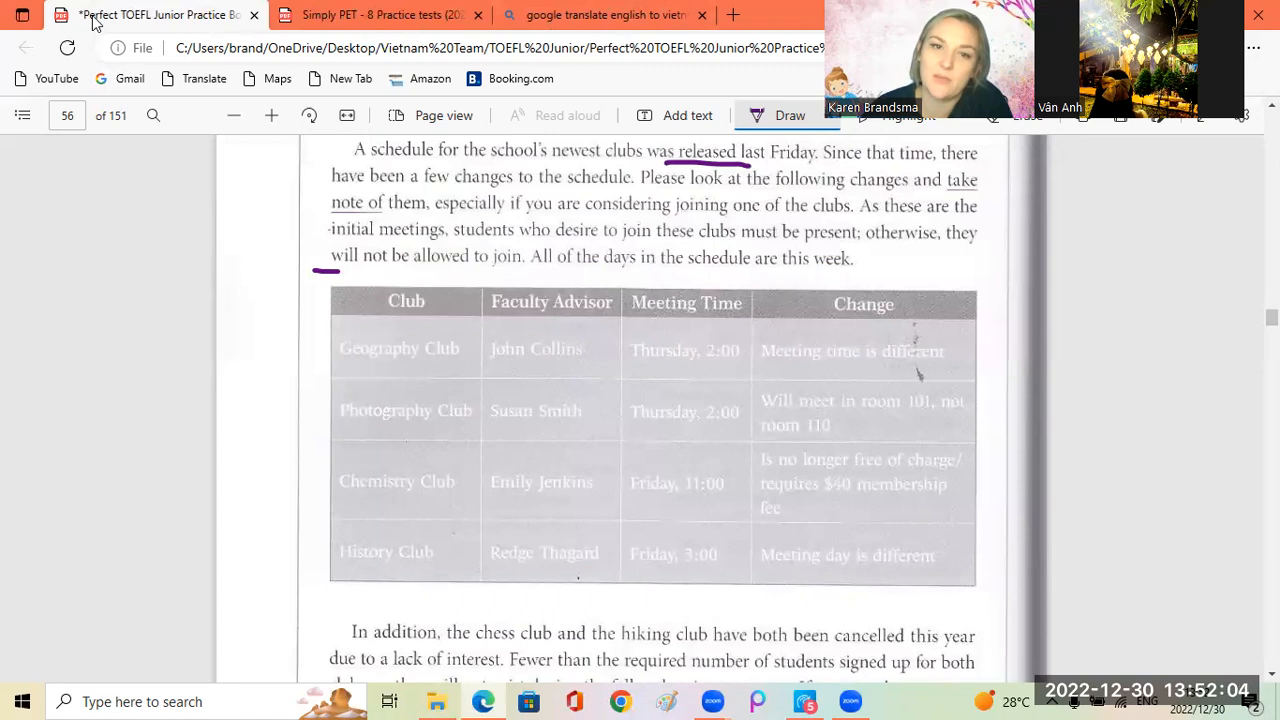
# Translate 'released' and 'schedule' into Vietnamese in Bing, then return to the PDF passage
pyautogui.click(604, 16)
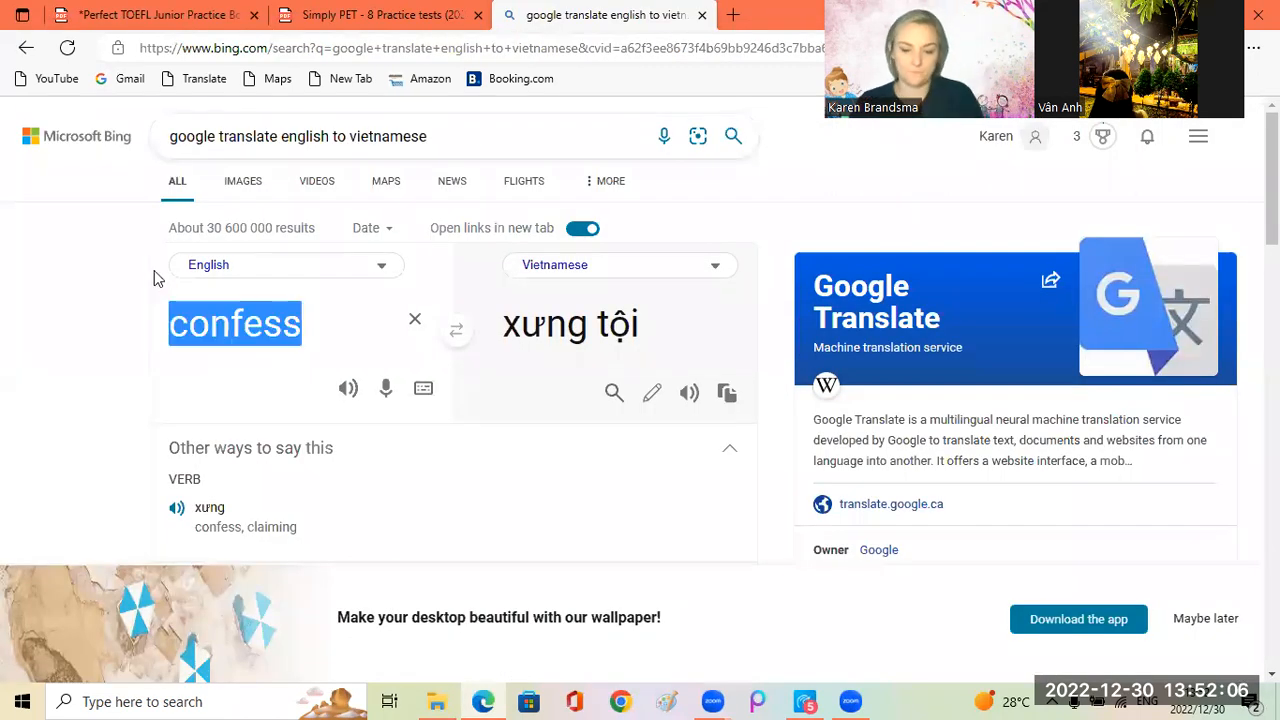
pyautogui.write('relea')
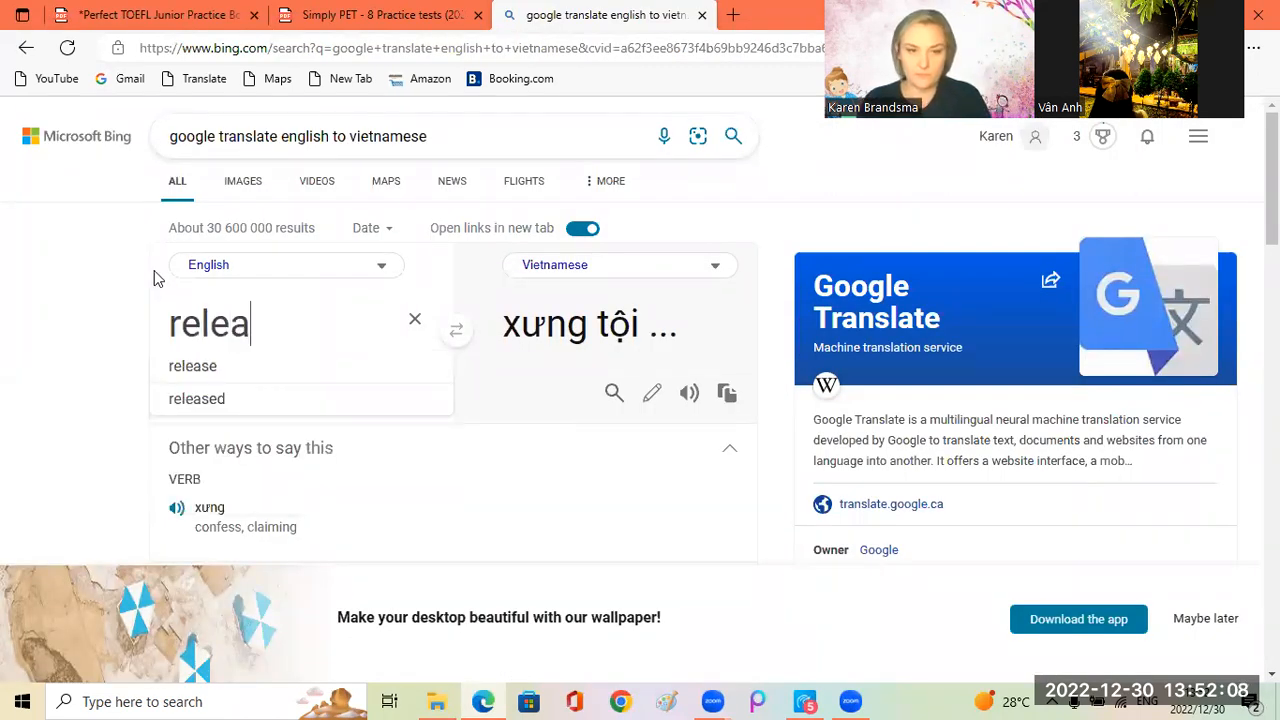
pyautogui.click(196, 398)
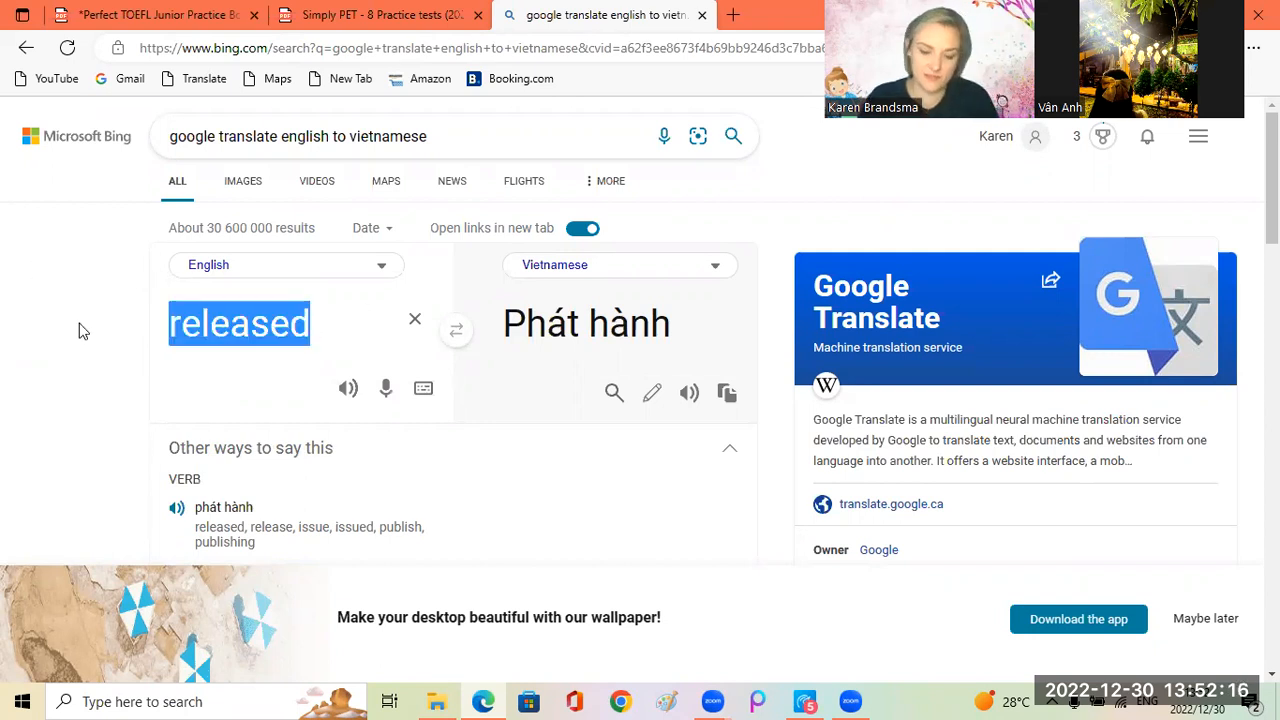
pyautogui.write('schedule')
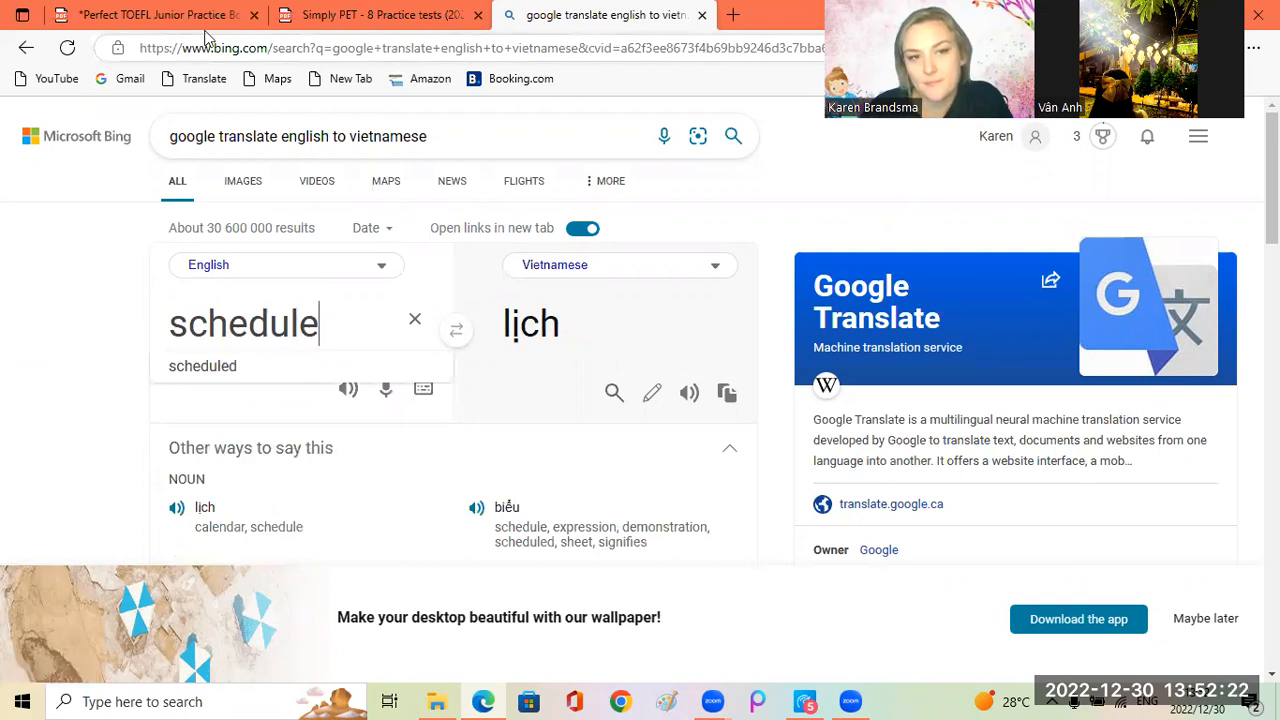
pyautogui.click(150, 14)
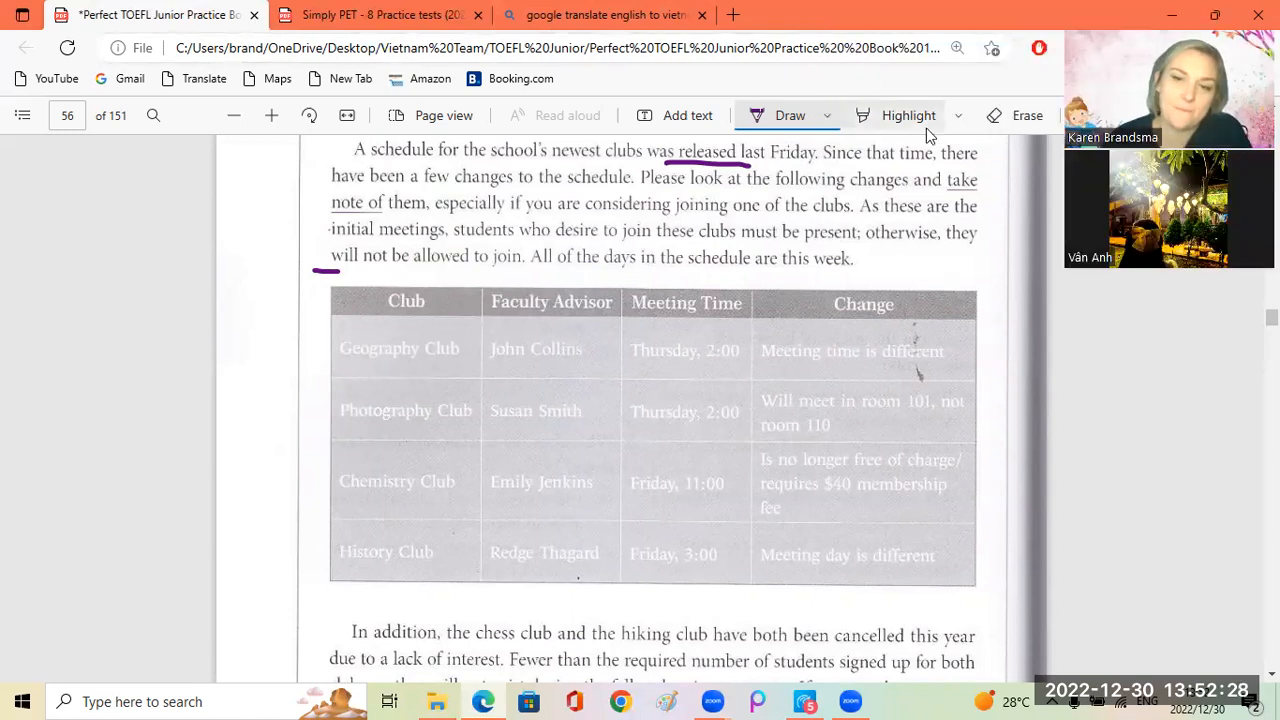
pyautogui.moveTo(908, 114)
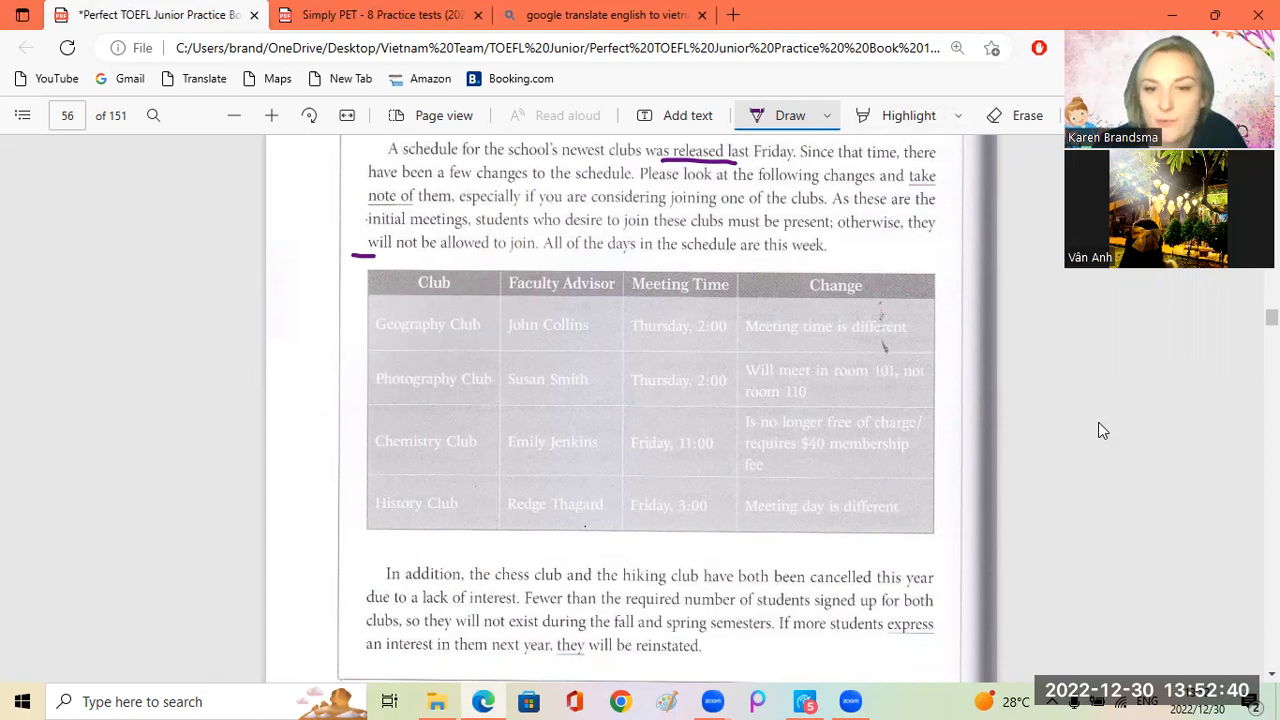
pyautogui.moveTo(268, 224)
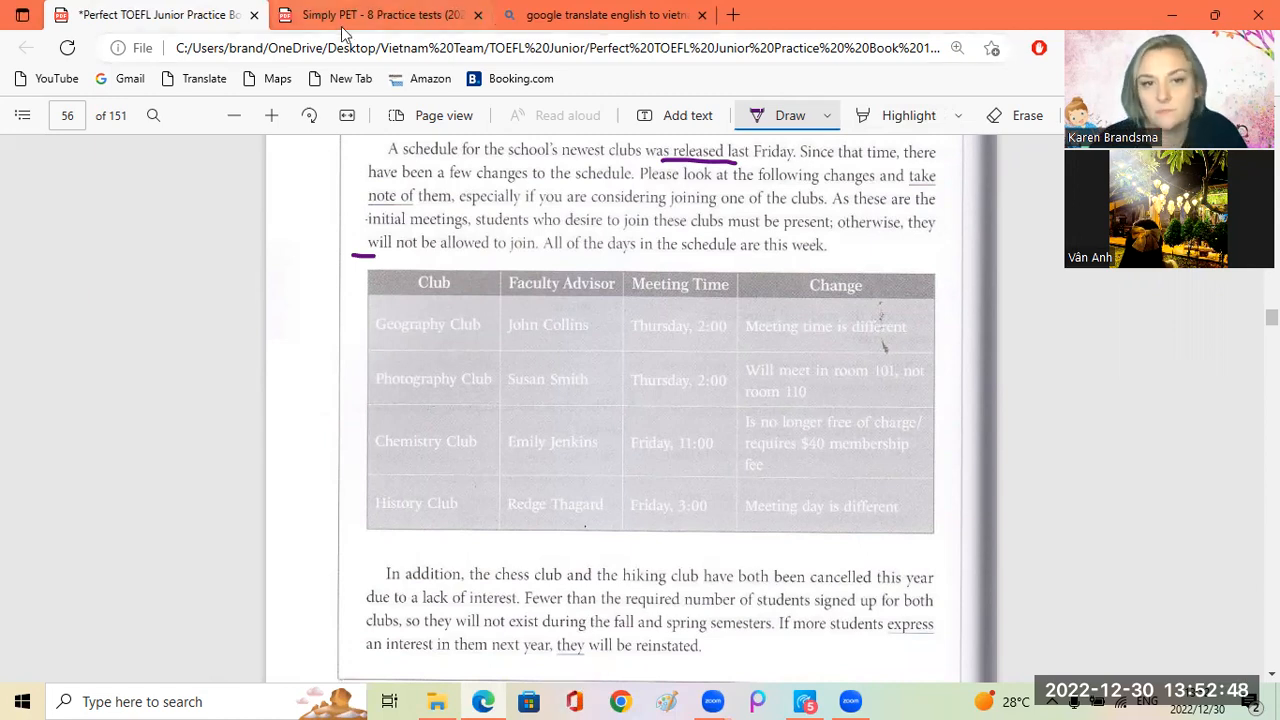
pyautogui.moveTo(572, 88)
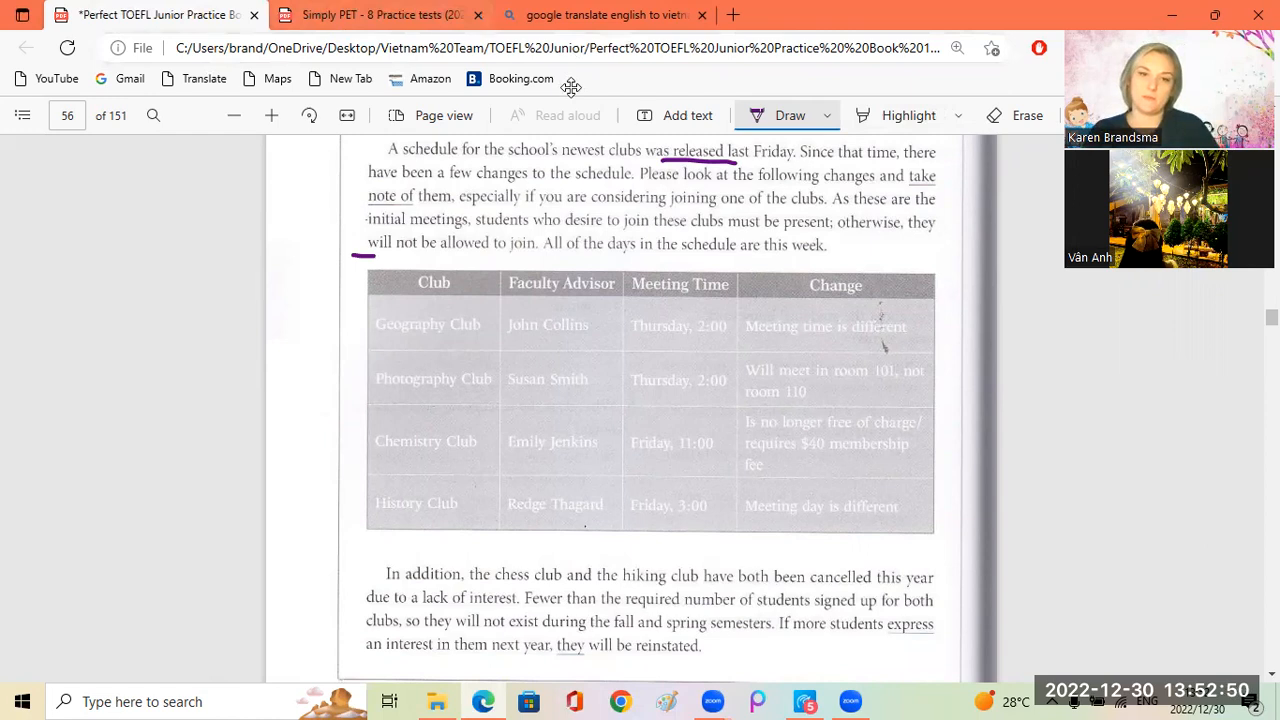
# Translate 'cancelled' into Vietnamese in Bing, then return to the PDF passage
pyautogui.click(600, 14)
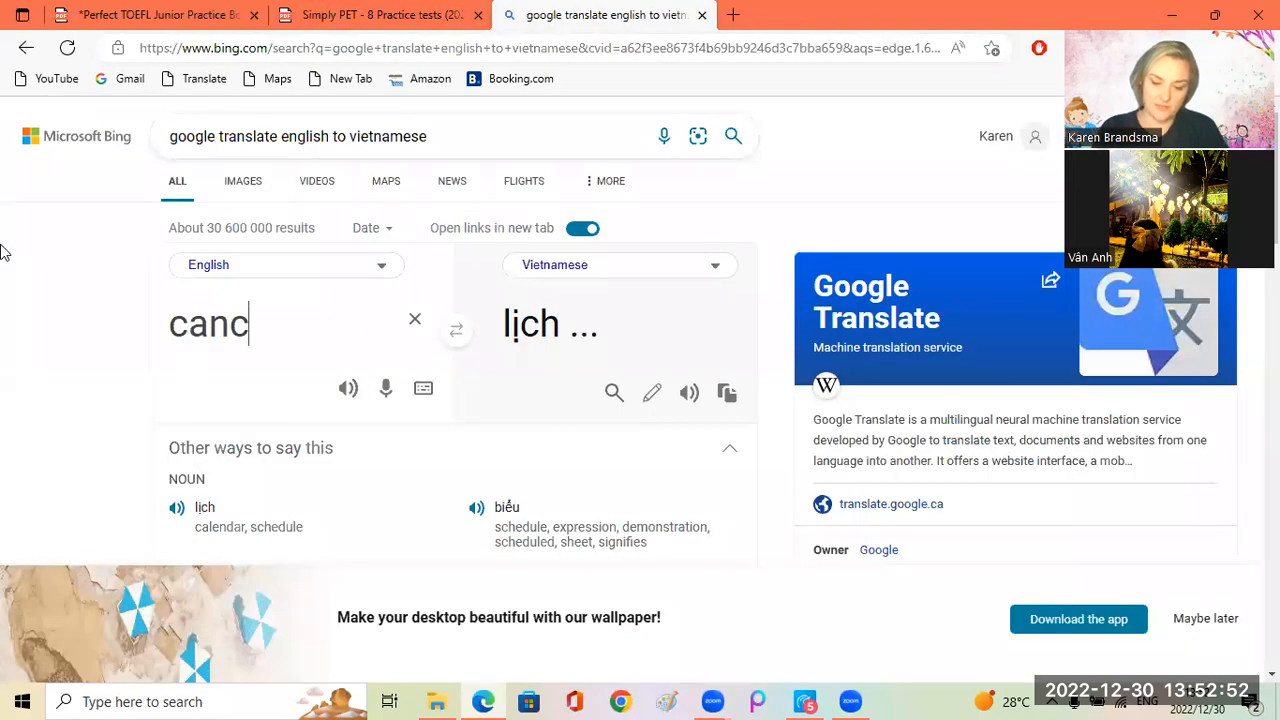
pyautogui.write('elled')
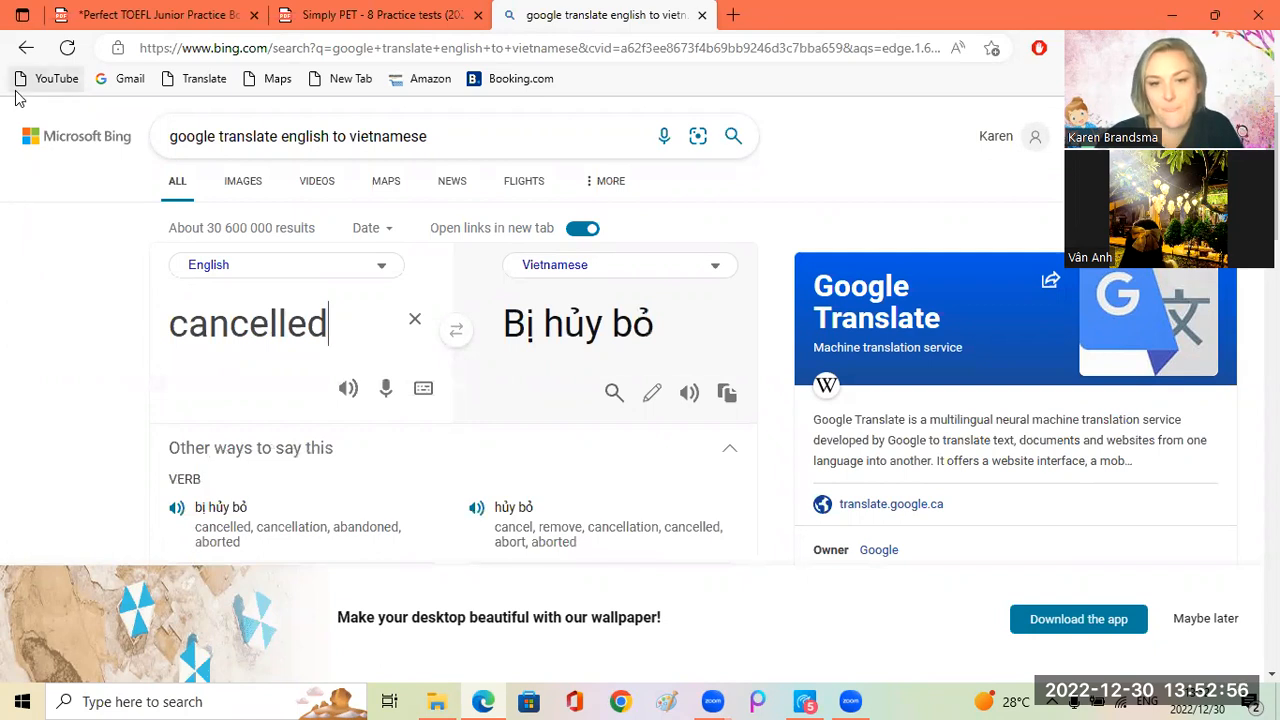
pyautogui.click(150, 16)
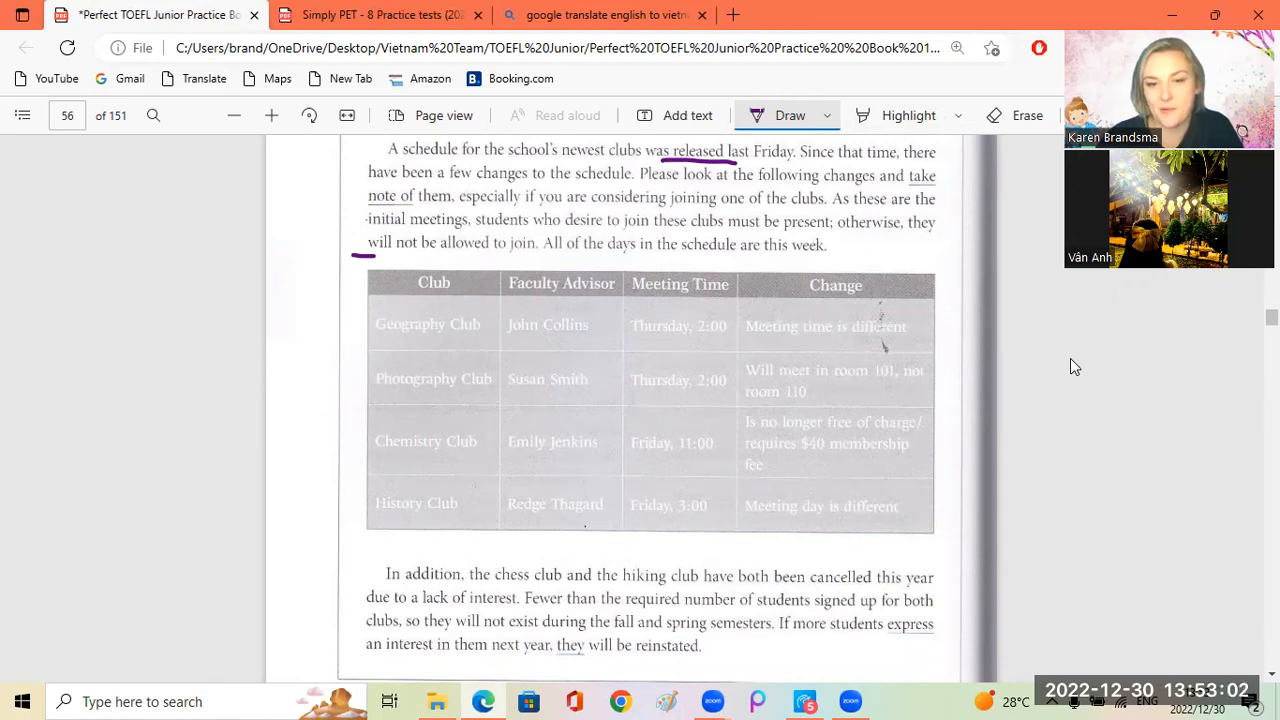
pyautogui.moveTo(1144, 380)
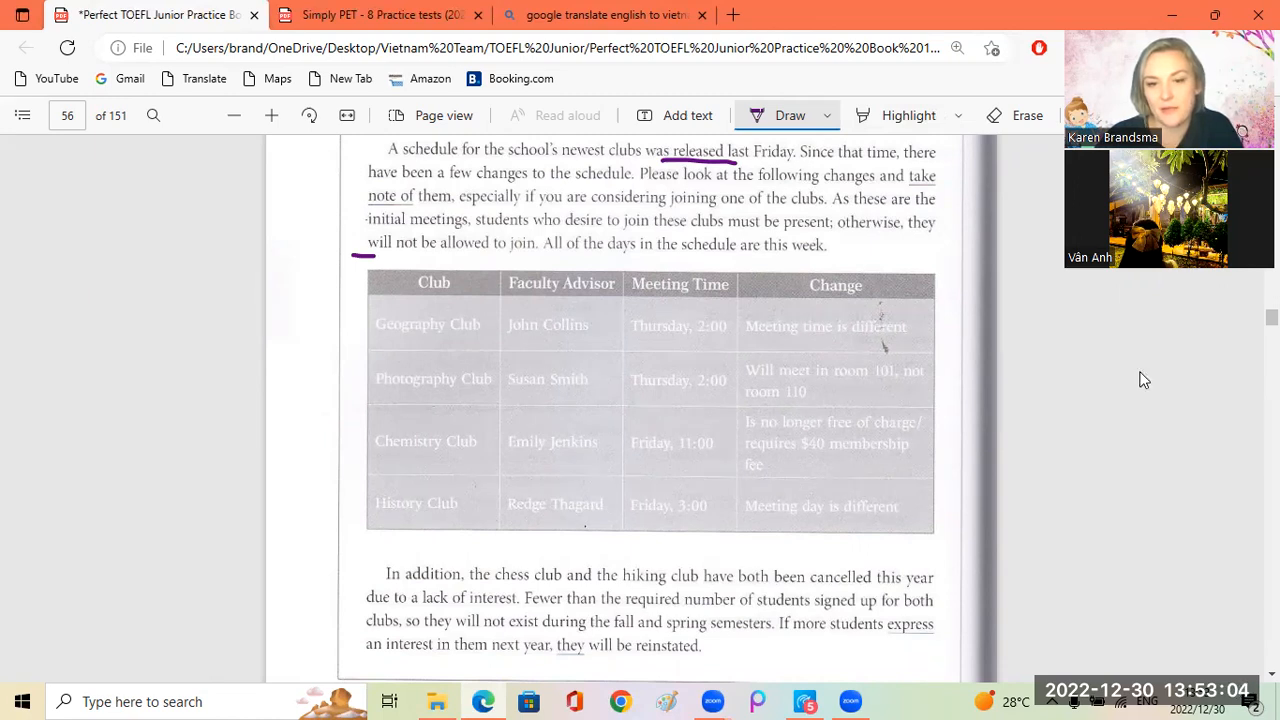
pyautogui.moveTo(1132, 380)
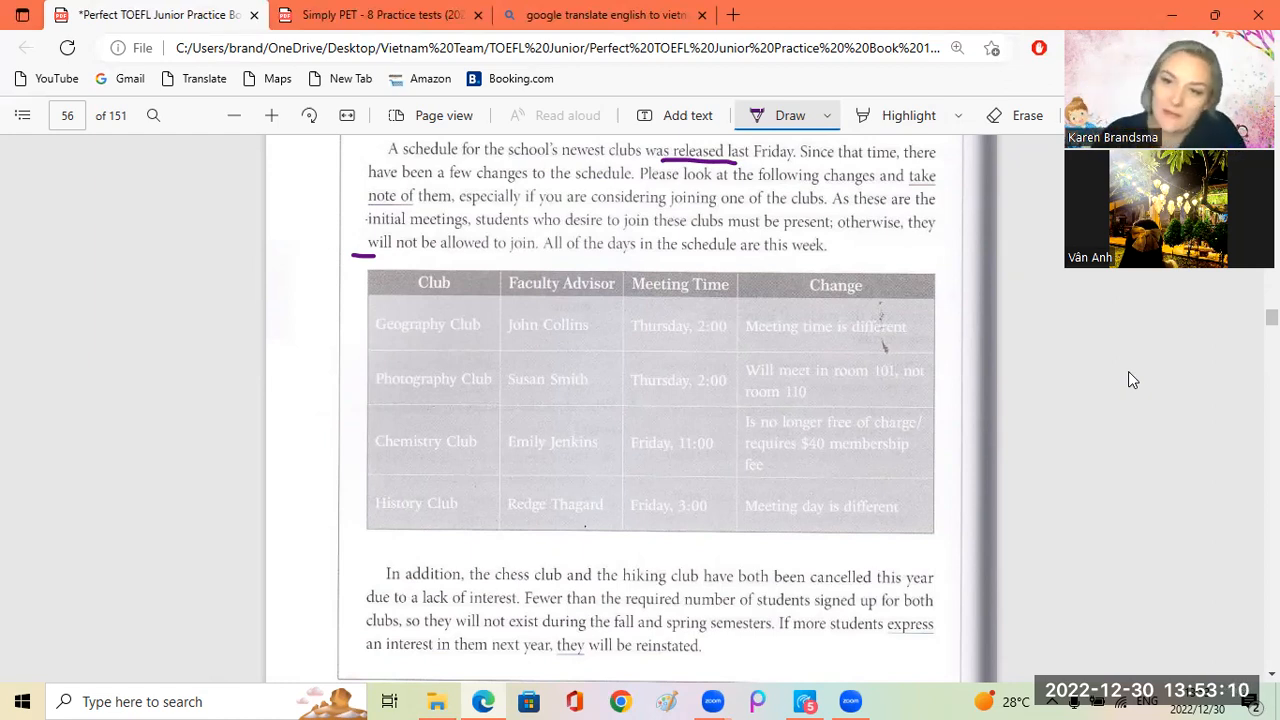
# Scroll down to page 57 showing the Part 3 questions 7–12
pyautogui.scroll(-3)
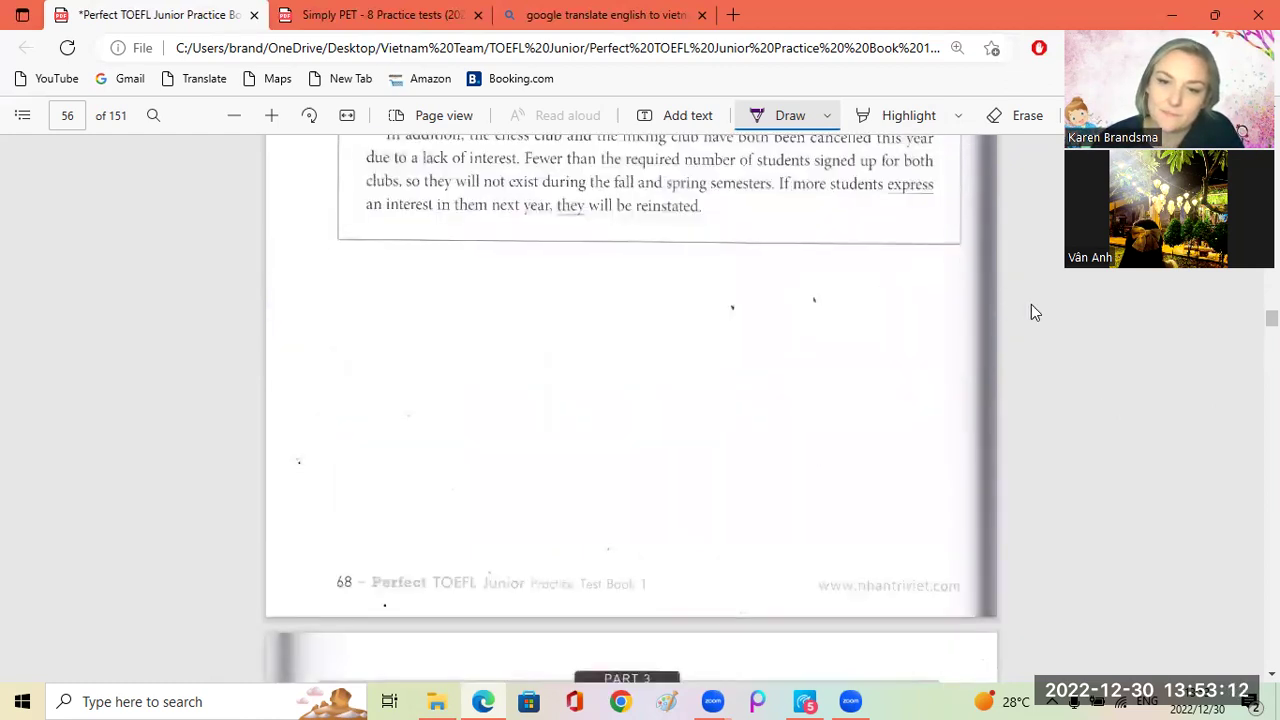
pyautogui.scroll(-3)
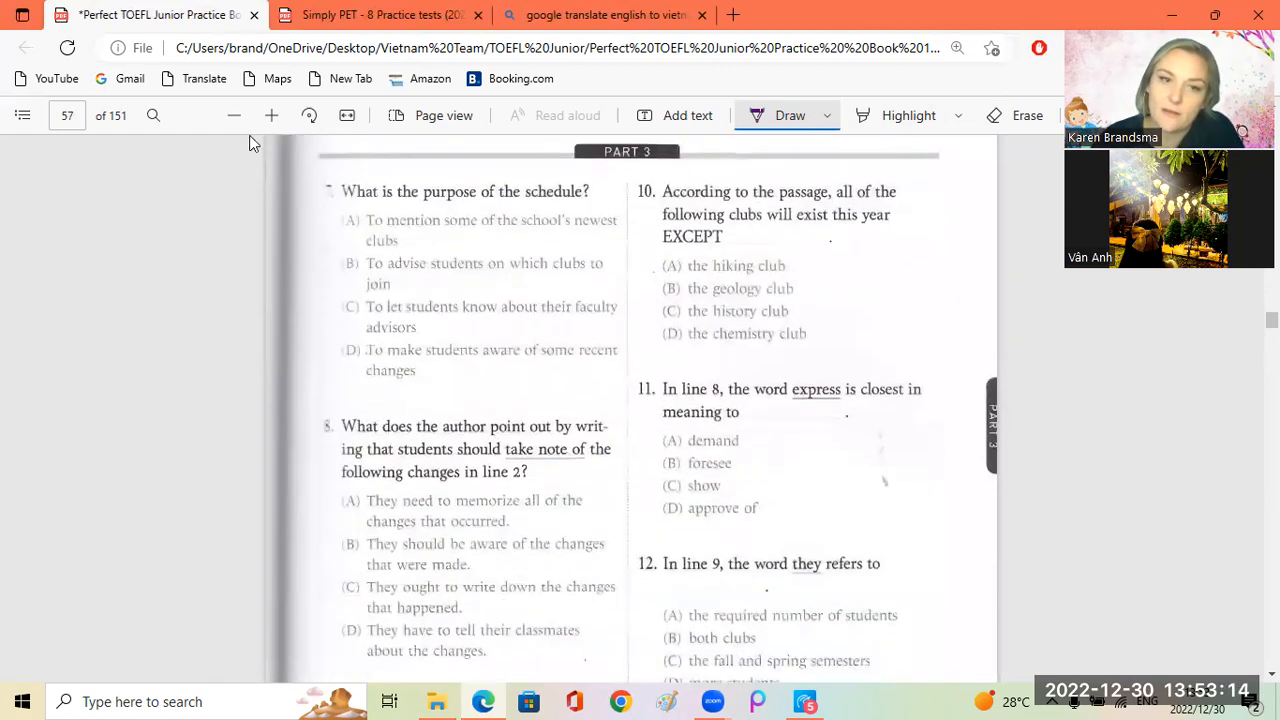
# Zoom in, tick option A for question 7, and scroll toward the next questions
pyautogui.click(272, 114)
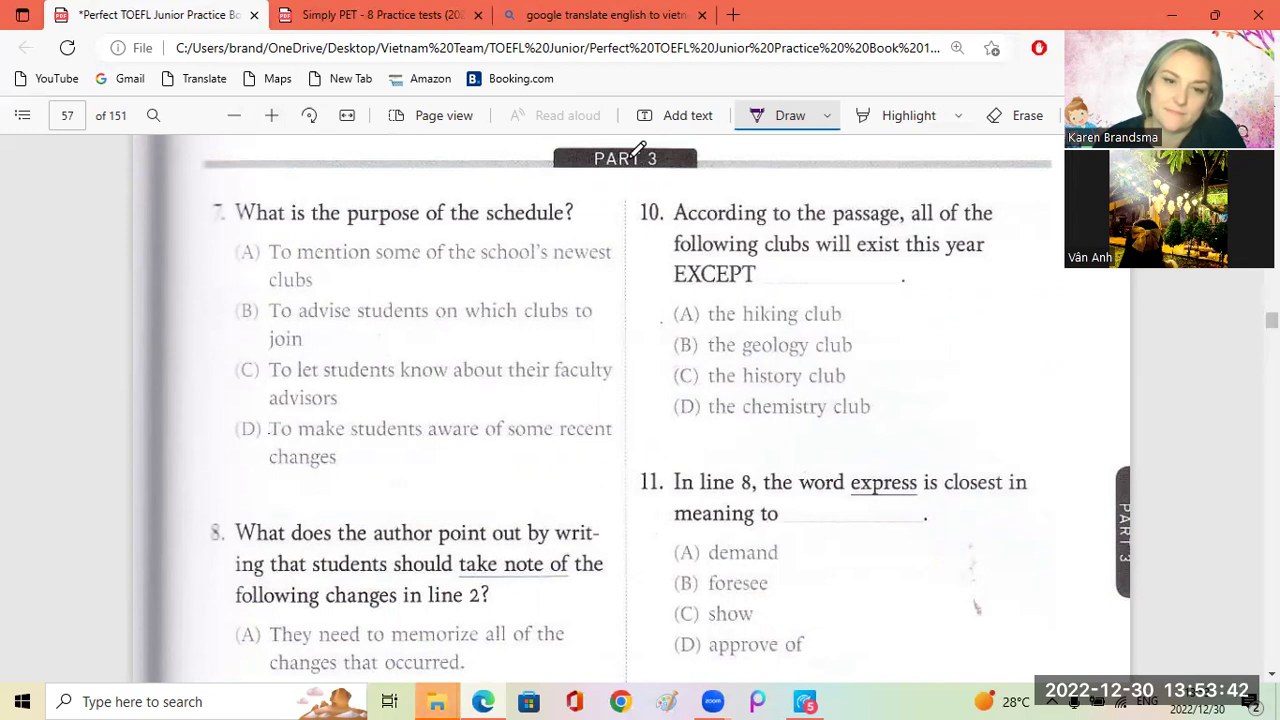
pyautogui.moveTo(1192, 508)
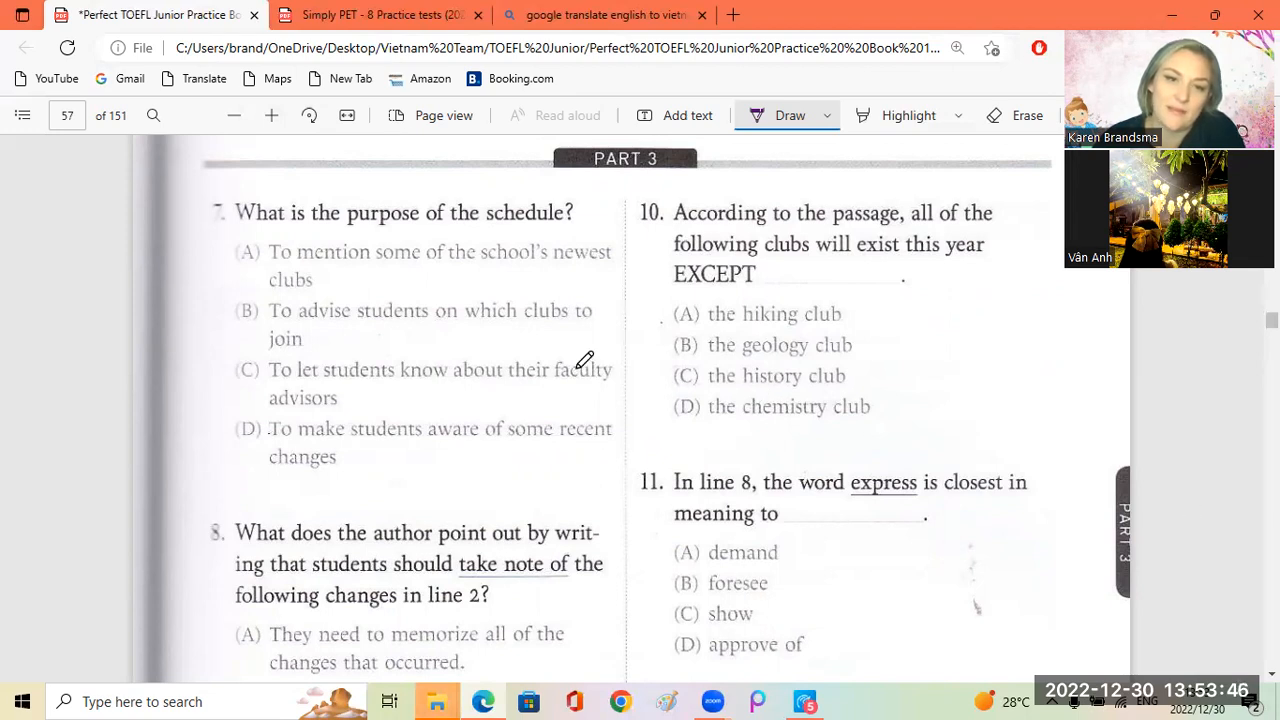
pyautogui.moveTo(240, 238)
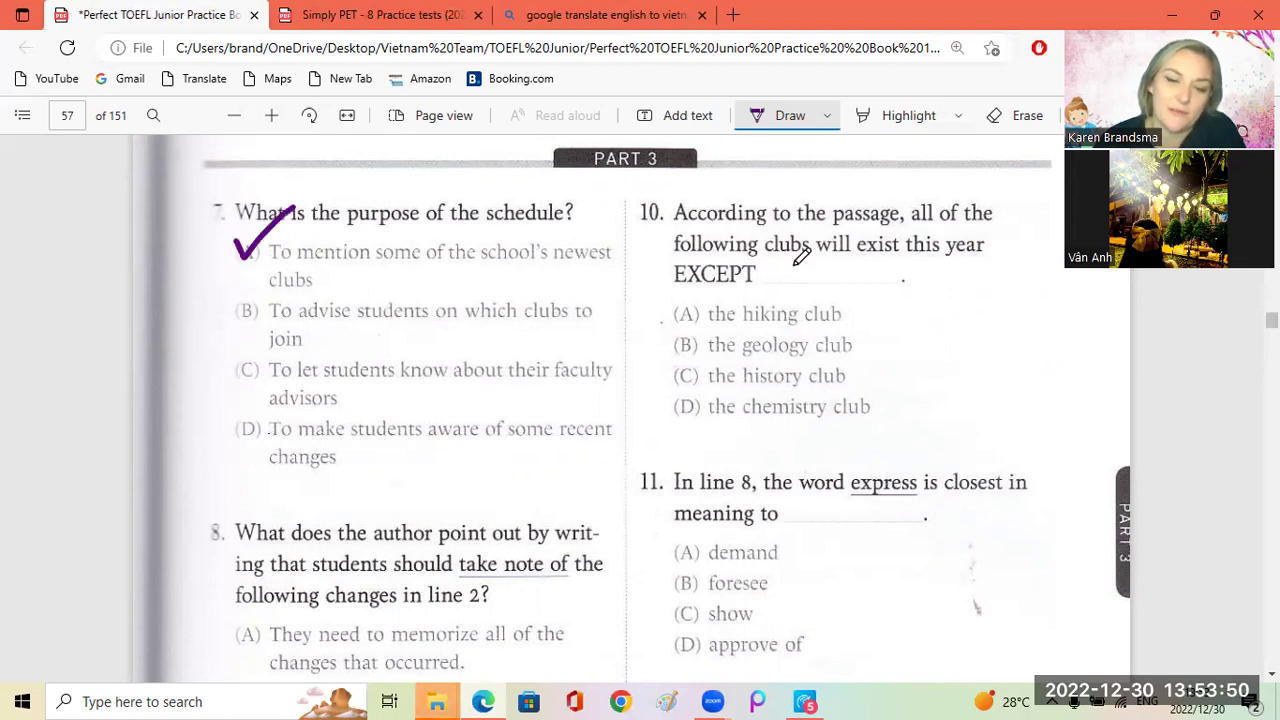
pyautogui.scroll(-3)
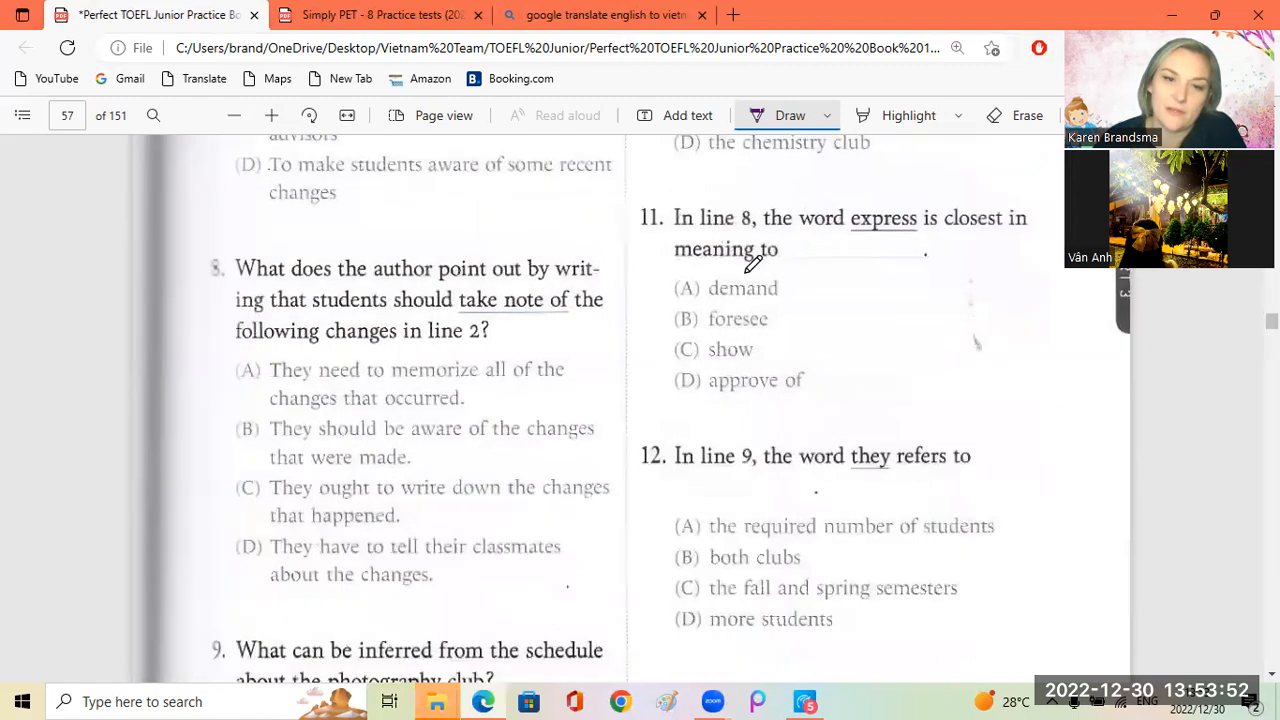
pyautogui.moveTo(628, 278)
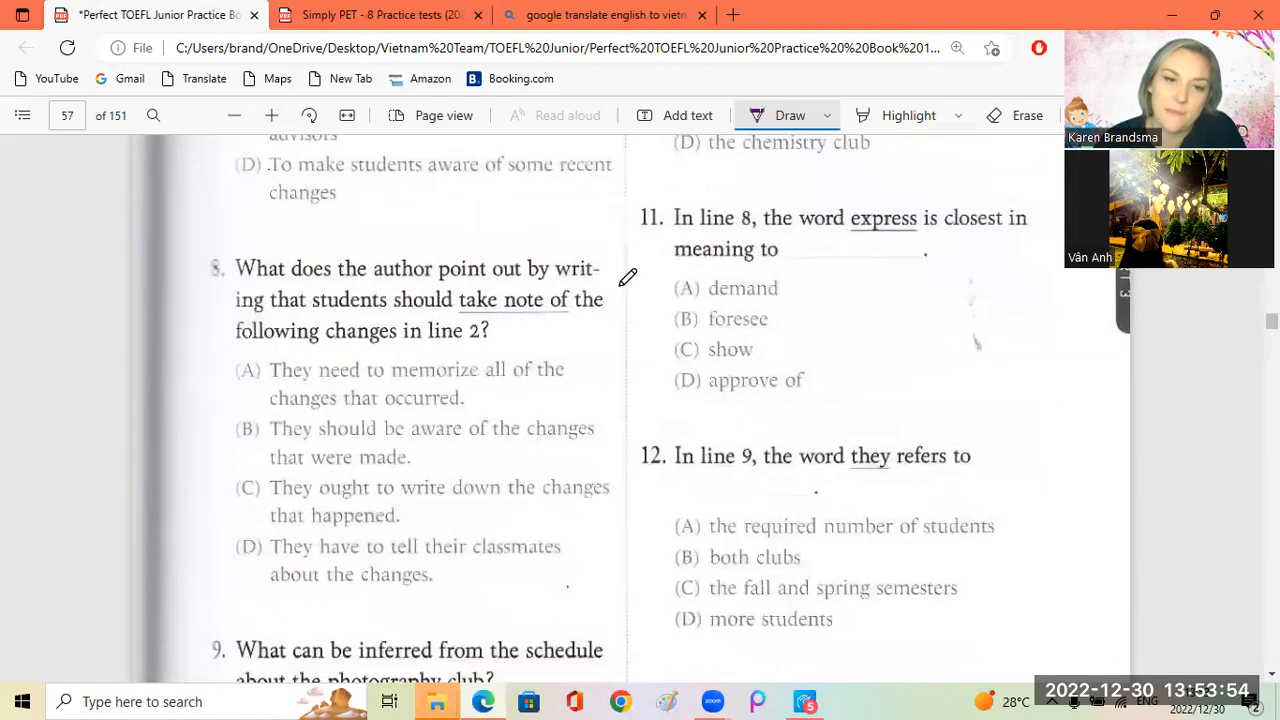
pyautogui.moveTo(1120, 452)
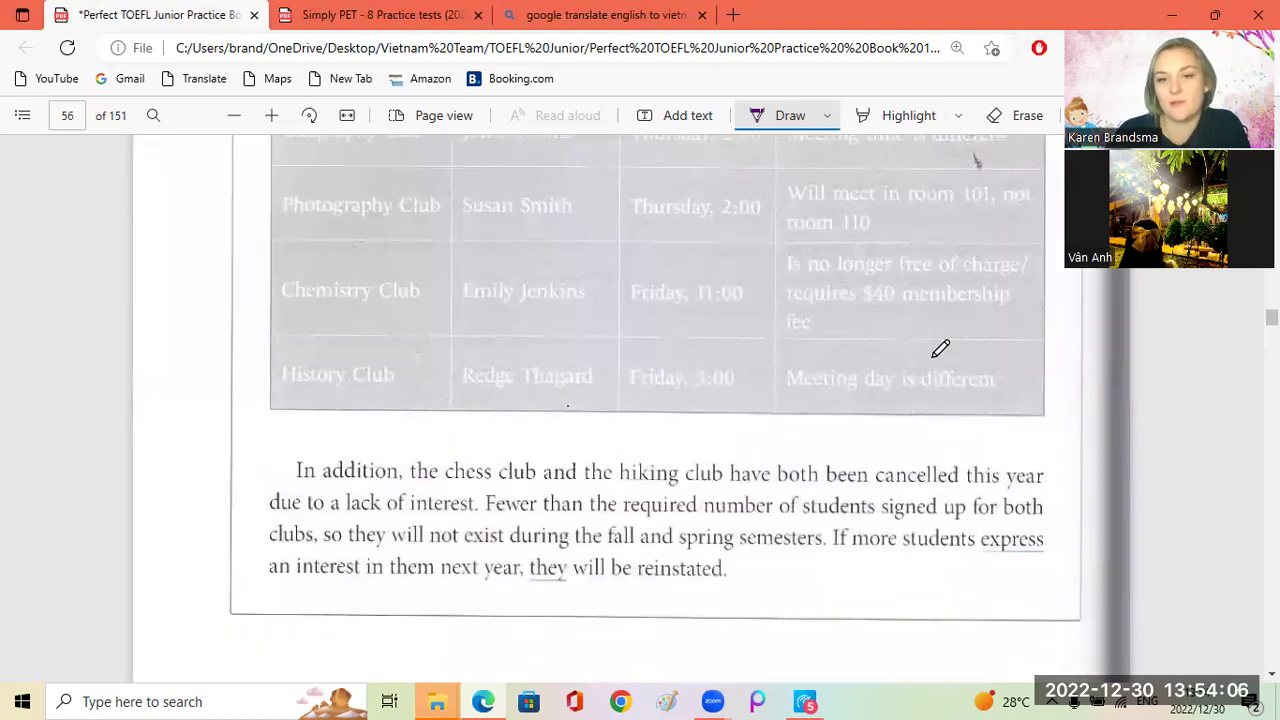
pyautogui.scroll(3)
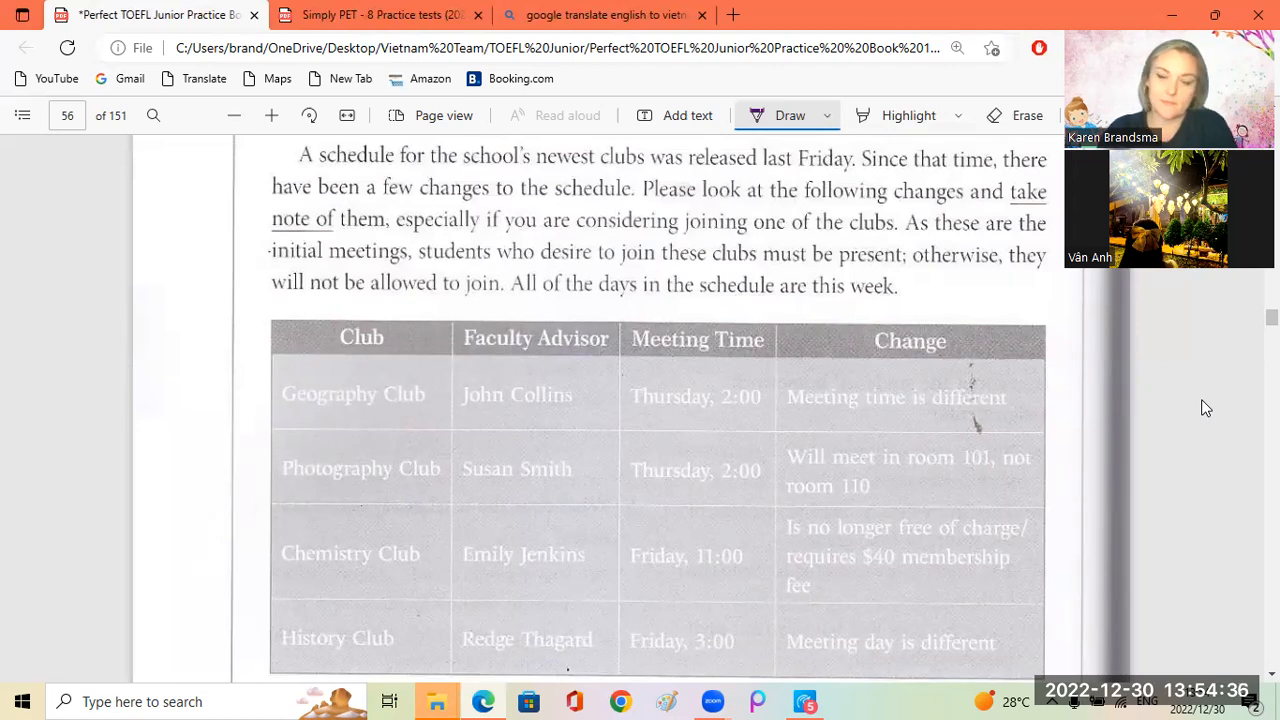
pyautogui.scroll(-3)
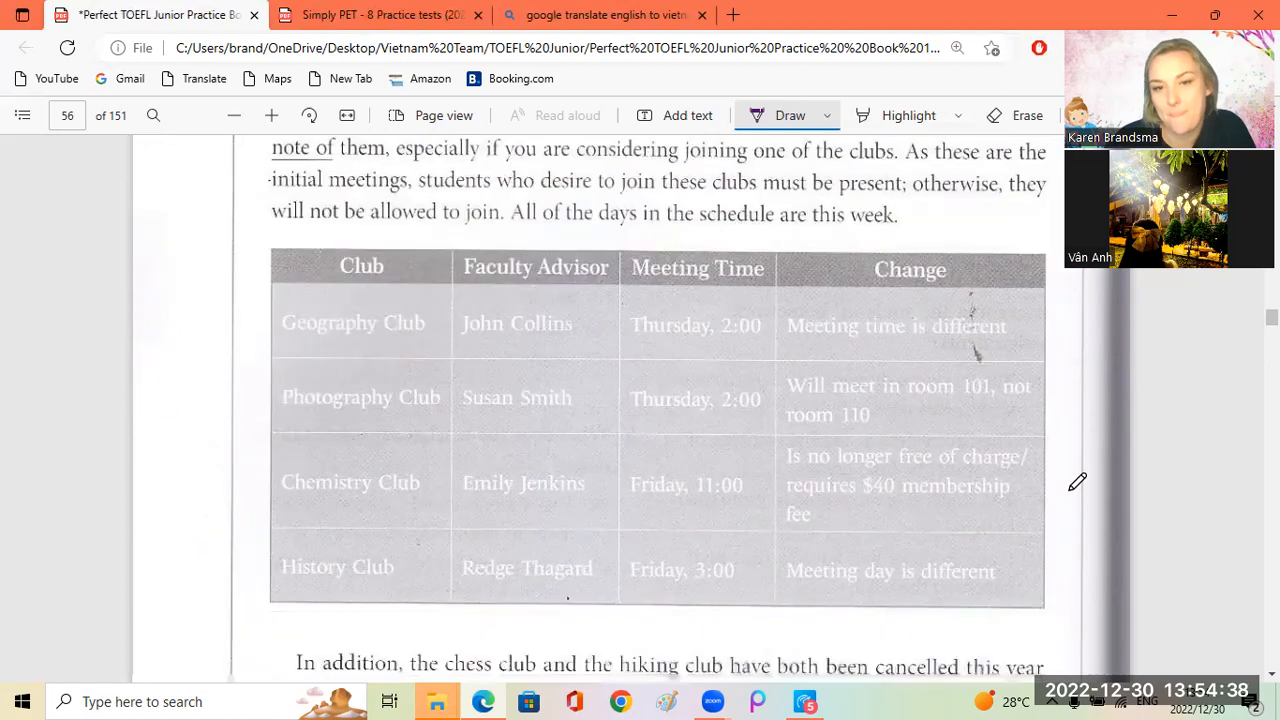
pyautogui.scroll(-3)
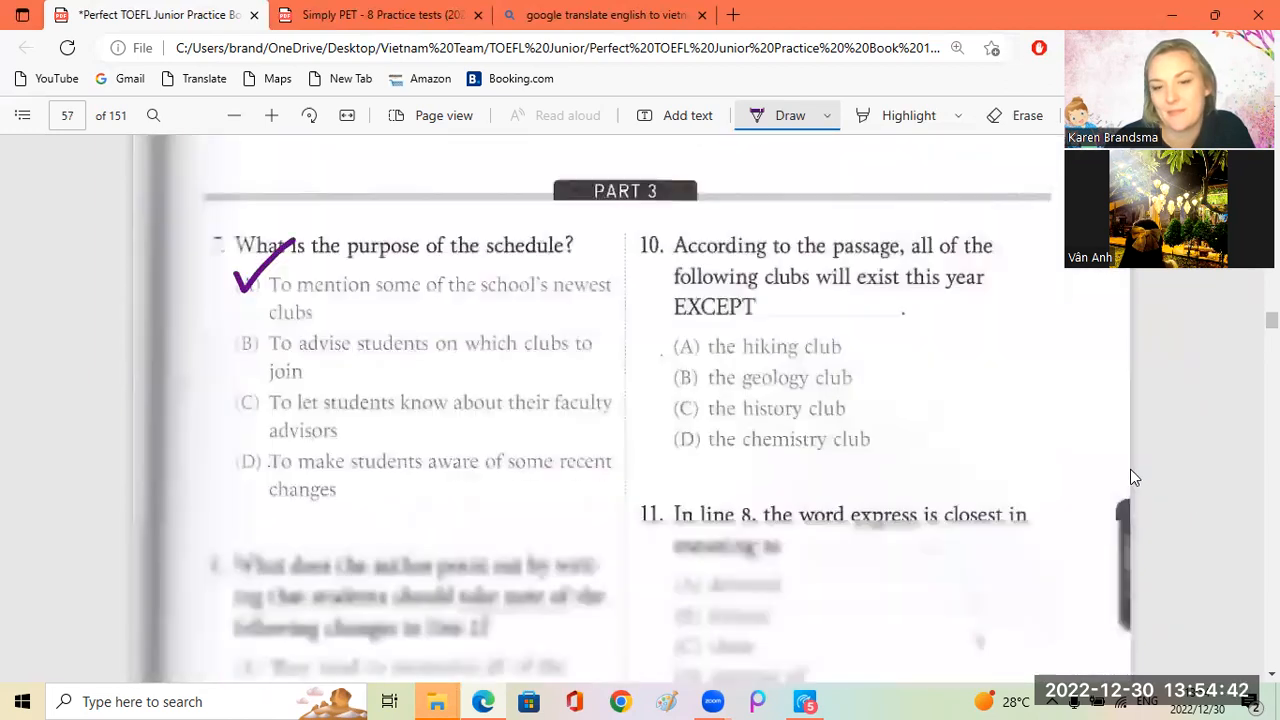
pyautogui.scroll(-3)
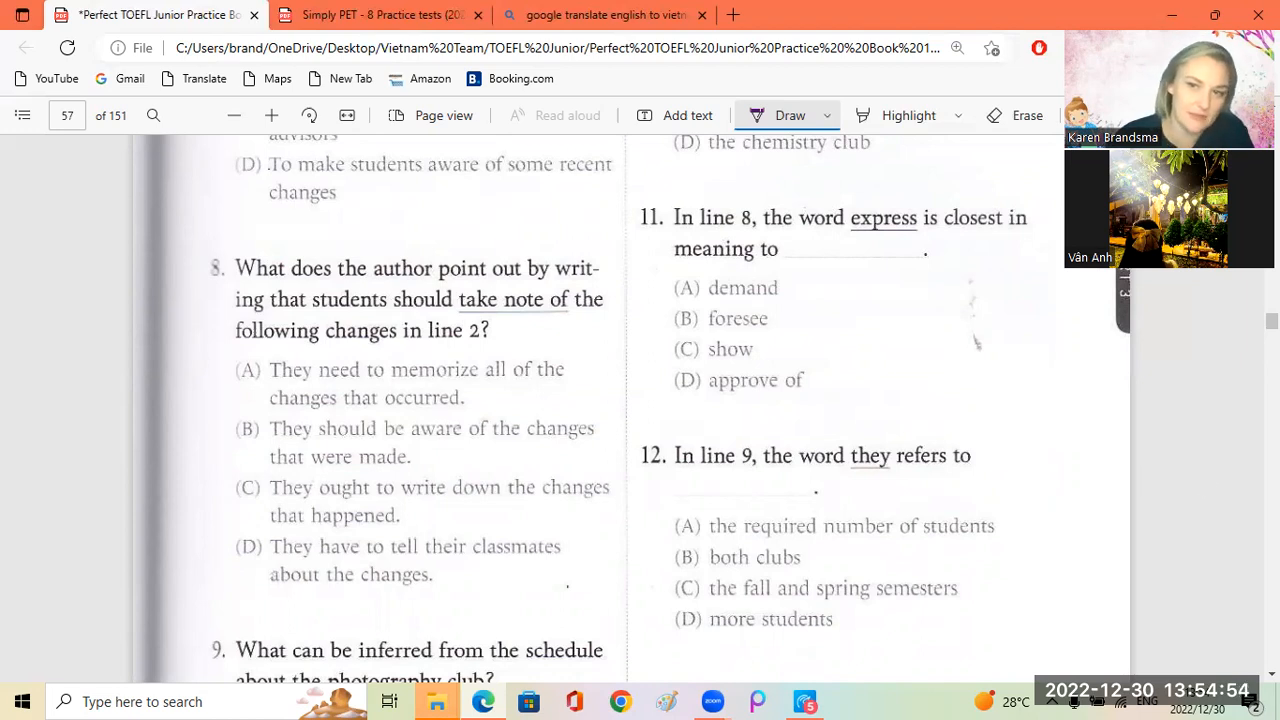
pyautogui.moveTo(1196, 488)
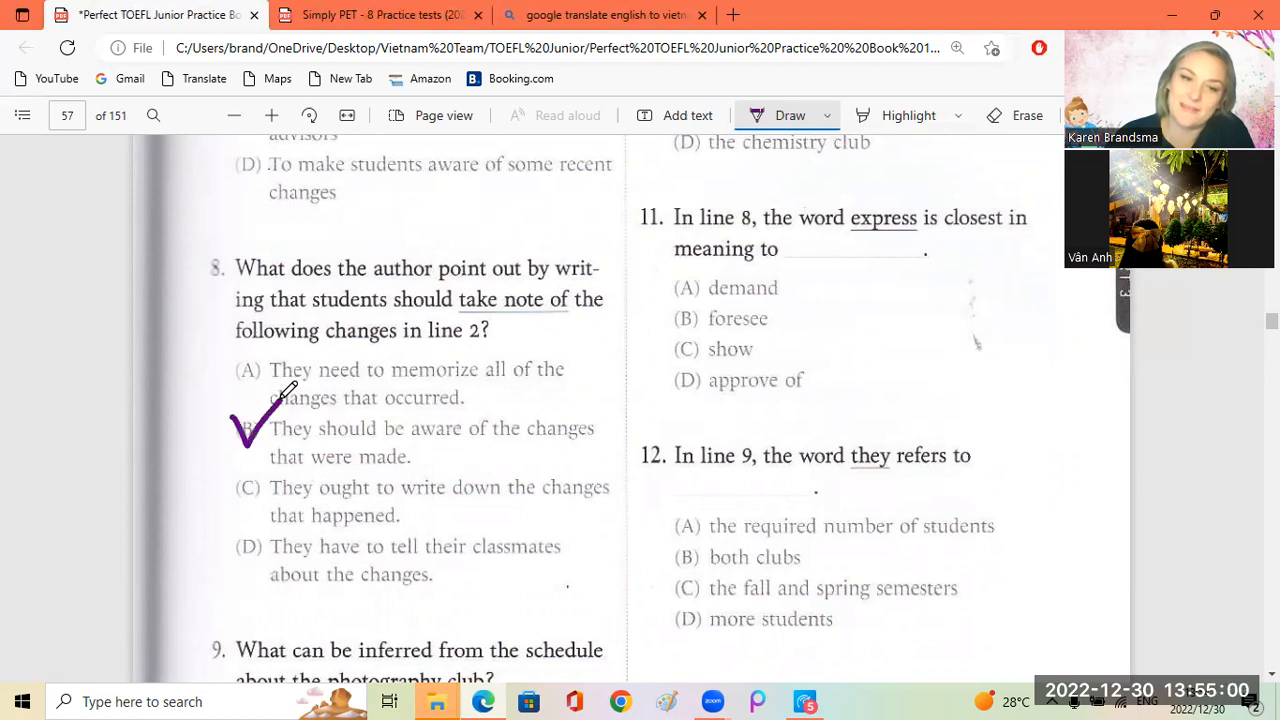
# Tick option B for question 8 and scroll to reveal question 9
pyautogui.scroll(-3)
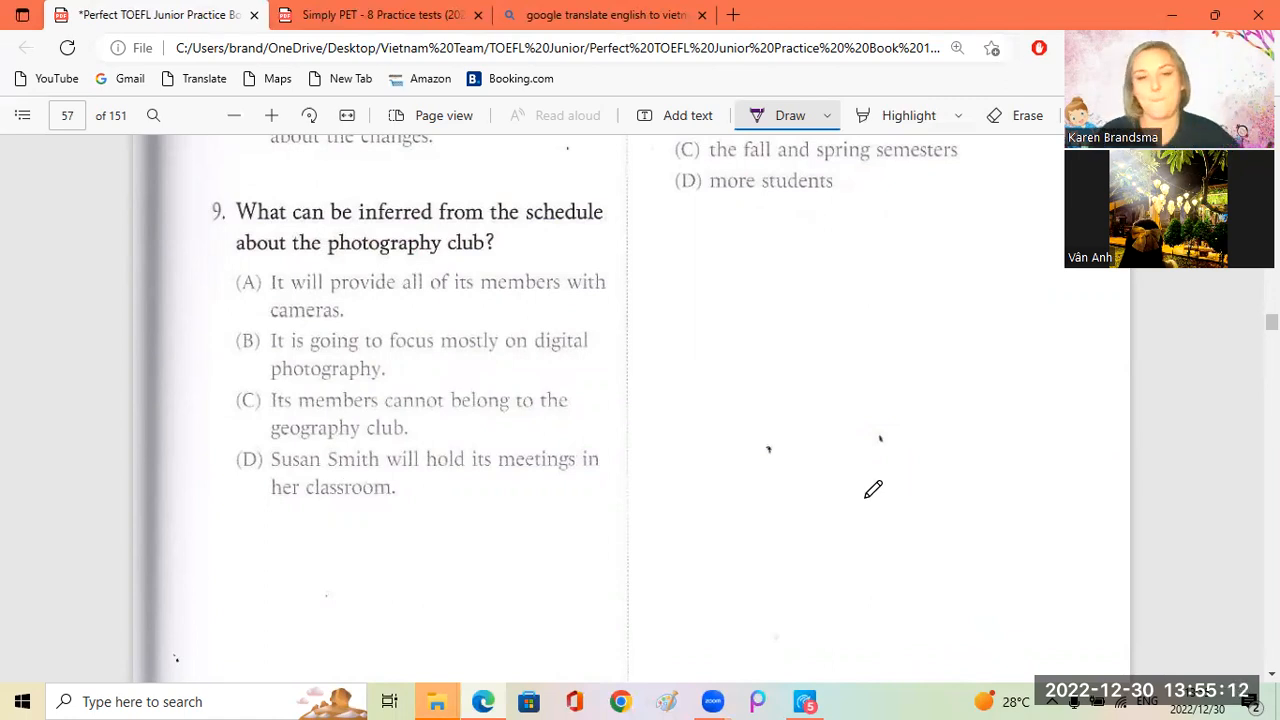
pyautogui.moveTo(924, 484)
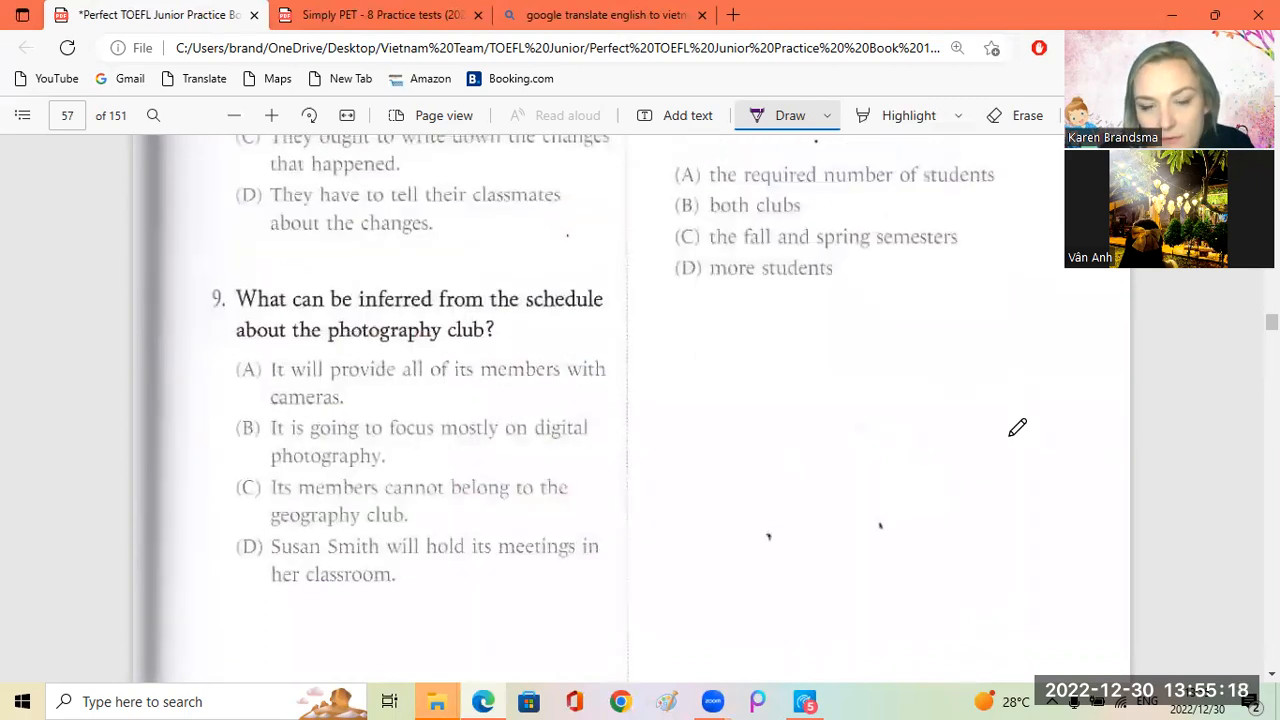
pyautogui.scroll(-3)
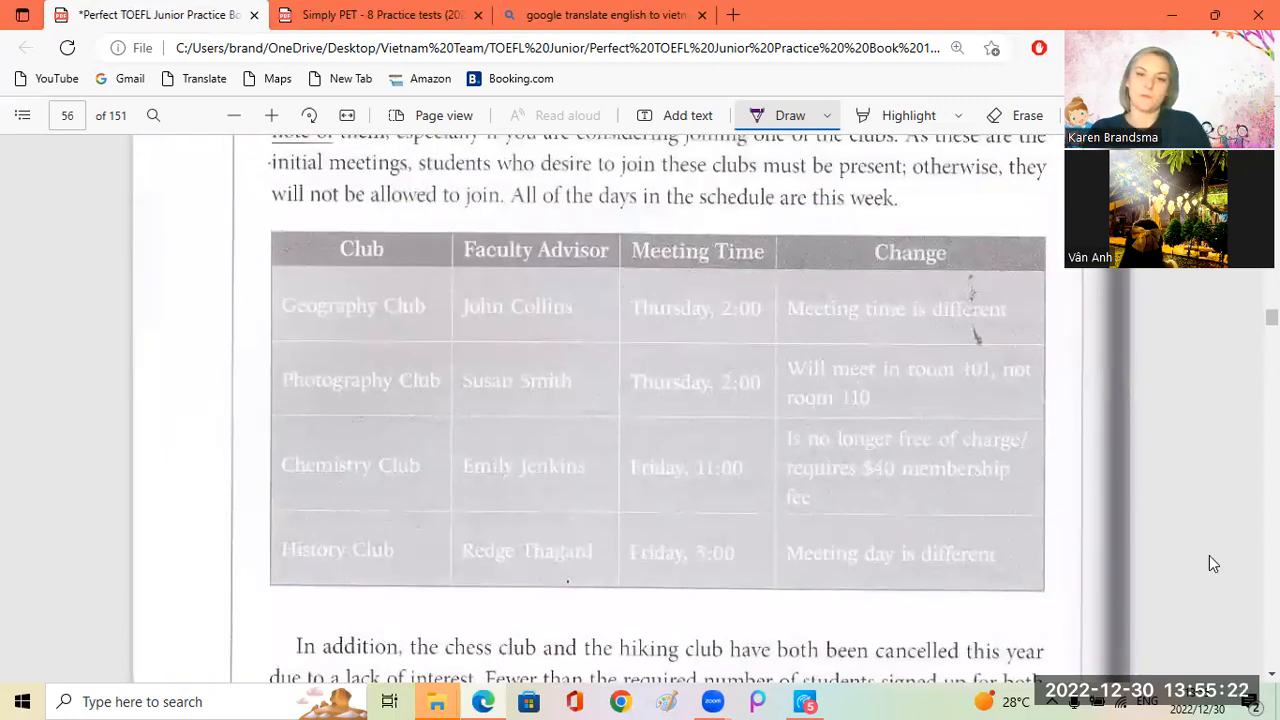
pyautogui.moveTo(1176, 558)
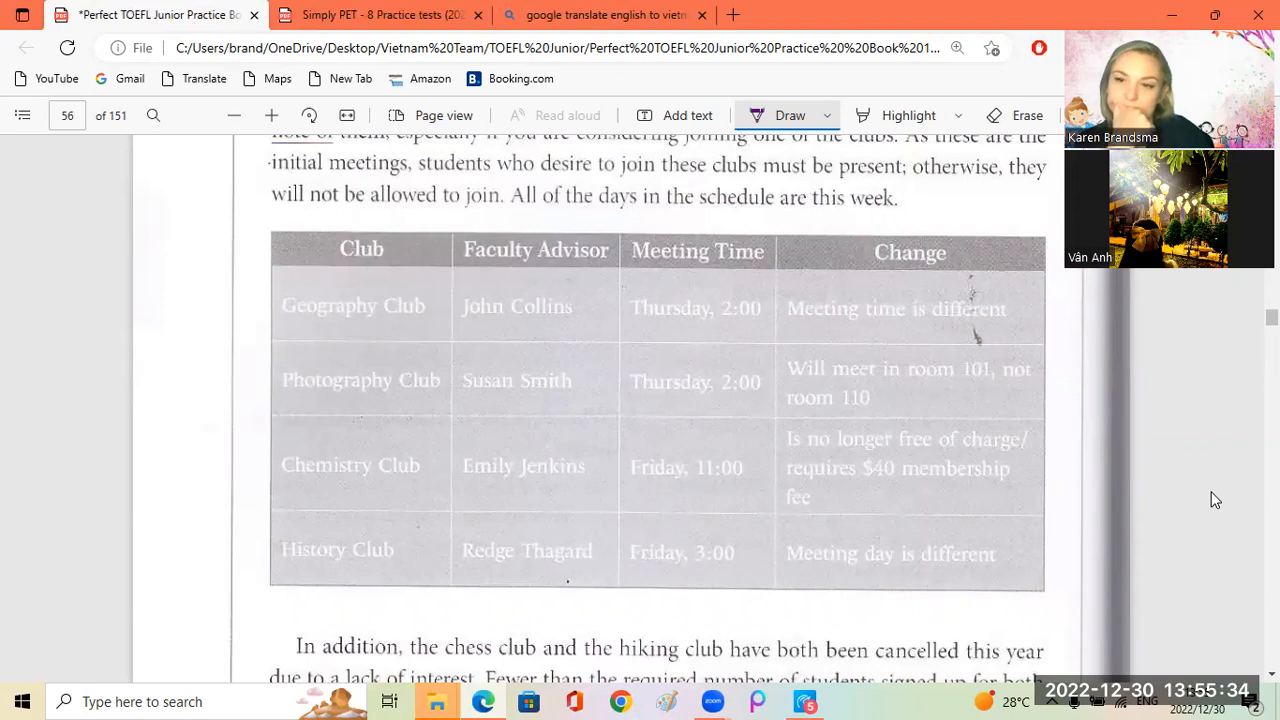
pyautogui.moveTo(1244, 518)
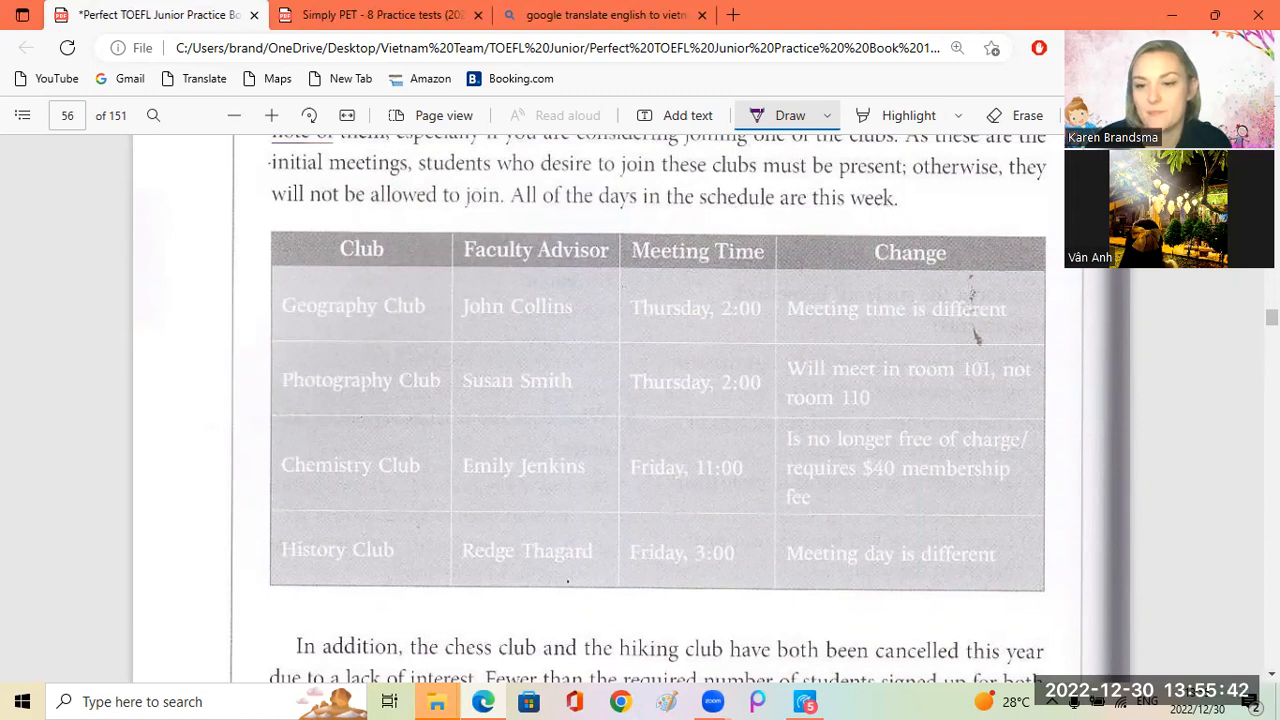
pyautogui.scroll(-3)
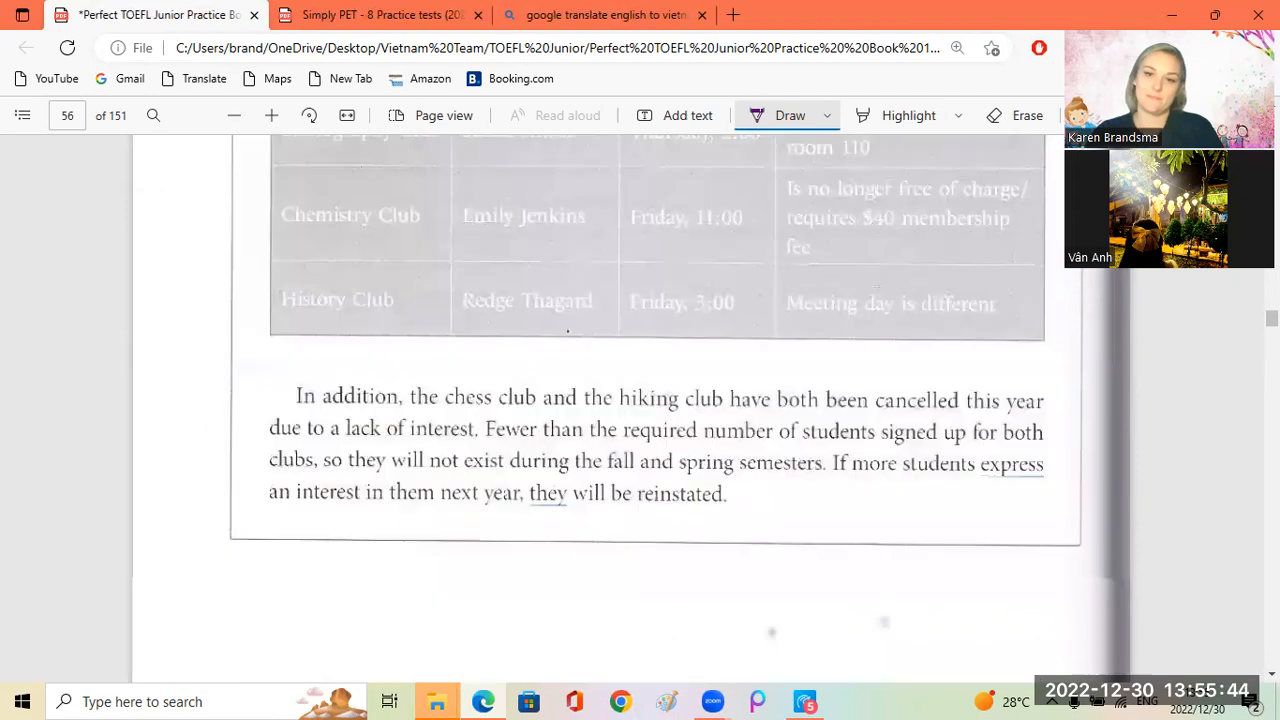
pyautogui.scroll(-3)
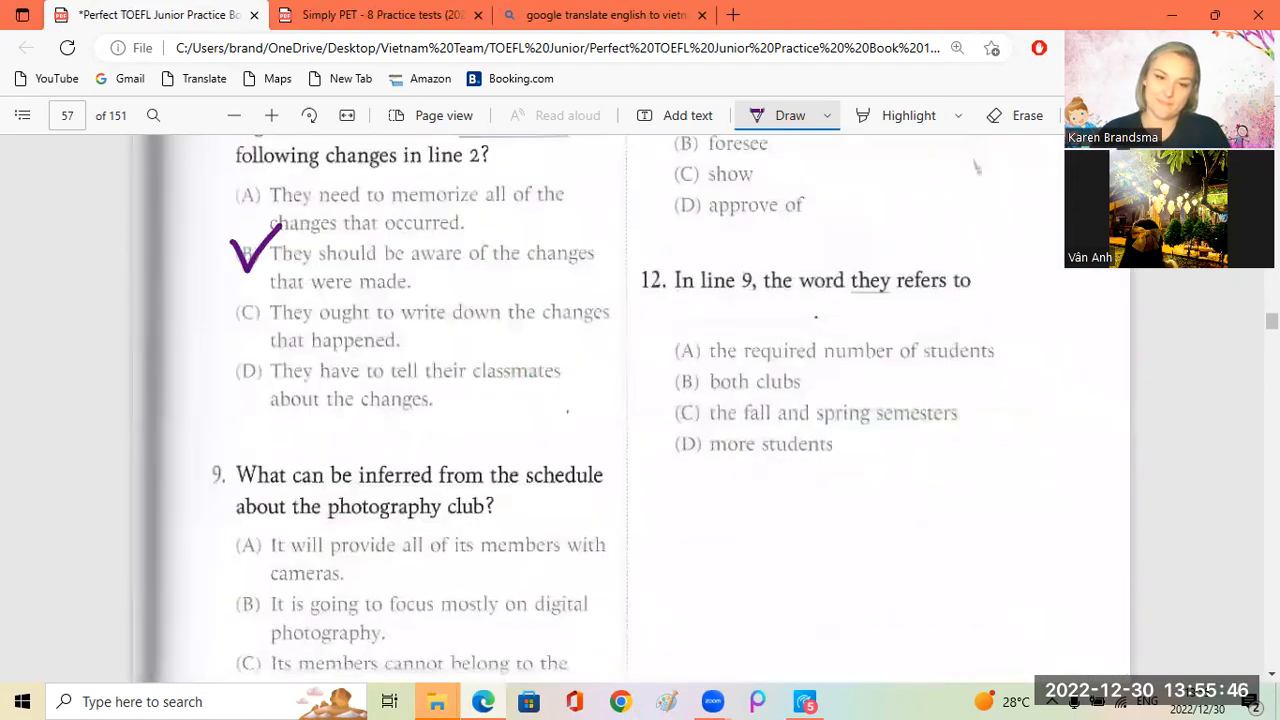
pyautogui.scroll(-3)
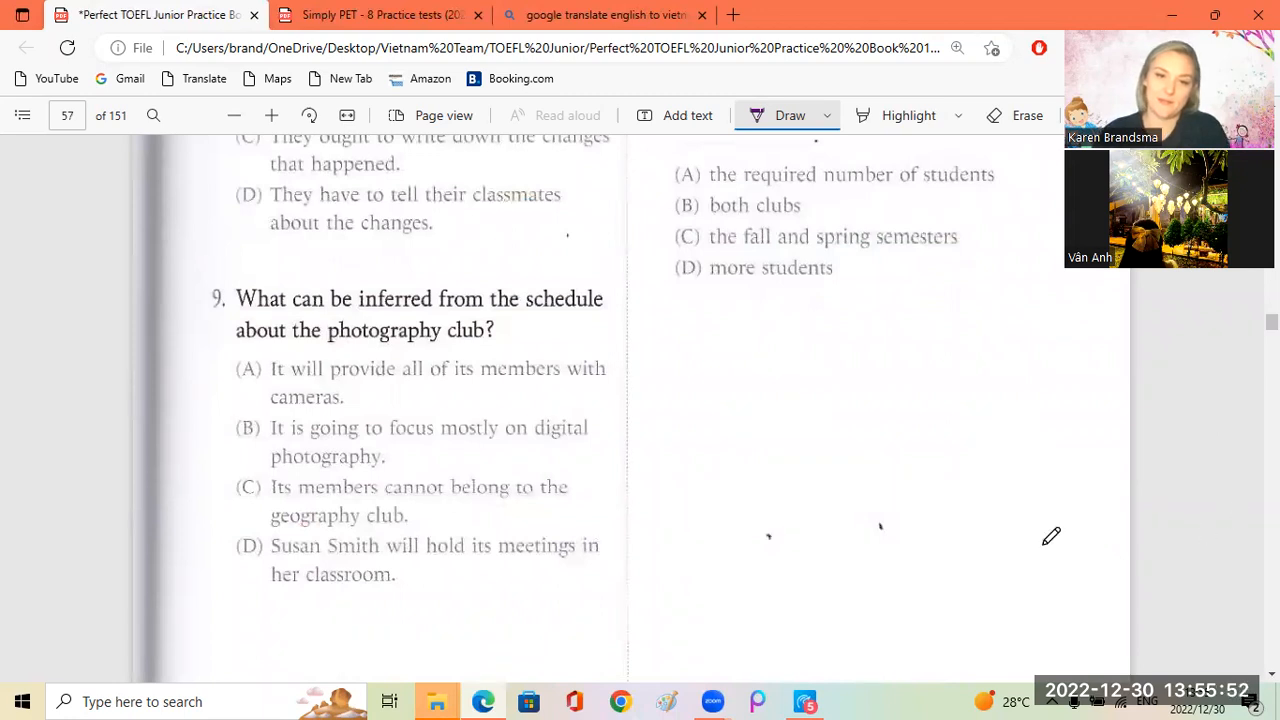
pyautogui.moveTo(590, 496)
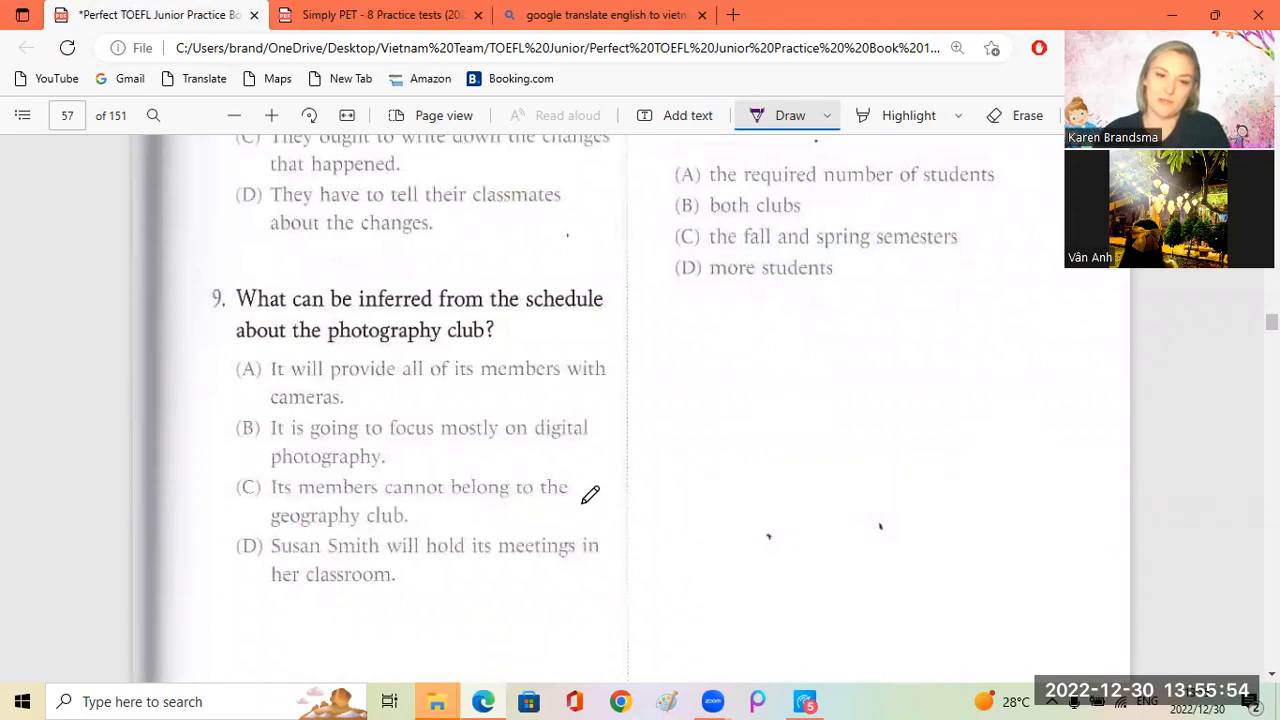
pyautogui.moveTo(622, 532)
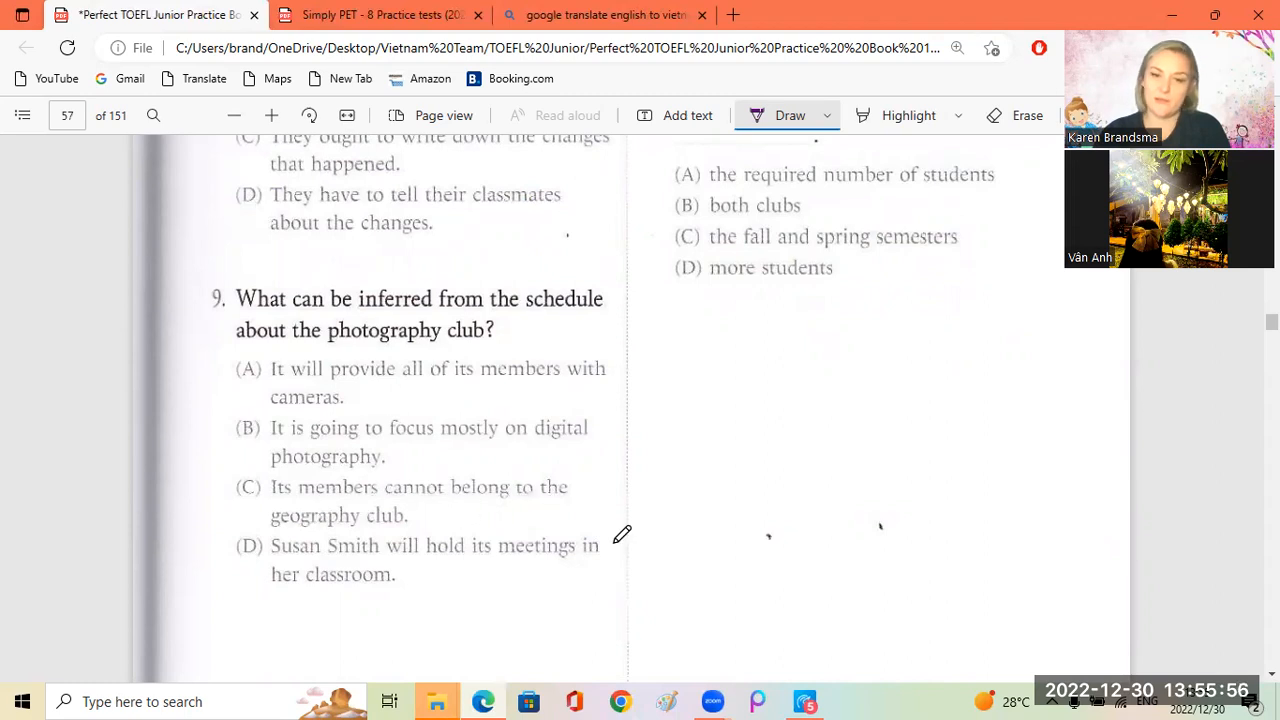
pyautogui.moveTo(1044, 418)
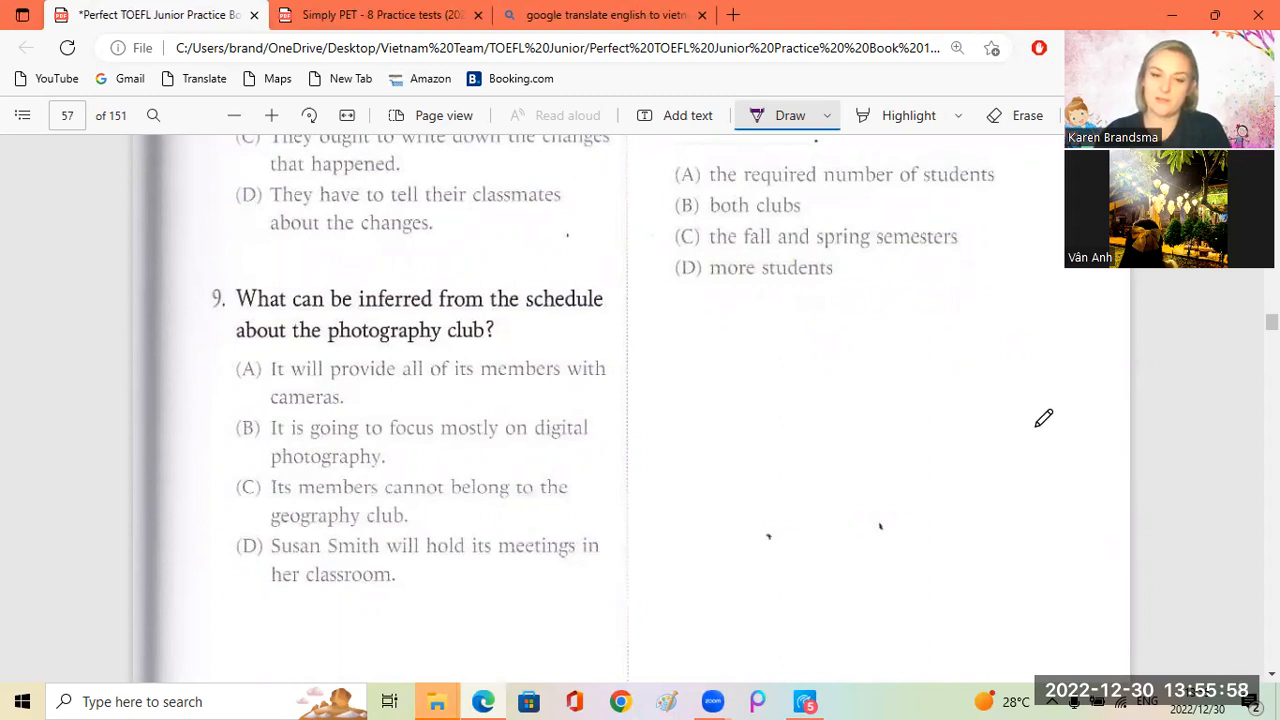
pyautogui.scroll(-3)
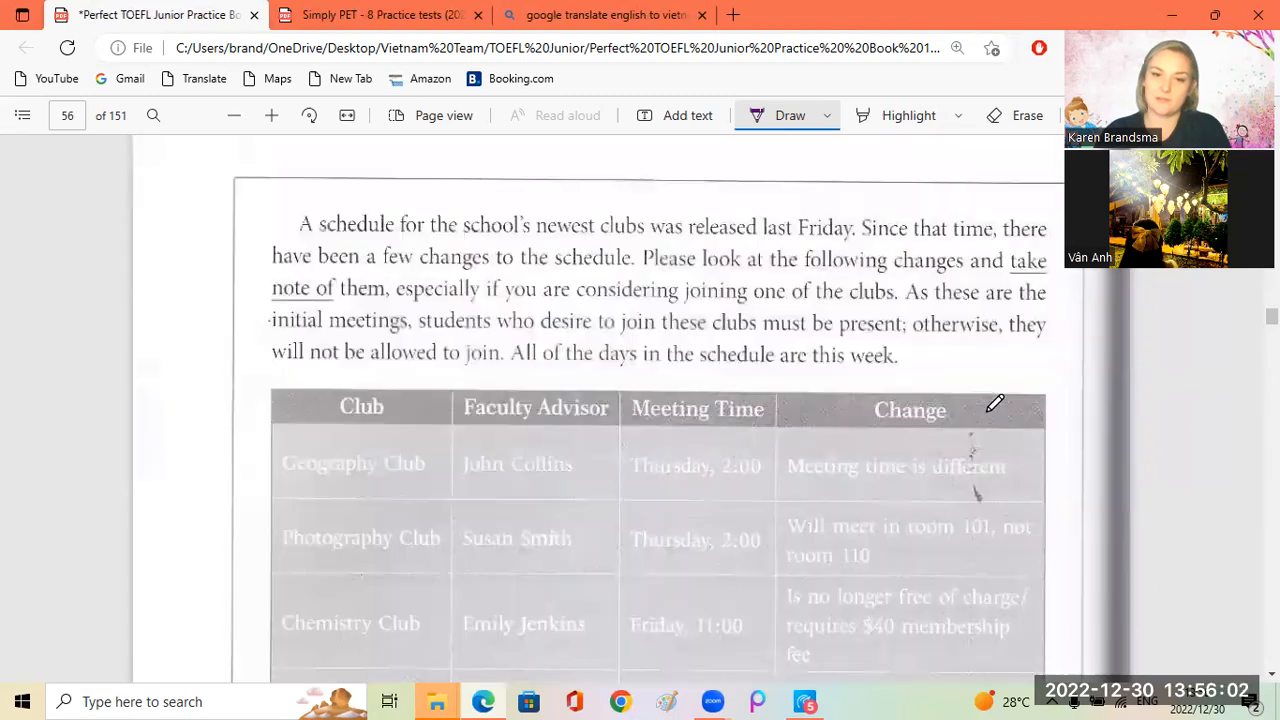
pyautogui.scroll(-3)
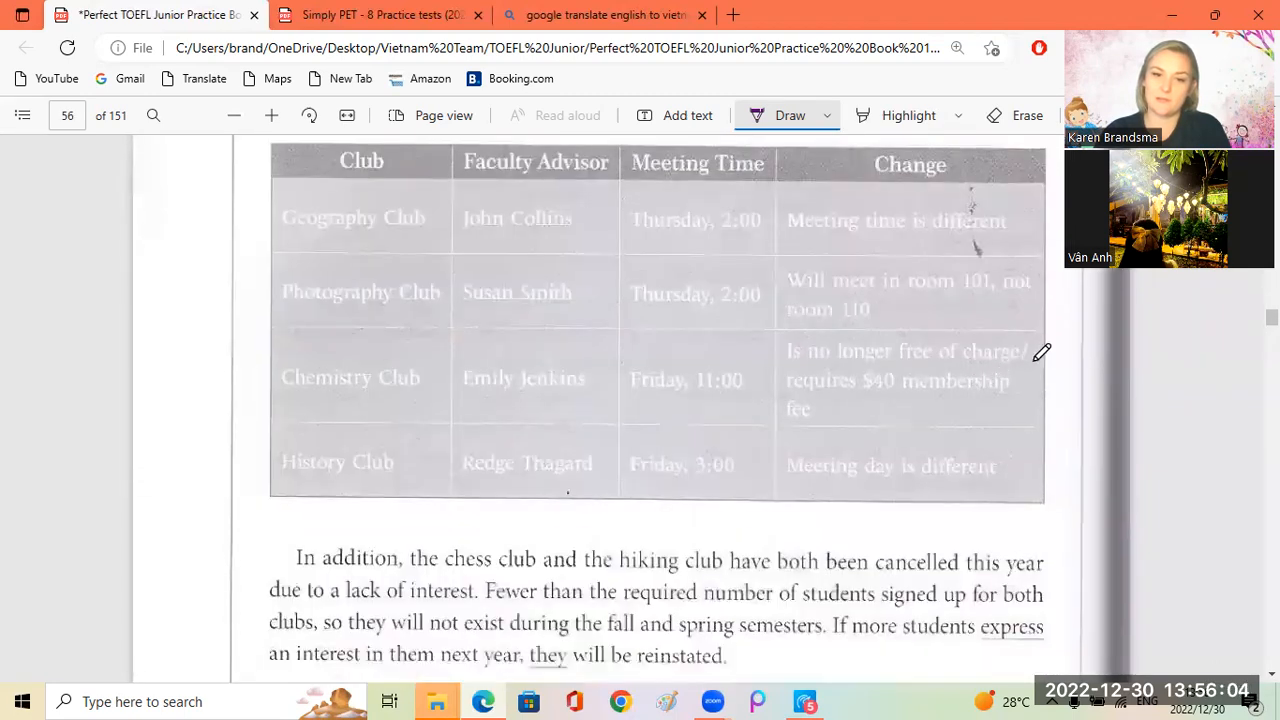
pyautogui.moveTo(456, 304); pyautogui.dragTo(596, 302)
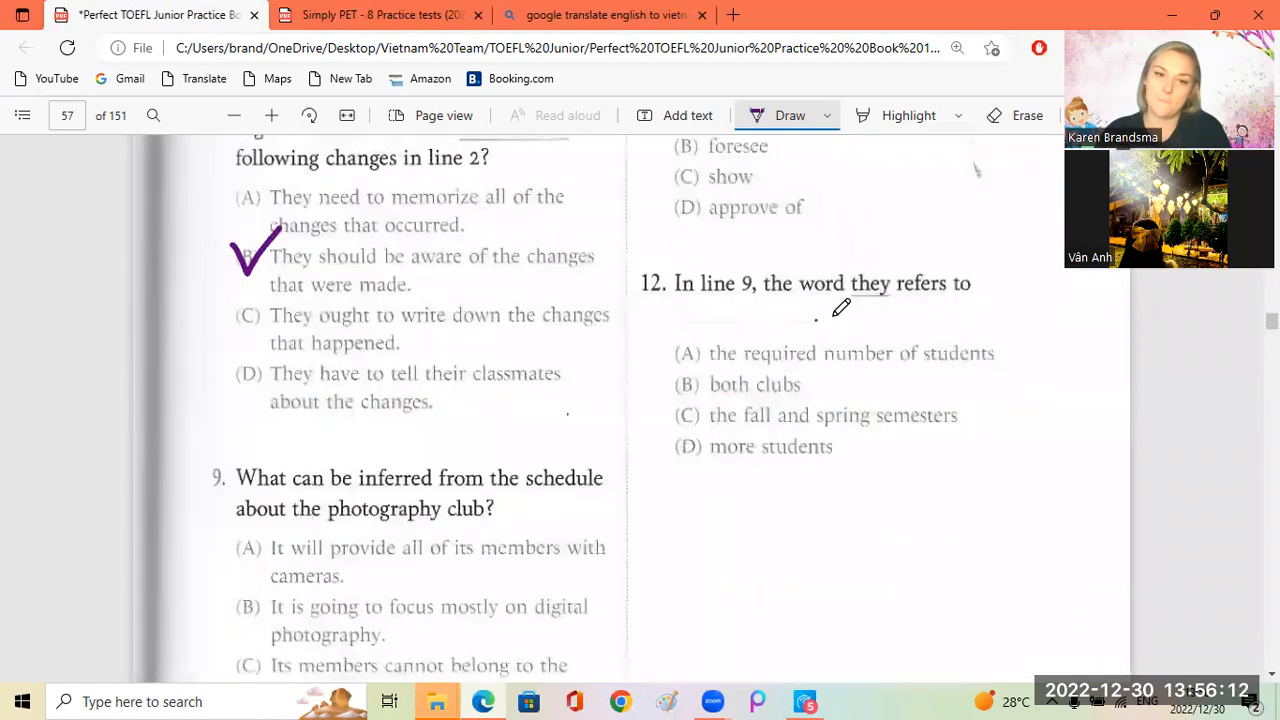
pyautogui.scroll(-3)
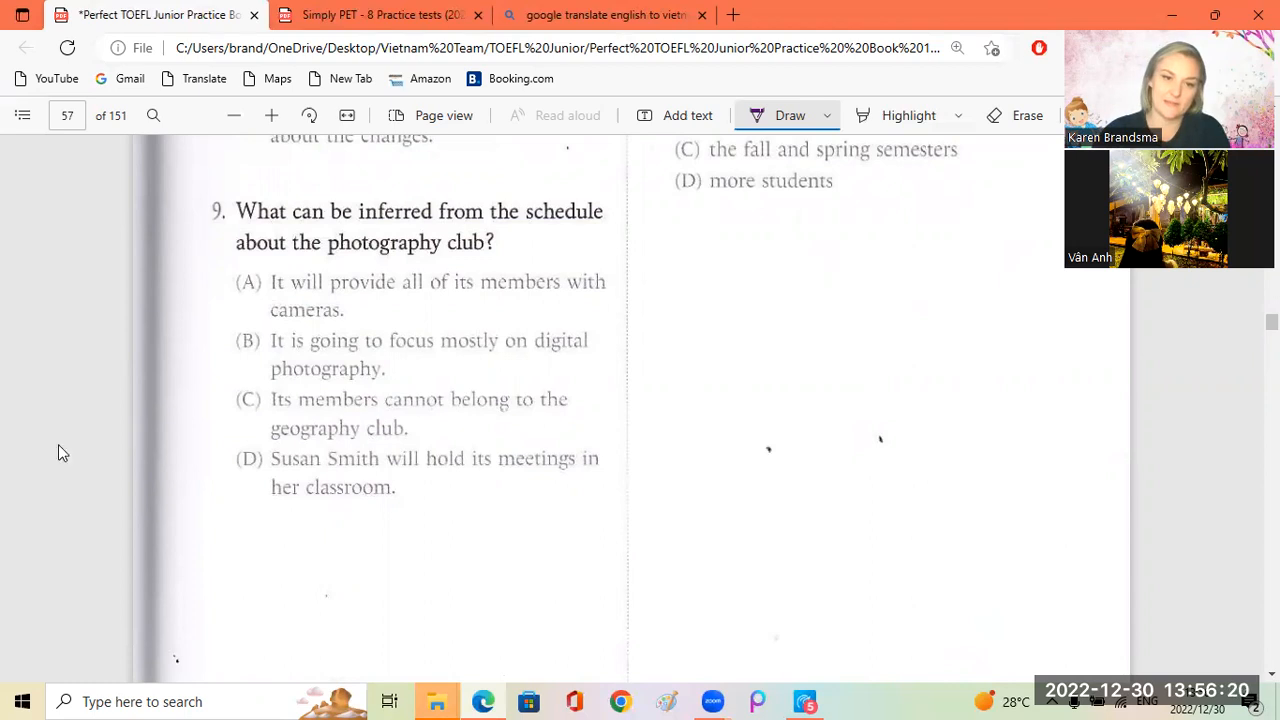
pyautogui.moveTo(236, 444); pyautogui.dragTo(258, 476)
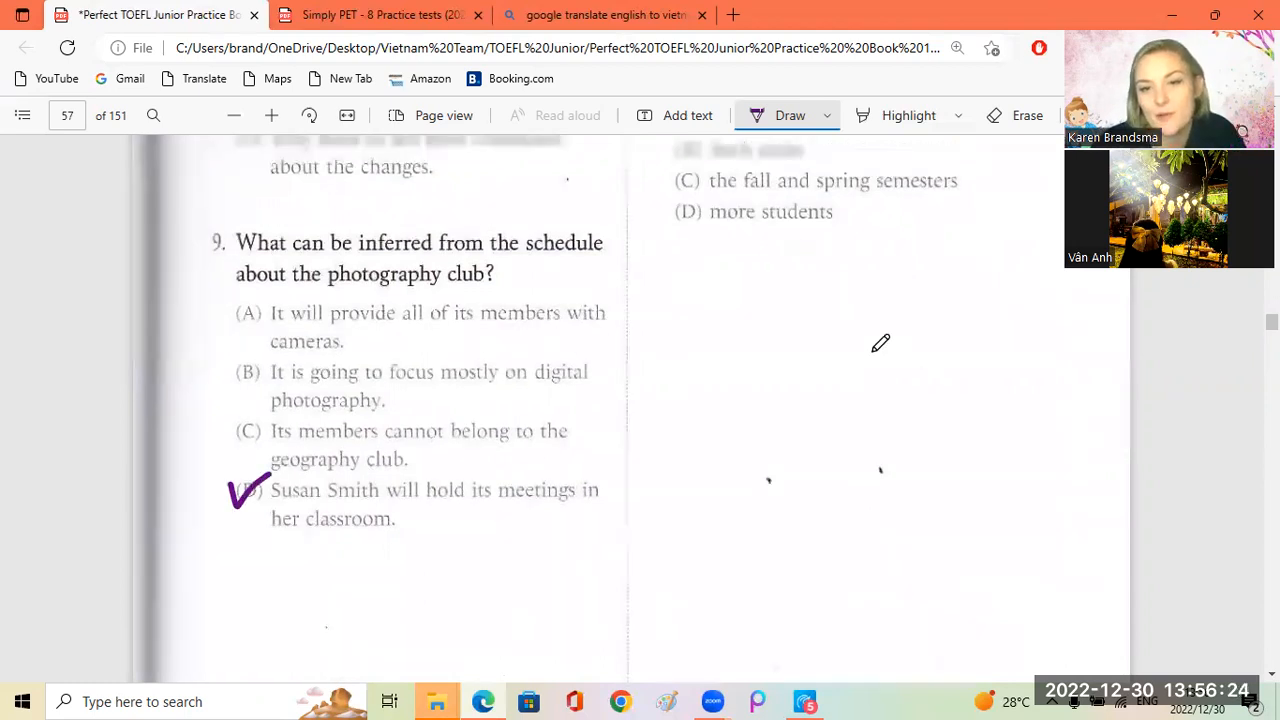
pyautogui.scroll(-3)
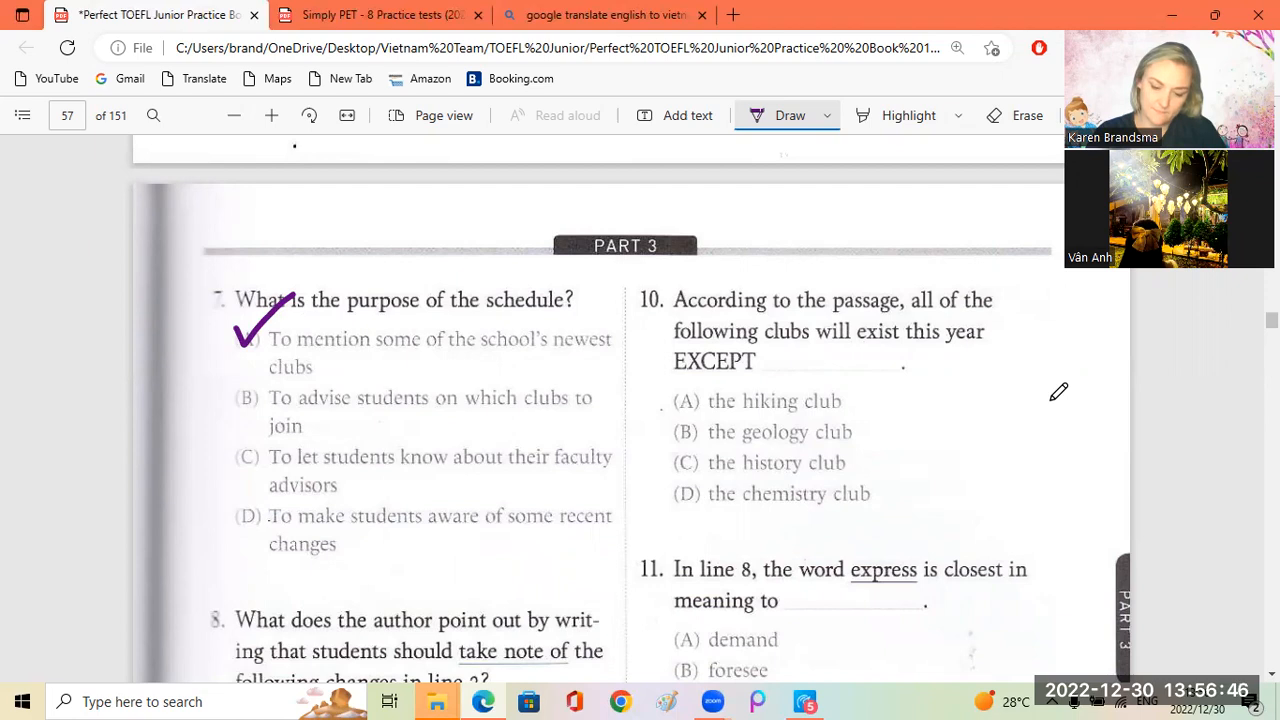
pyautogui.moveTo(588, 338)
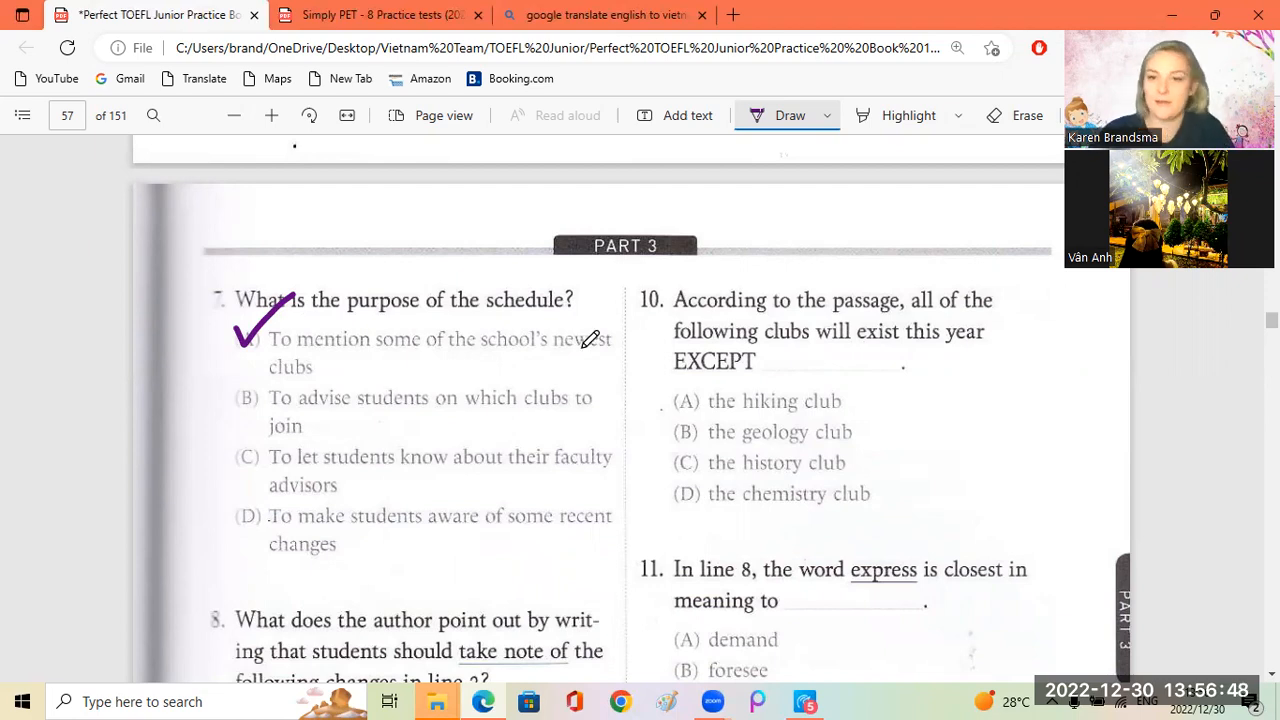
pyautogui.scroll(3)
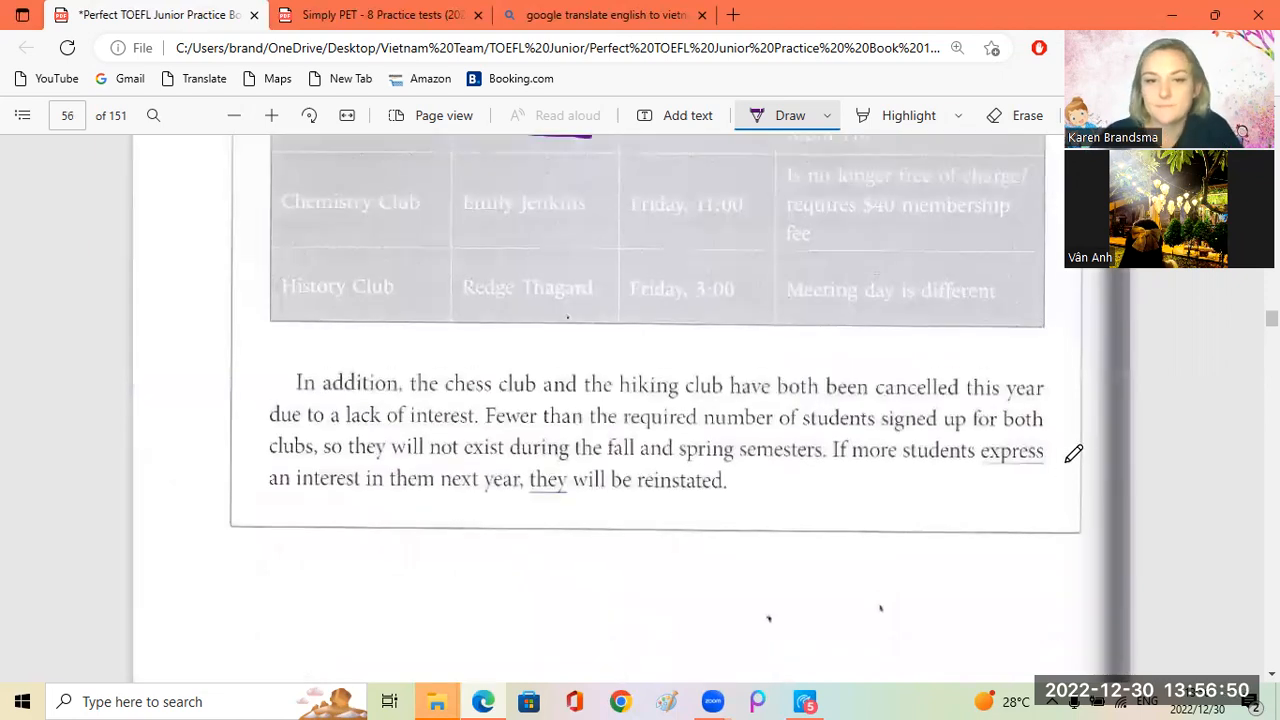
pyautogui.scroll(3)
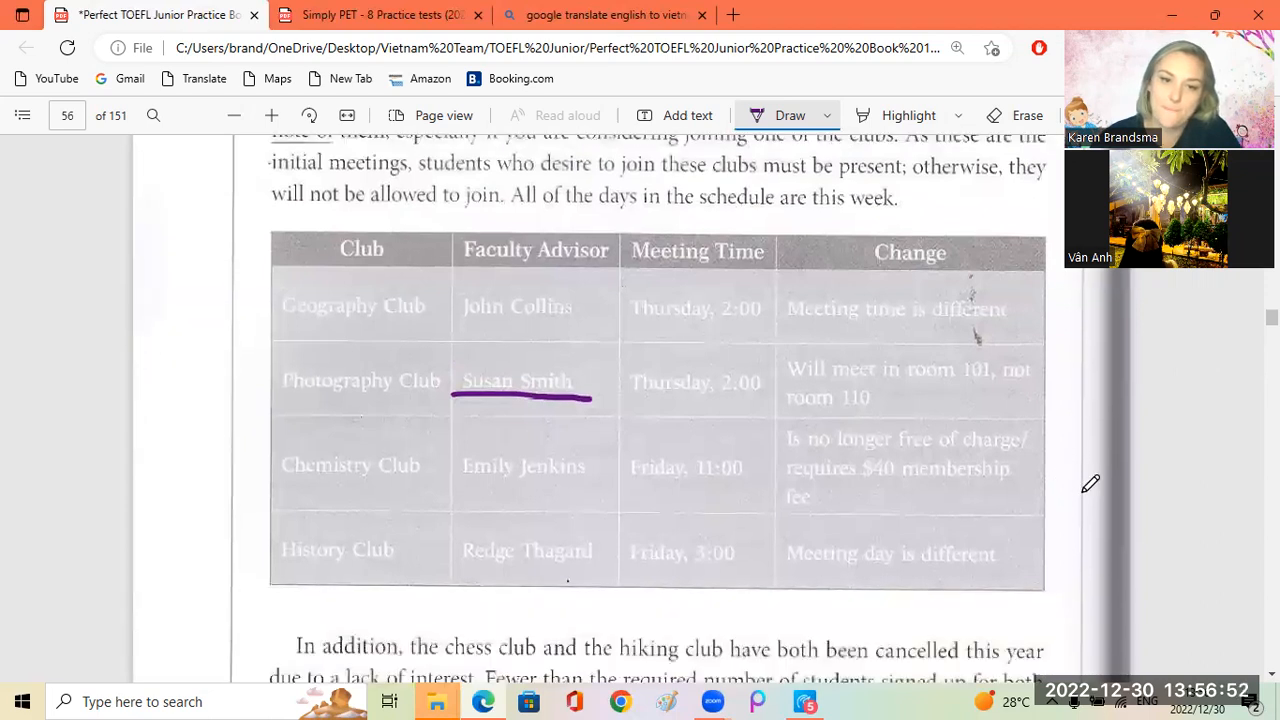
pyautogui.moveTo(1216, 512)
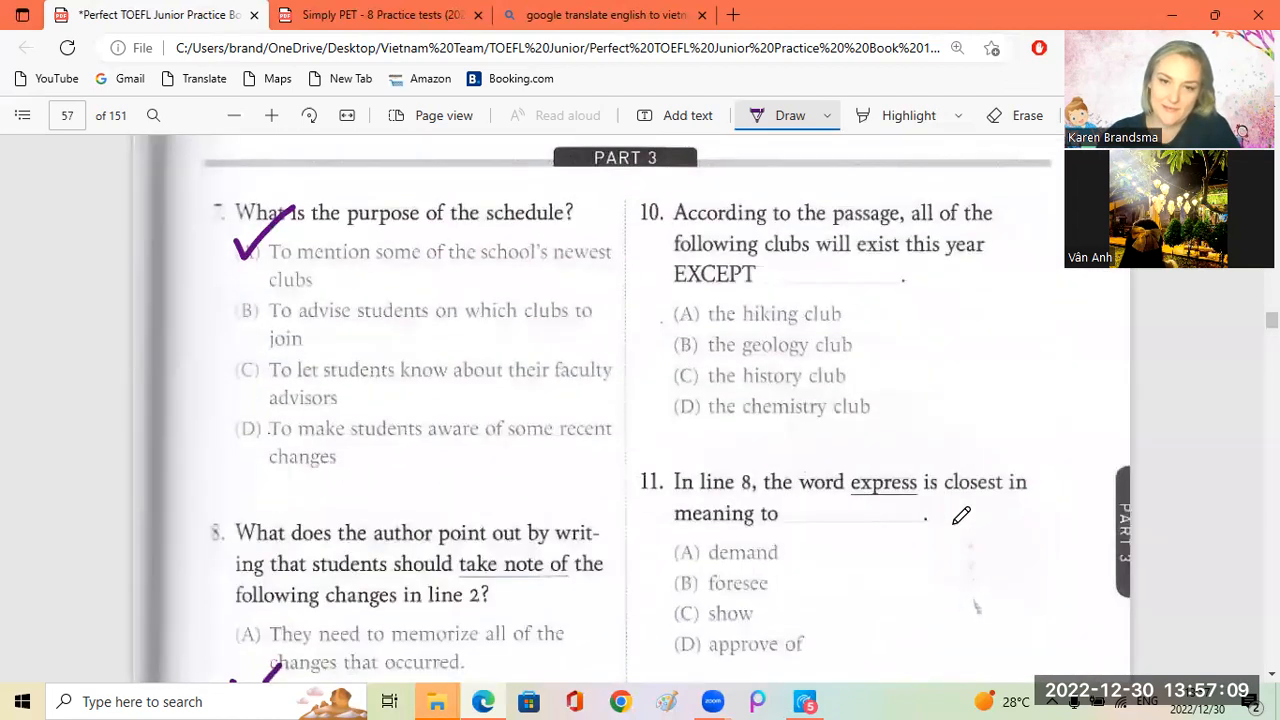
pyautogui.moveTo(684, 304)
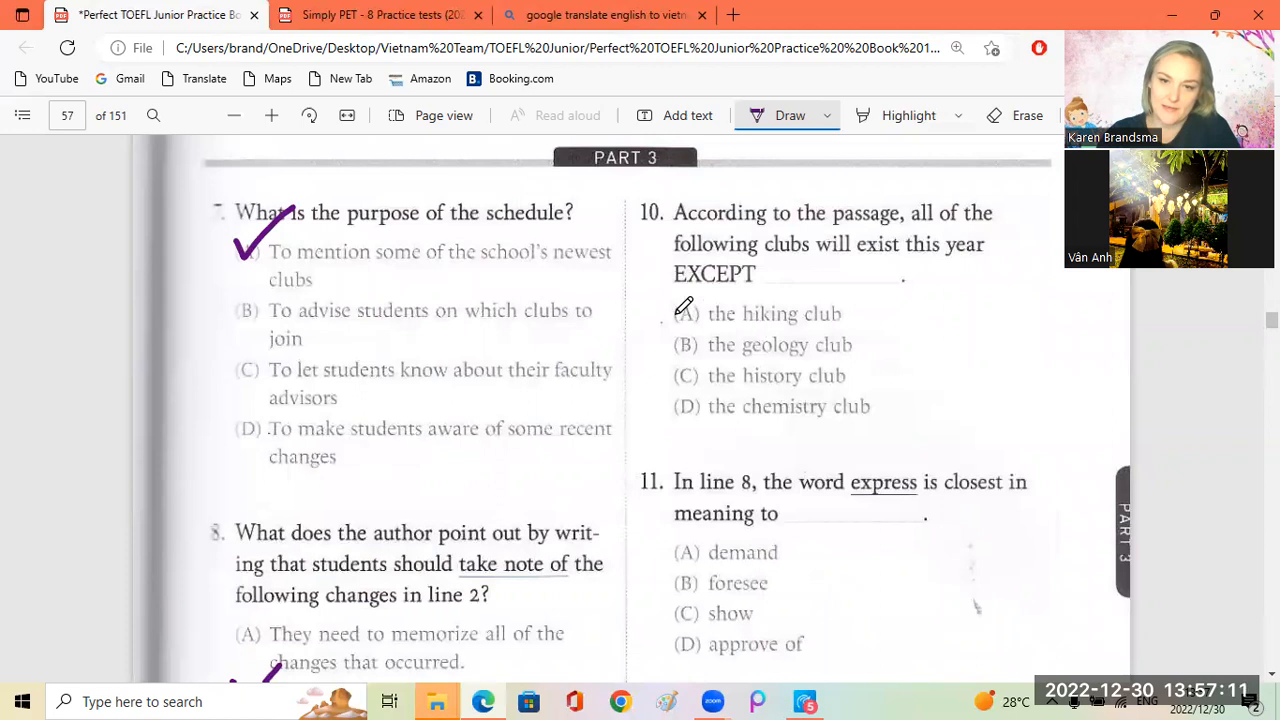
# Tick option A, the hiking club, for question 10 and scroll on to question 11
pyautogui.moveTo(680, 320); pyautogui.dragTo(700, 308)
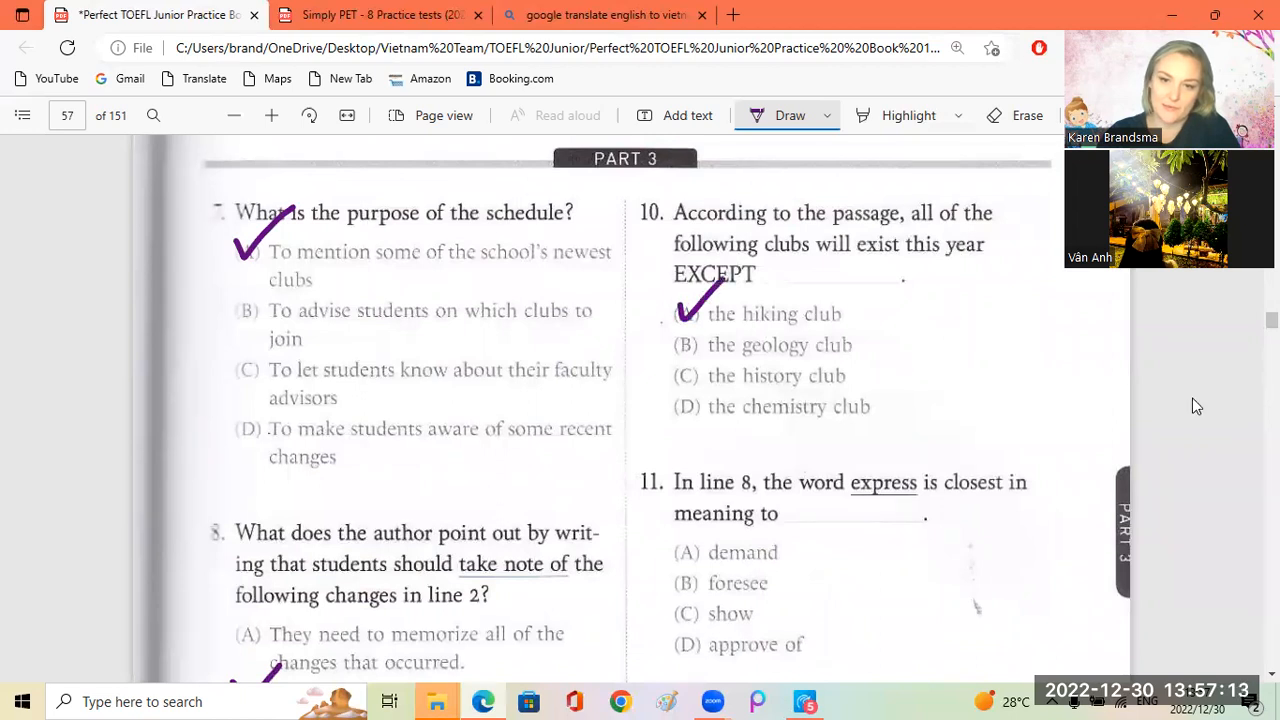
pyautogui.scroll(-3)
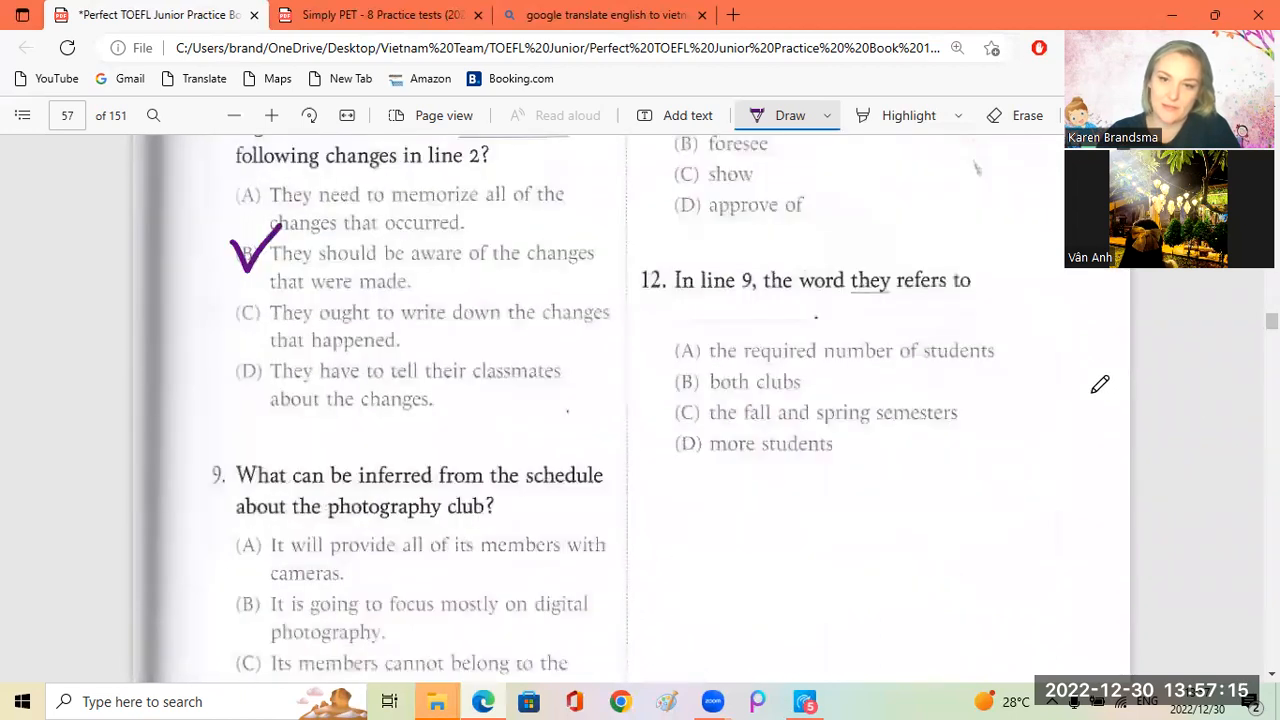
pyautogui.scroll(3)
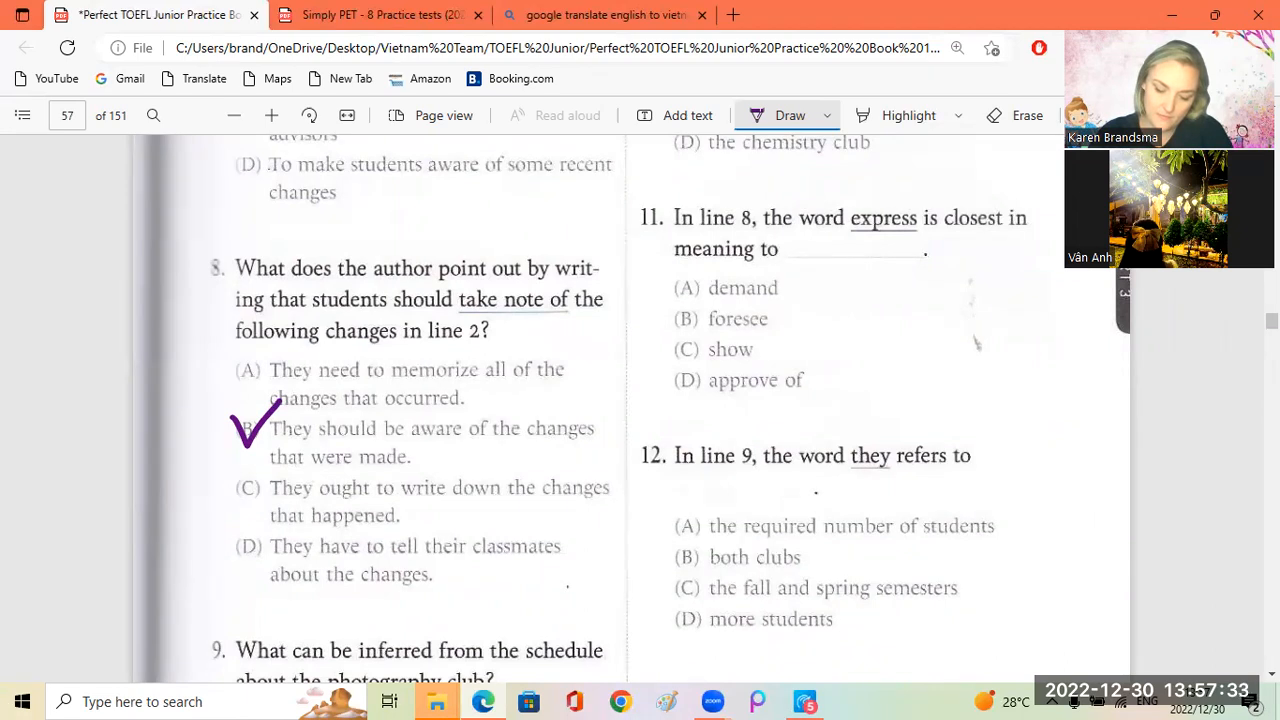
pyautogui.moveTo(4, 696)
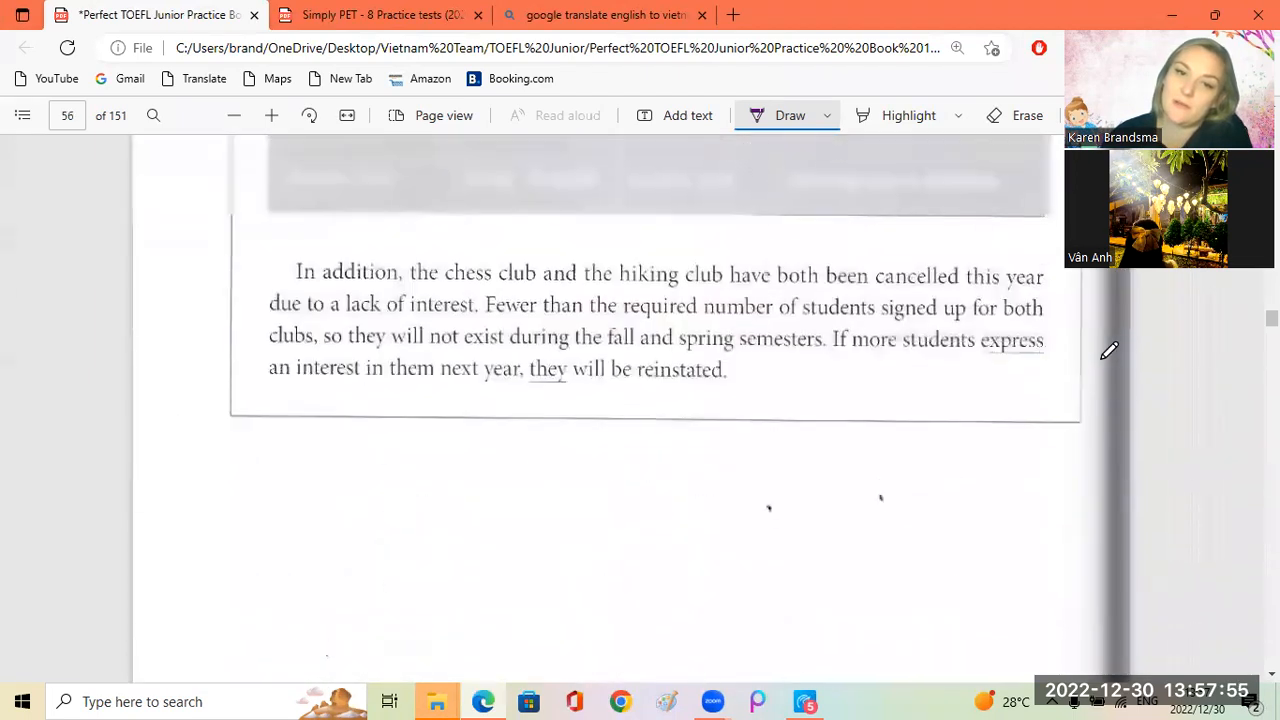
pyautogui.scroll(-3)
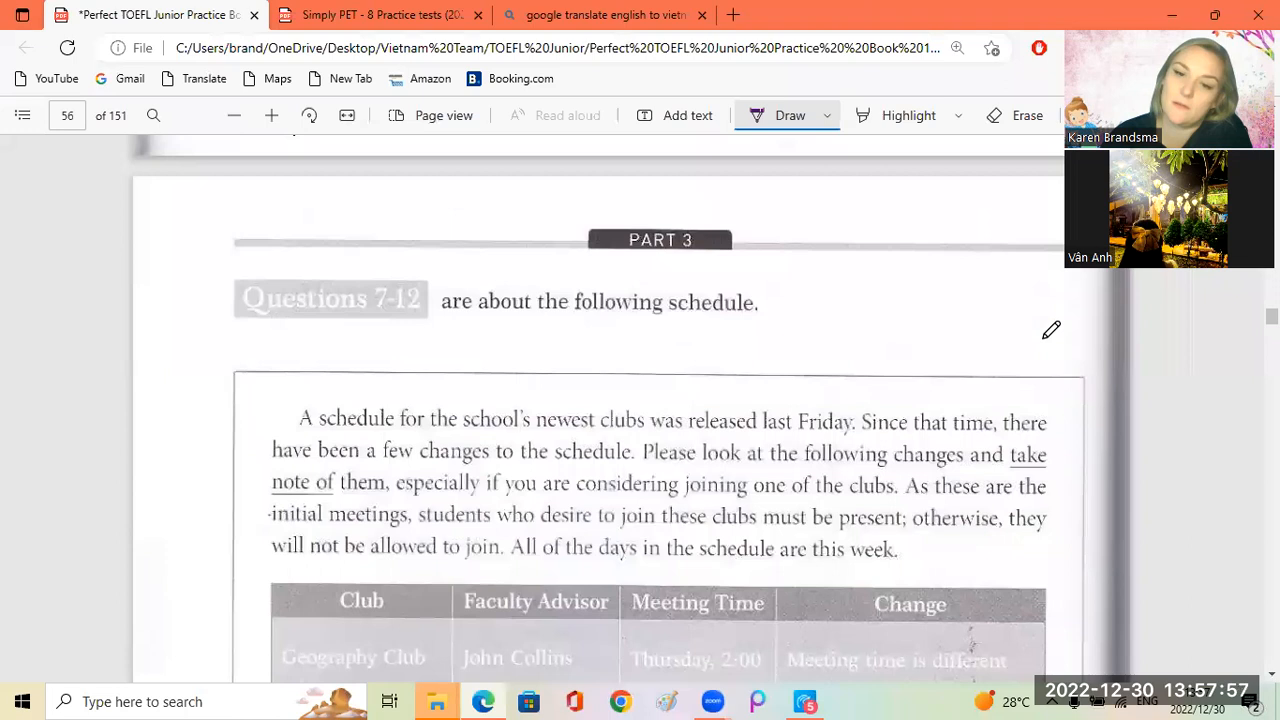
pyautogui.moveTo(758, 428)
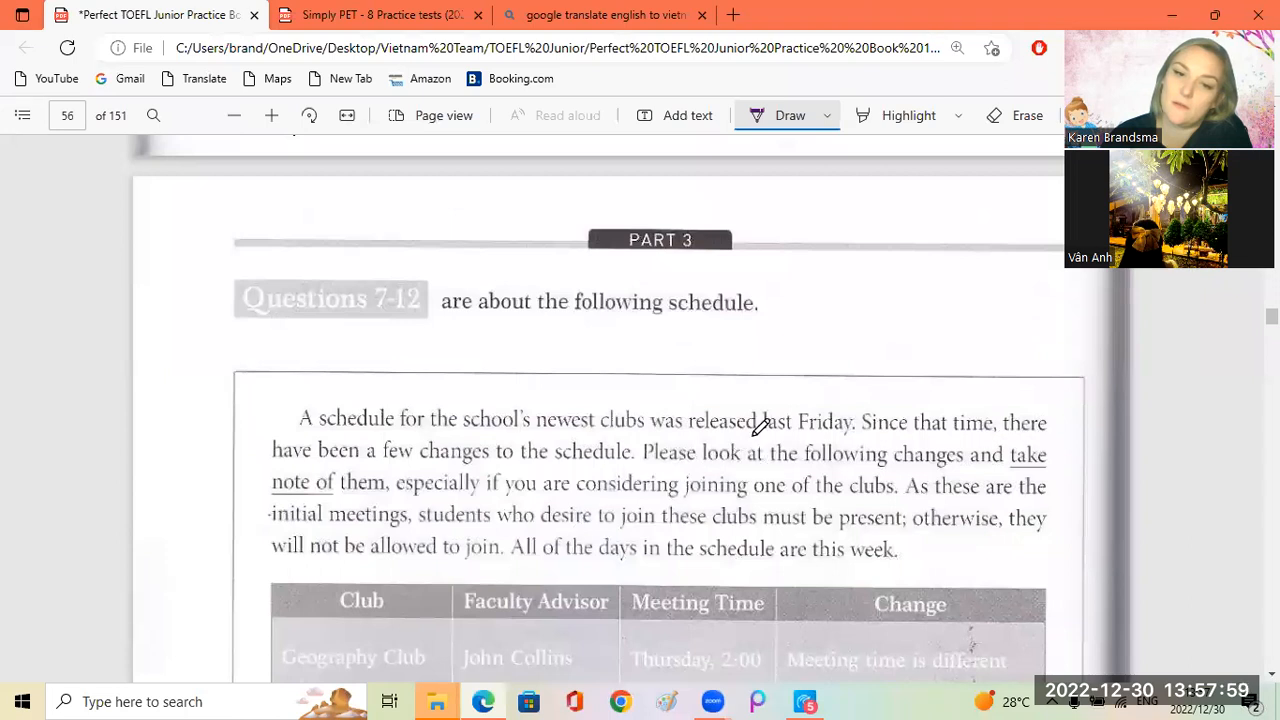
pyautogui.scroll(-3)
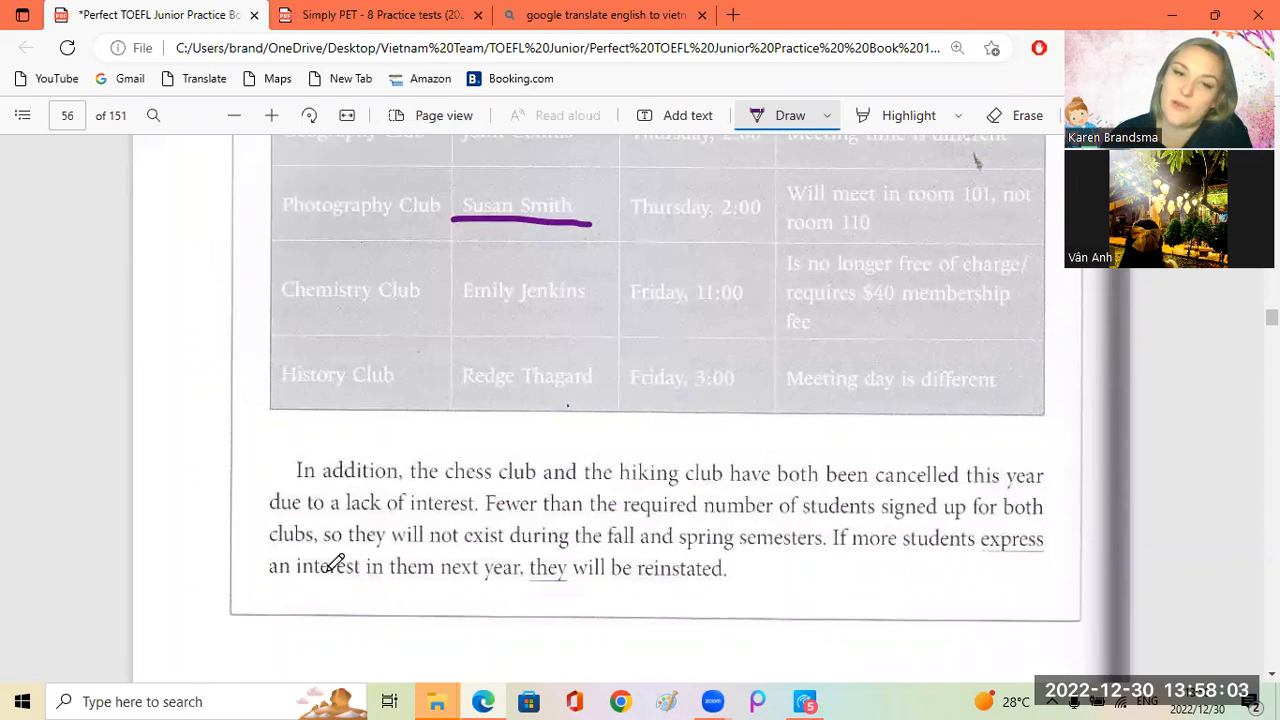
pyautogui.scroll(-3)
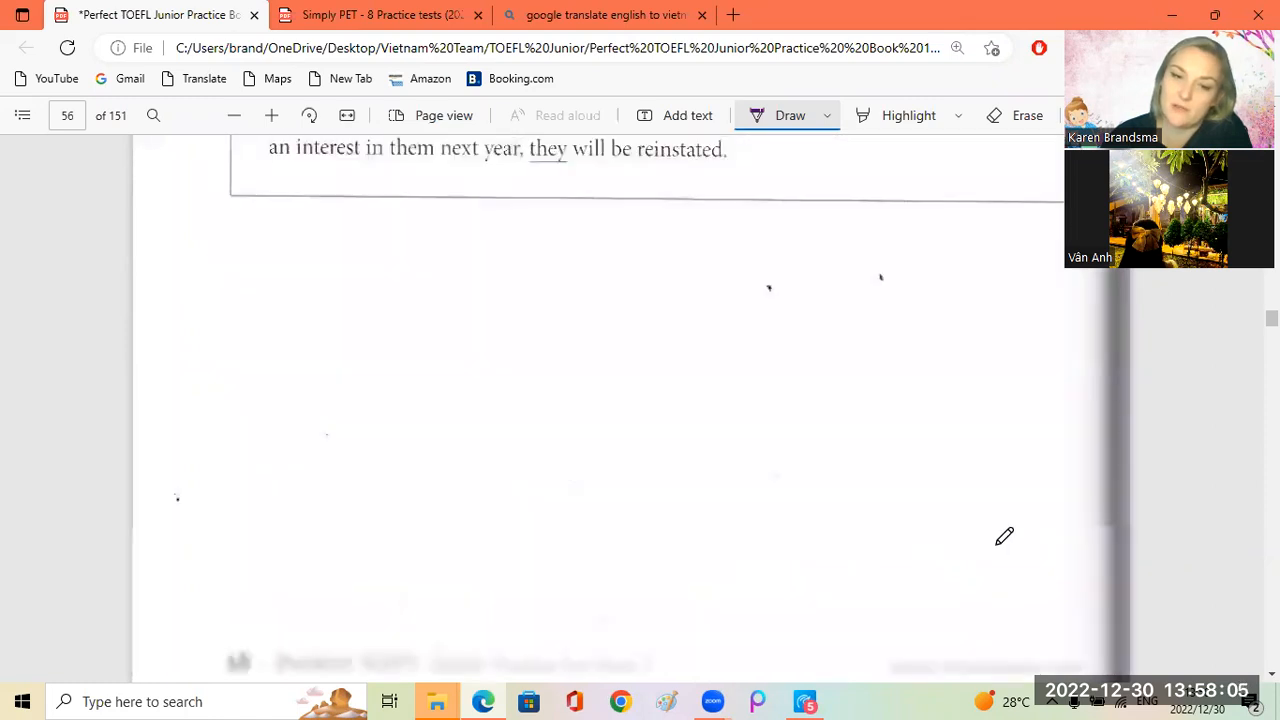
pyautogui.scroll(-3)
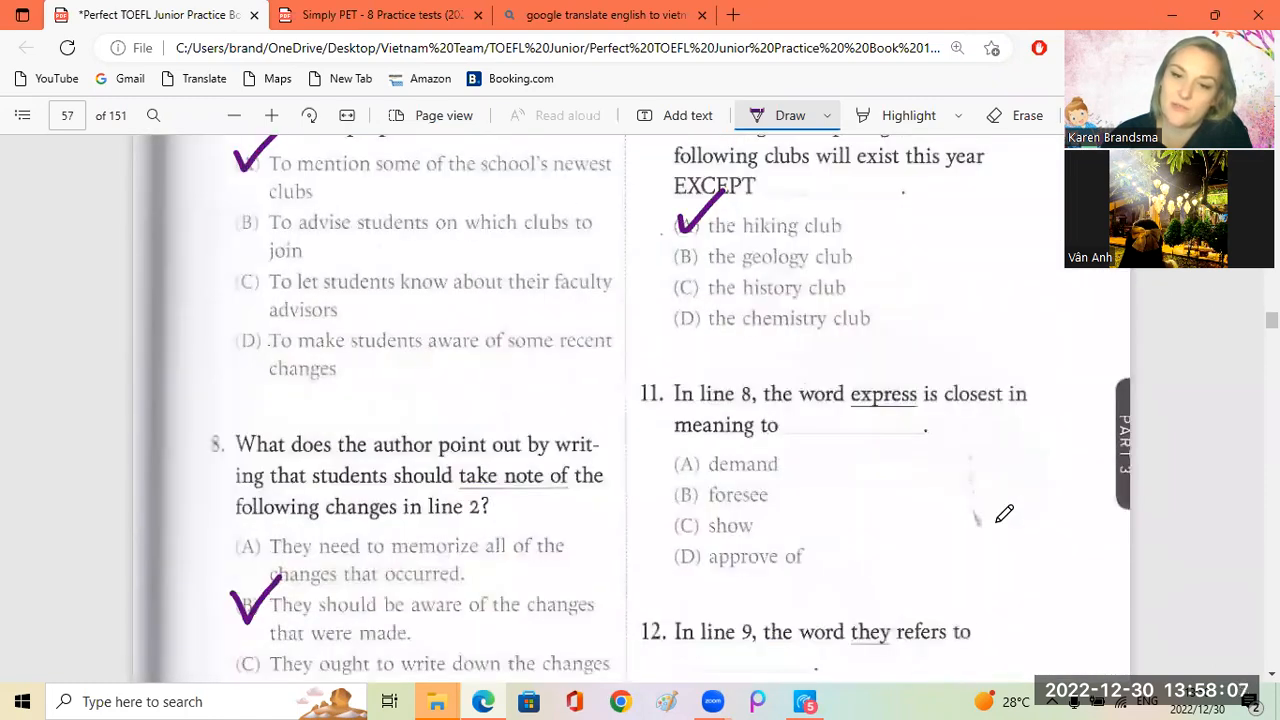
pyautogui.scroll(-3)
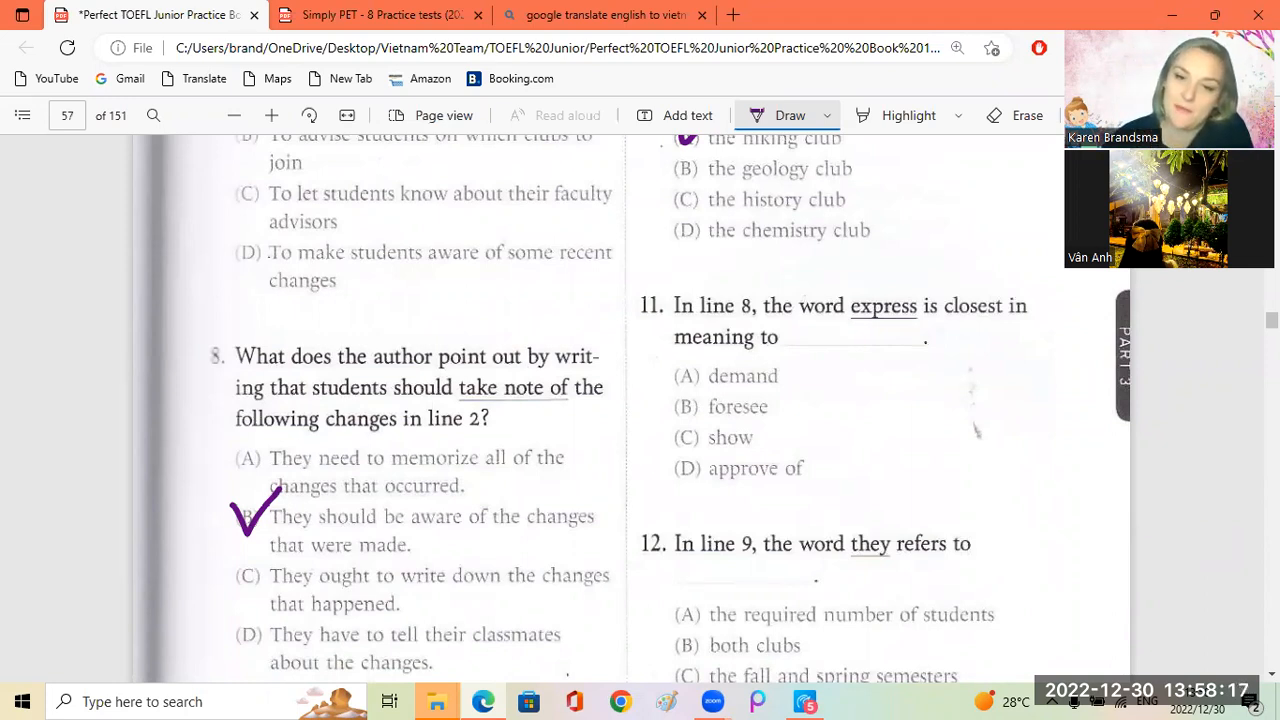
# Tick option C, 'show', for question 11 and scroll back to the cancelled-clubs paragraph
pyautogui.moveTo(680, 444); pyautogui.dragTo(700, 430)
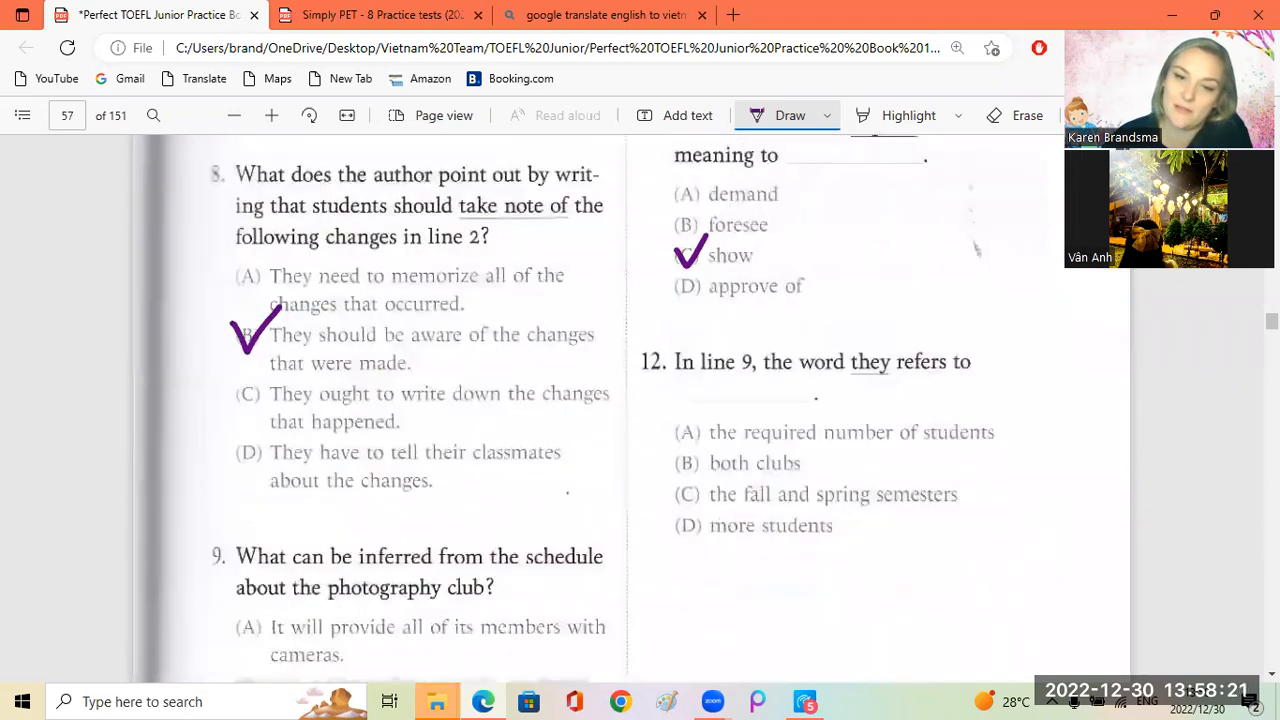
pyautogui.scroll(-3)
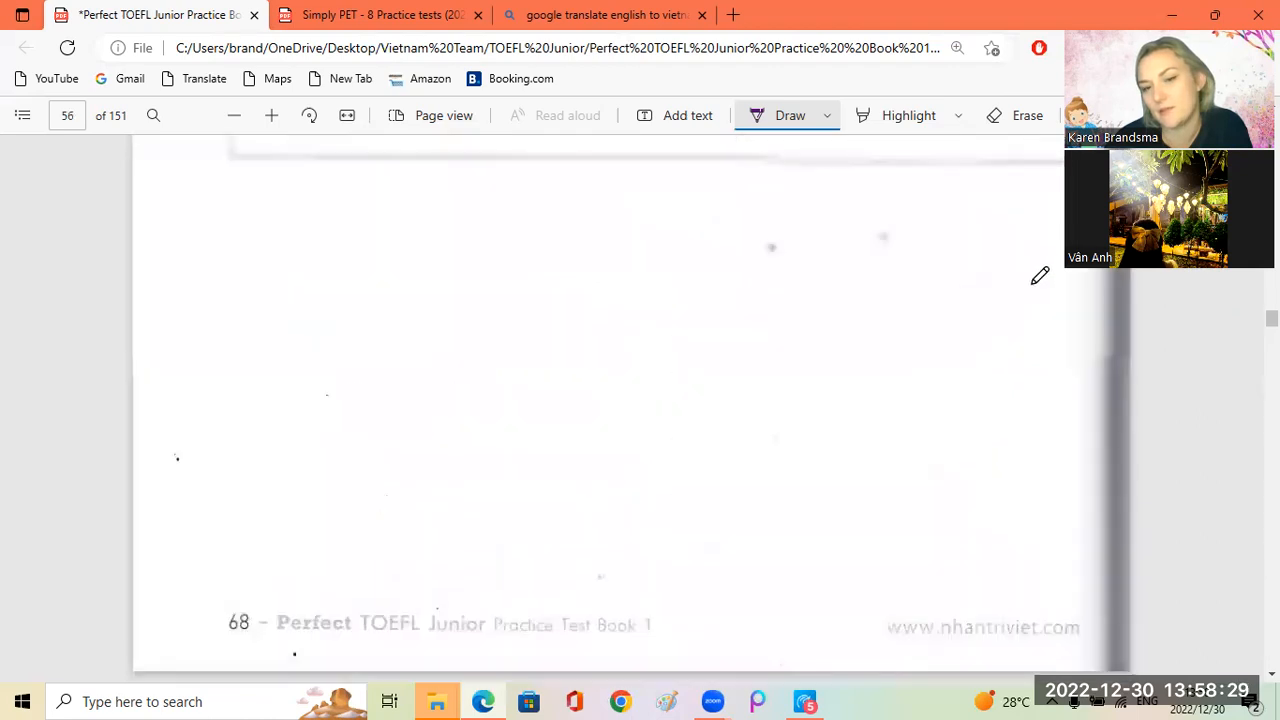
pyautogui.scroll(3)
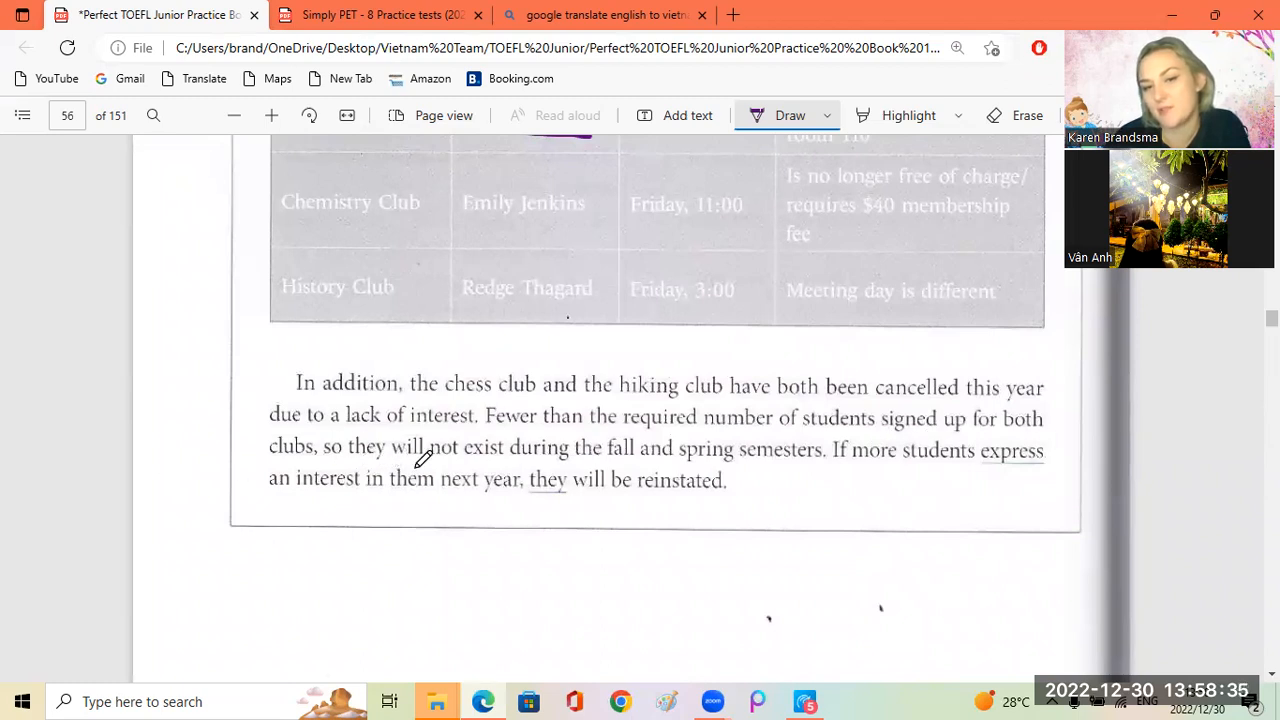
pyautogui.moveTo(564, 456)
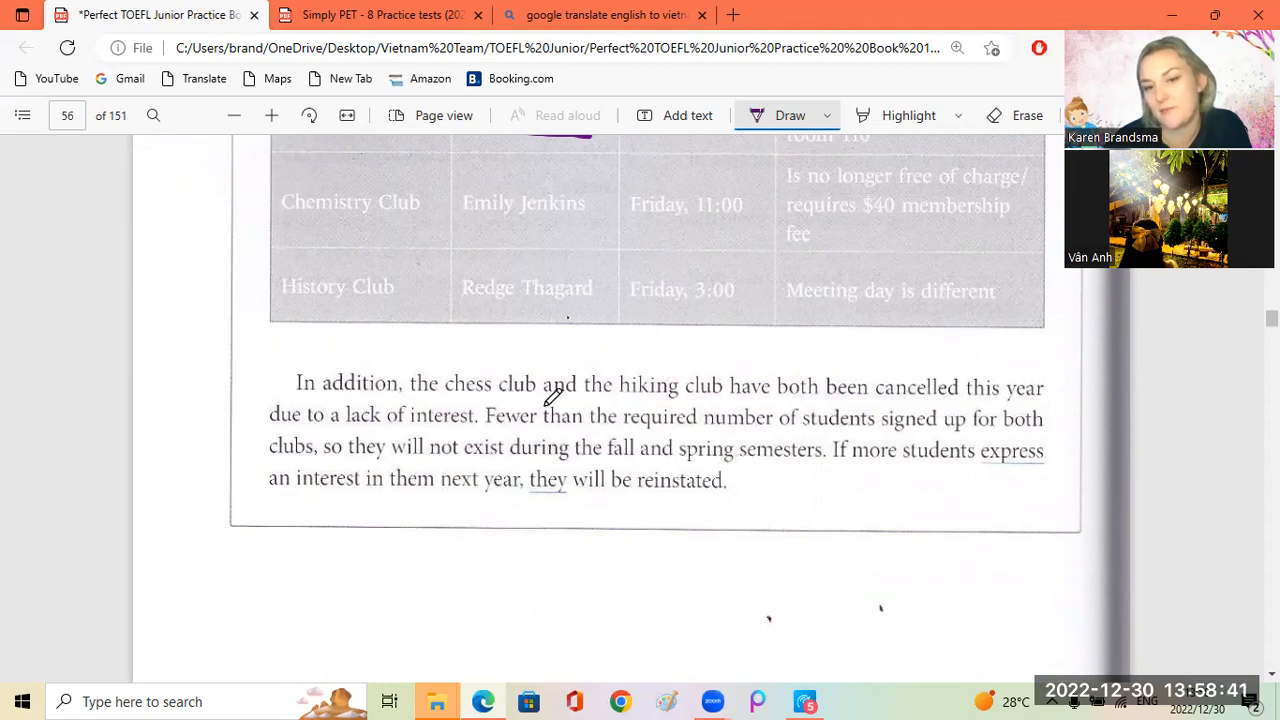
pyautogui.moveTo(984, 418)
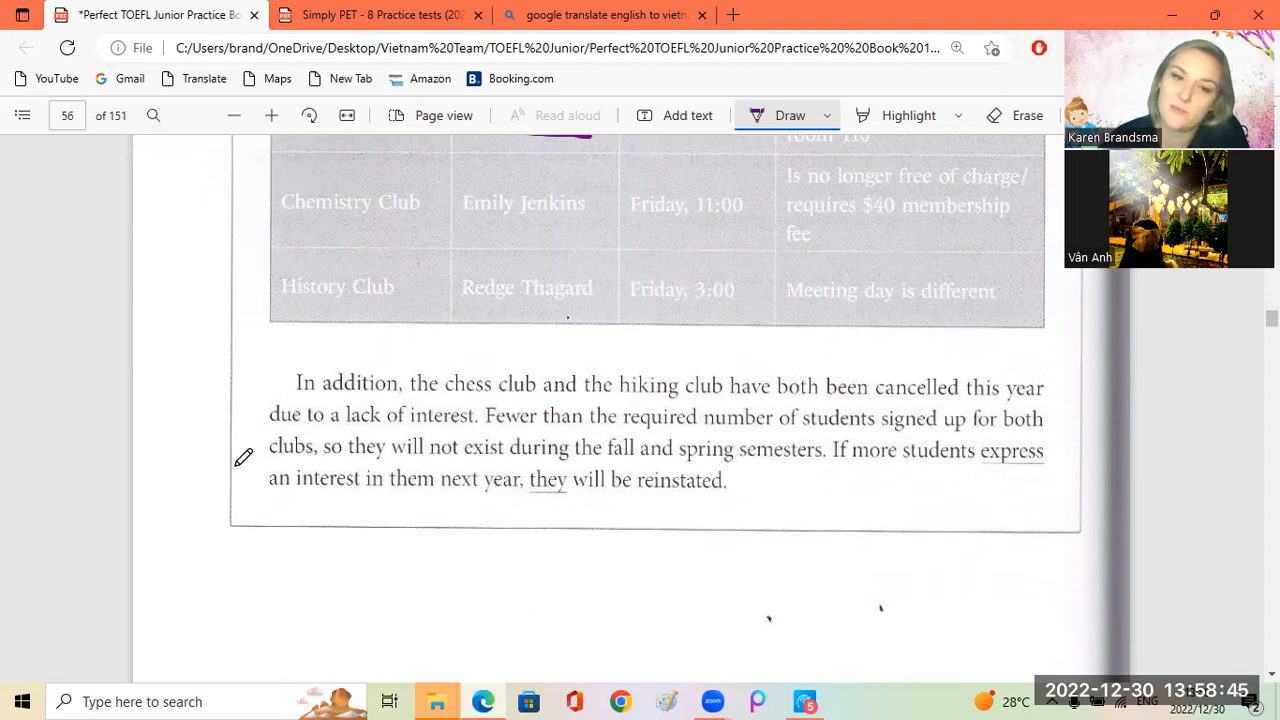
pyautogui.moveTo(564, 424)
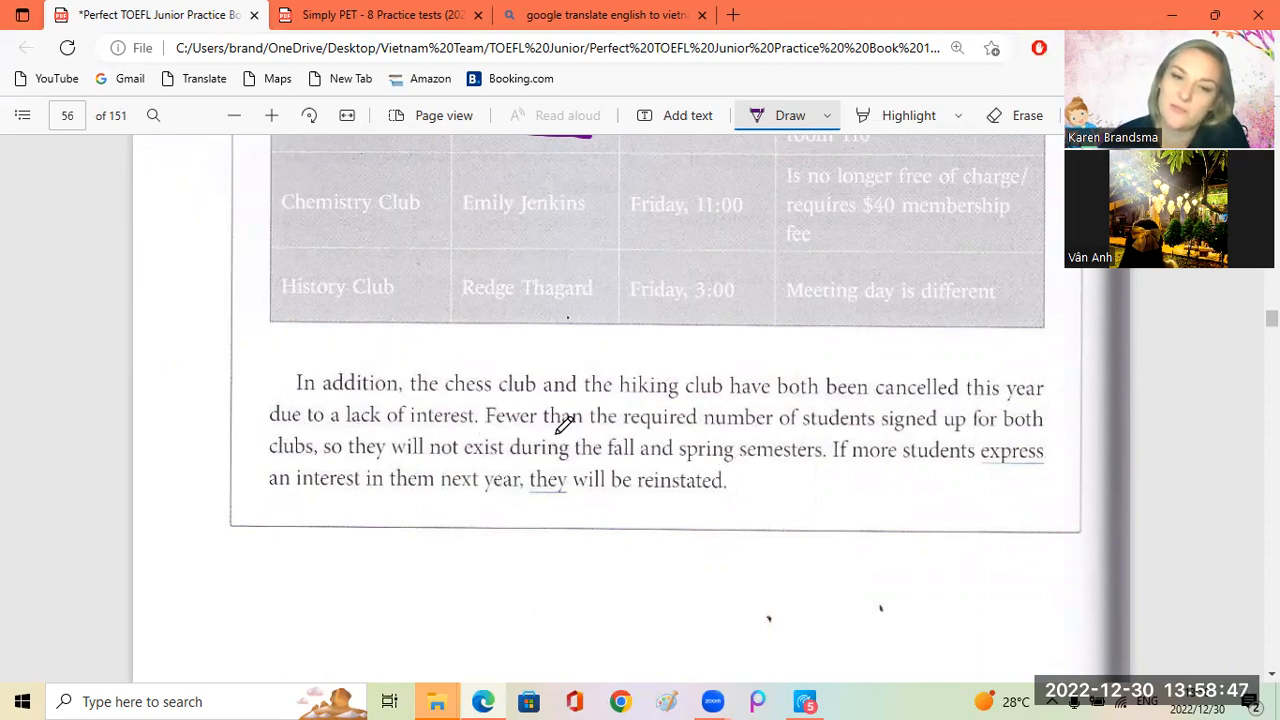
pyautogui.moveTo(640, 436)
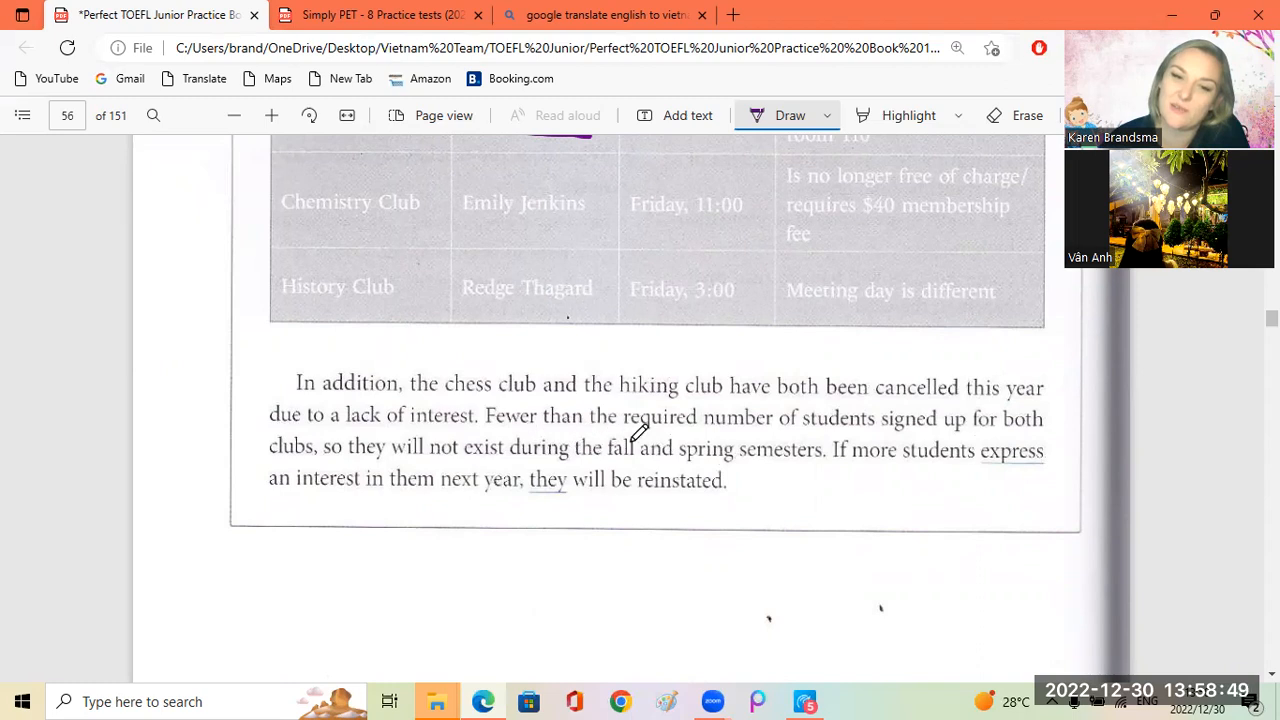
pyautogui.moveTo(808, 438)
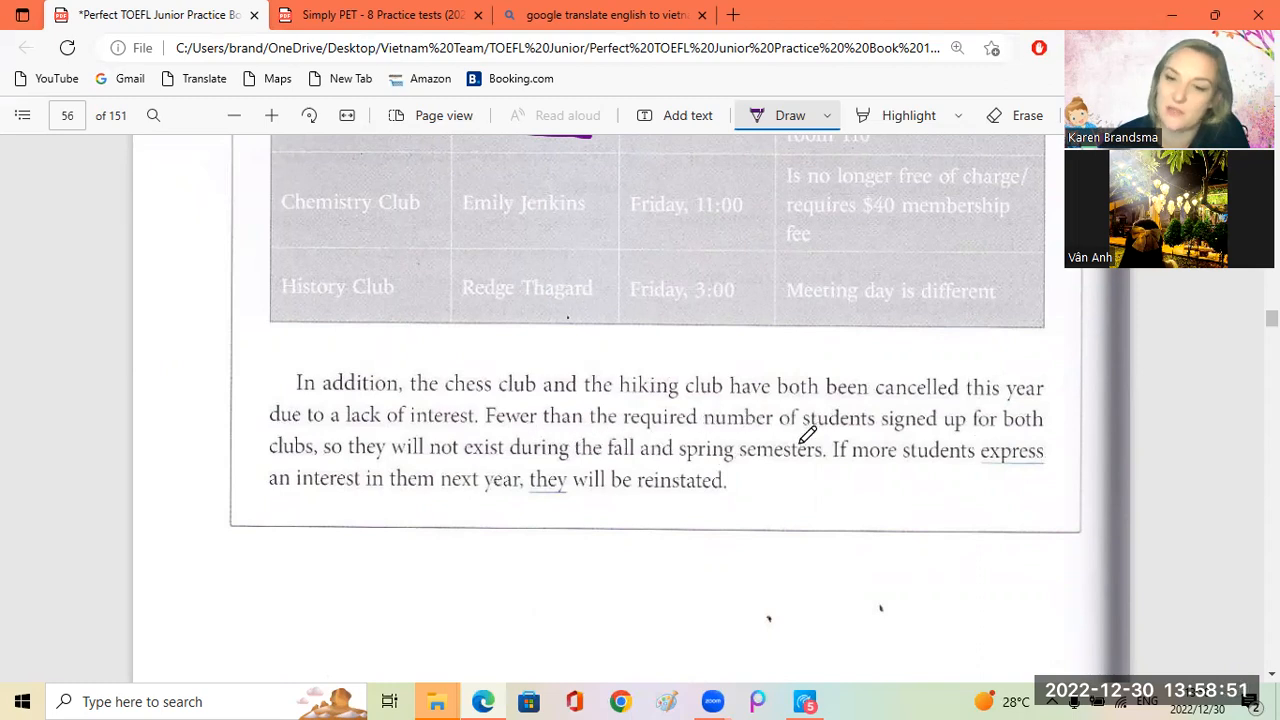
pyautogui.moveTo(830, 436)
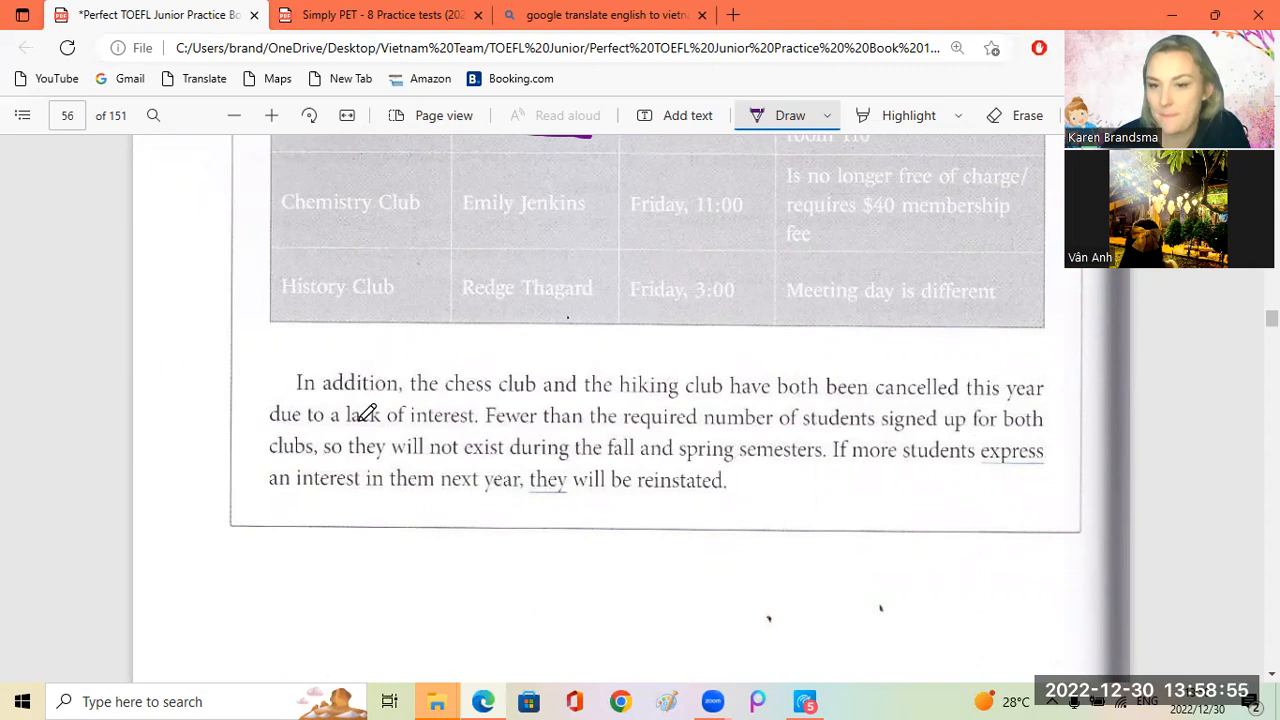
pyautogui.moveTo(264, 448)
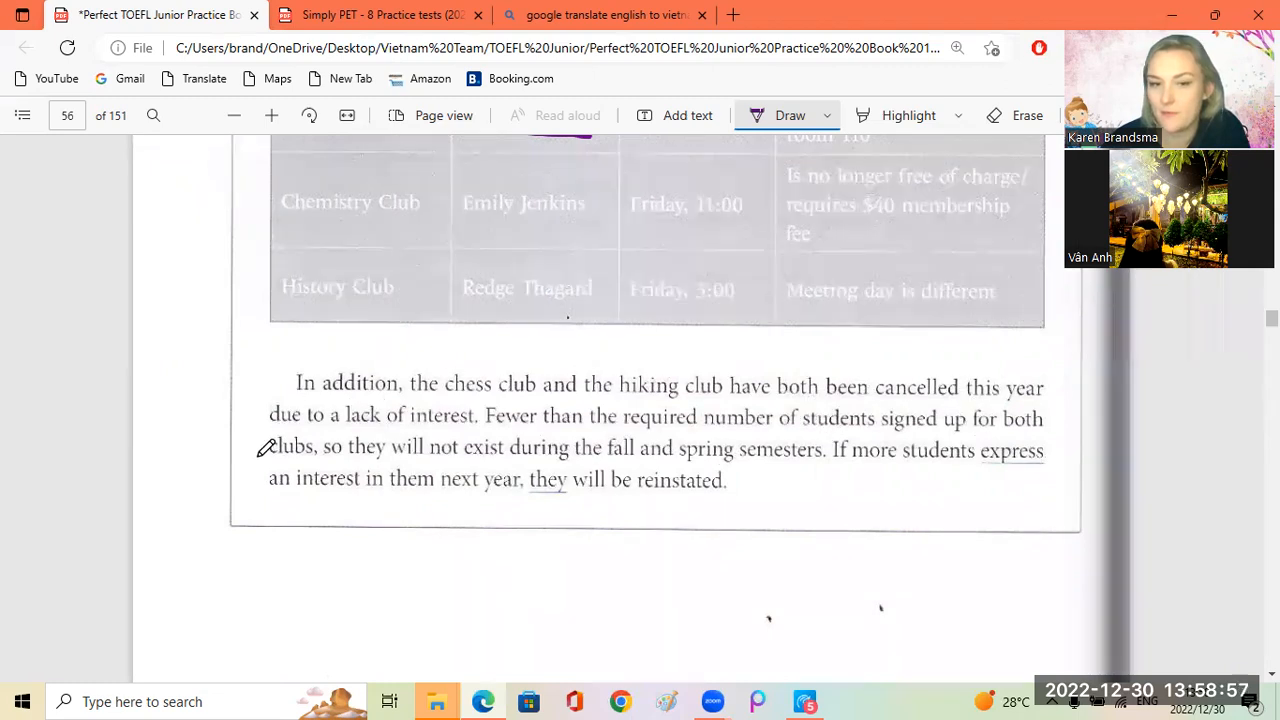
# Underline 'clubs' in the passage and tick option B, both clubs, for question 12
pyautogui.moveTo(262, 462); pyautogui.dragTo(320, 462)
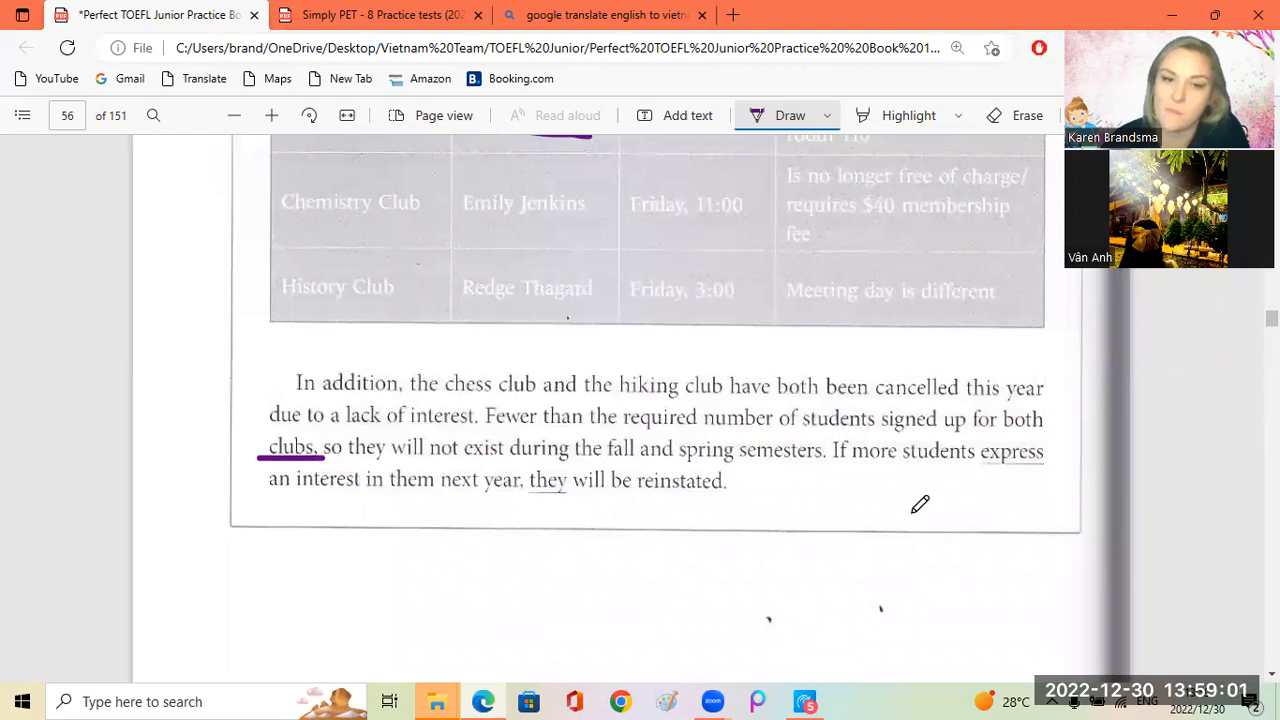
pyautogui.scroll(-3)
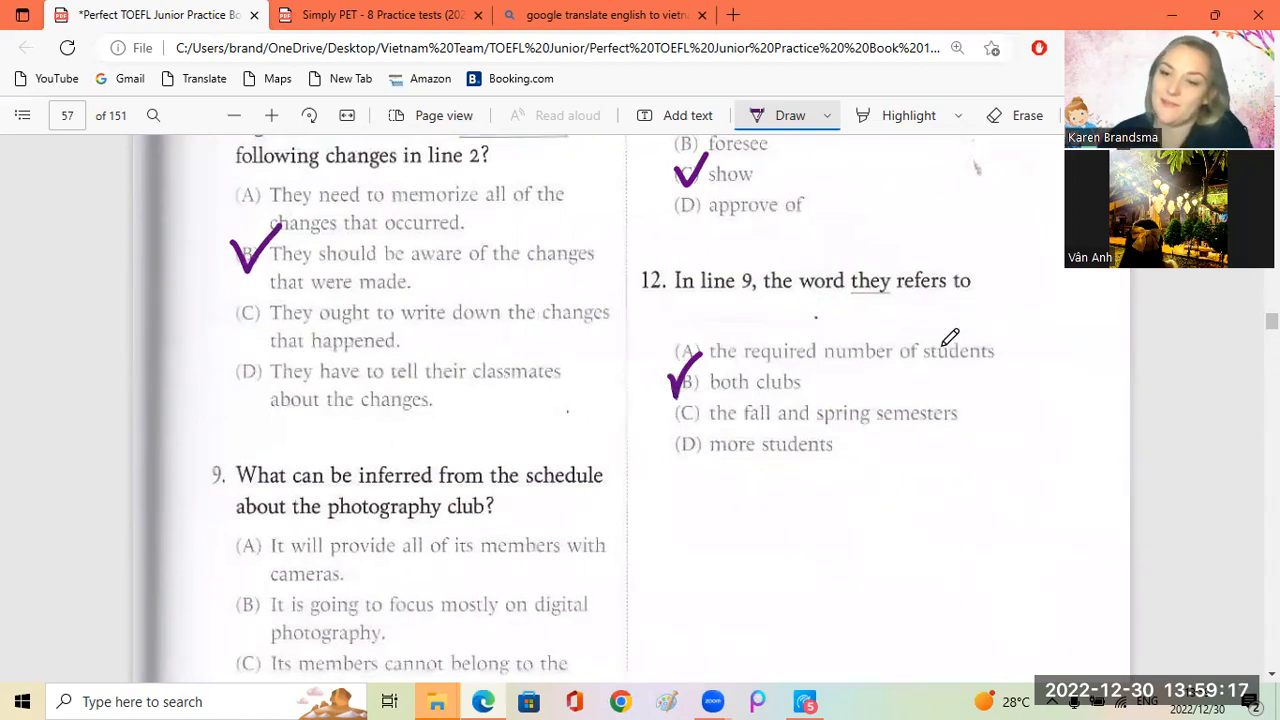
pyautogui.moveTo(696, 442)
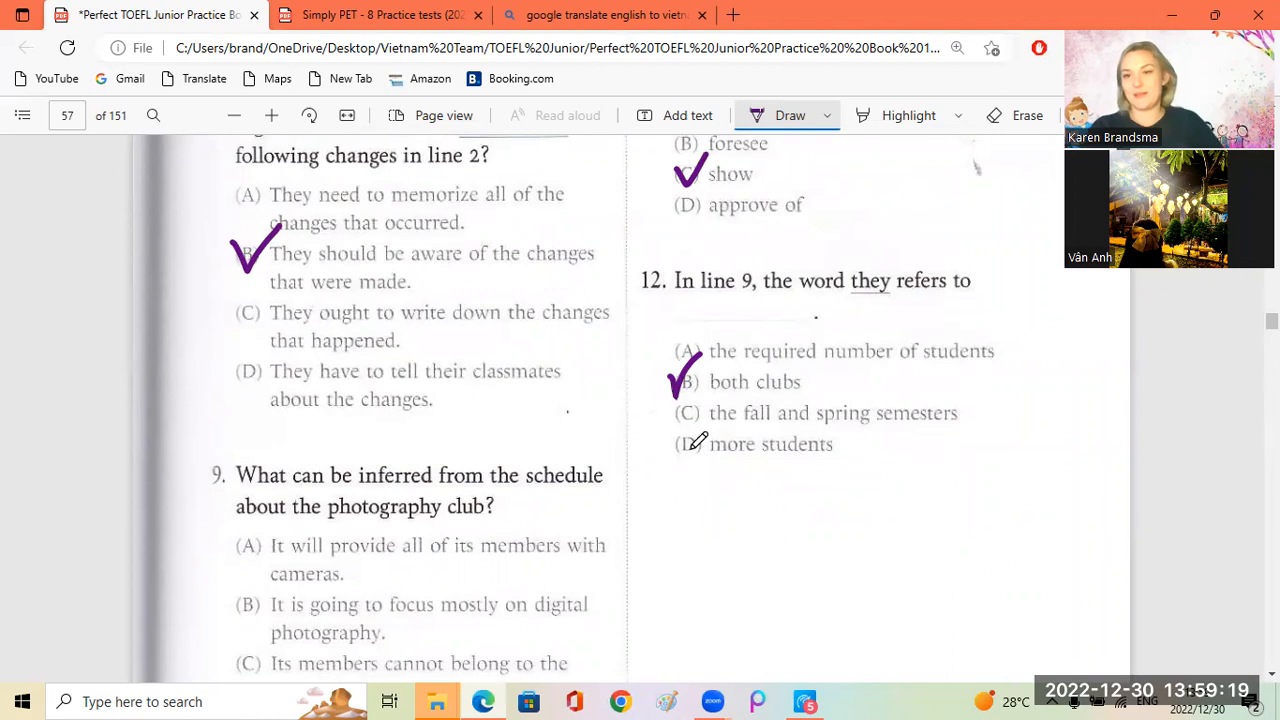